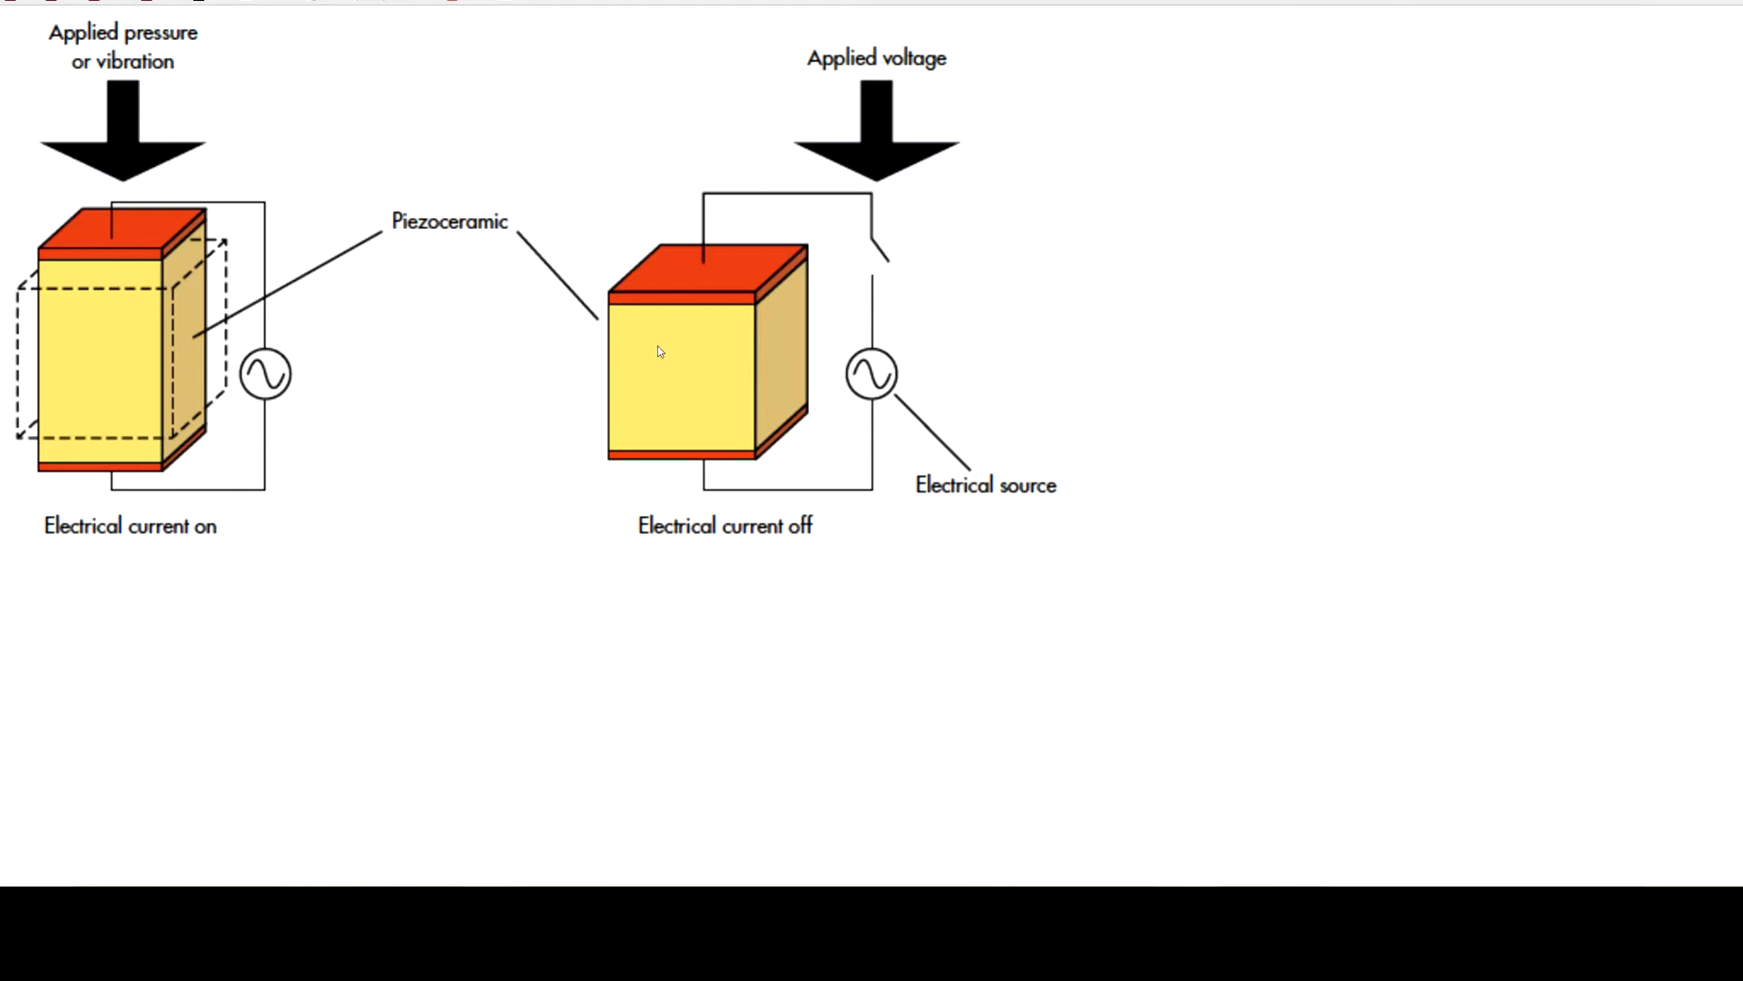
mouse_move(638, 351)
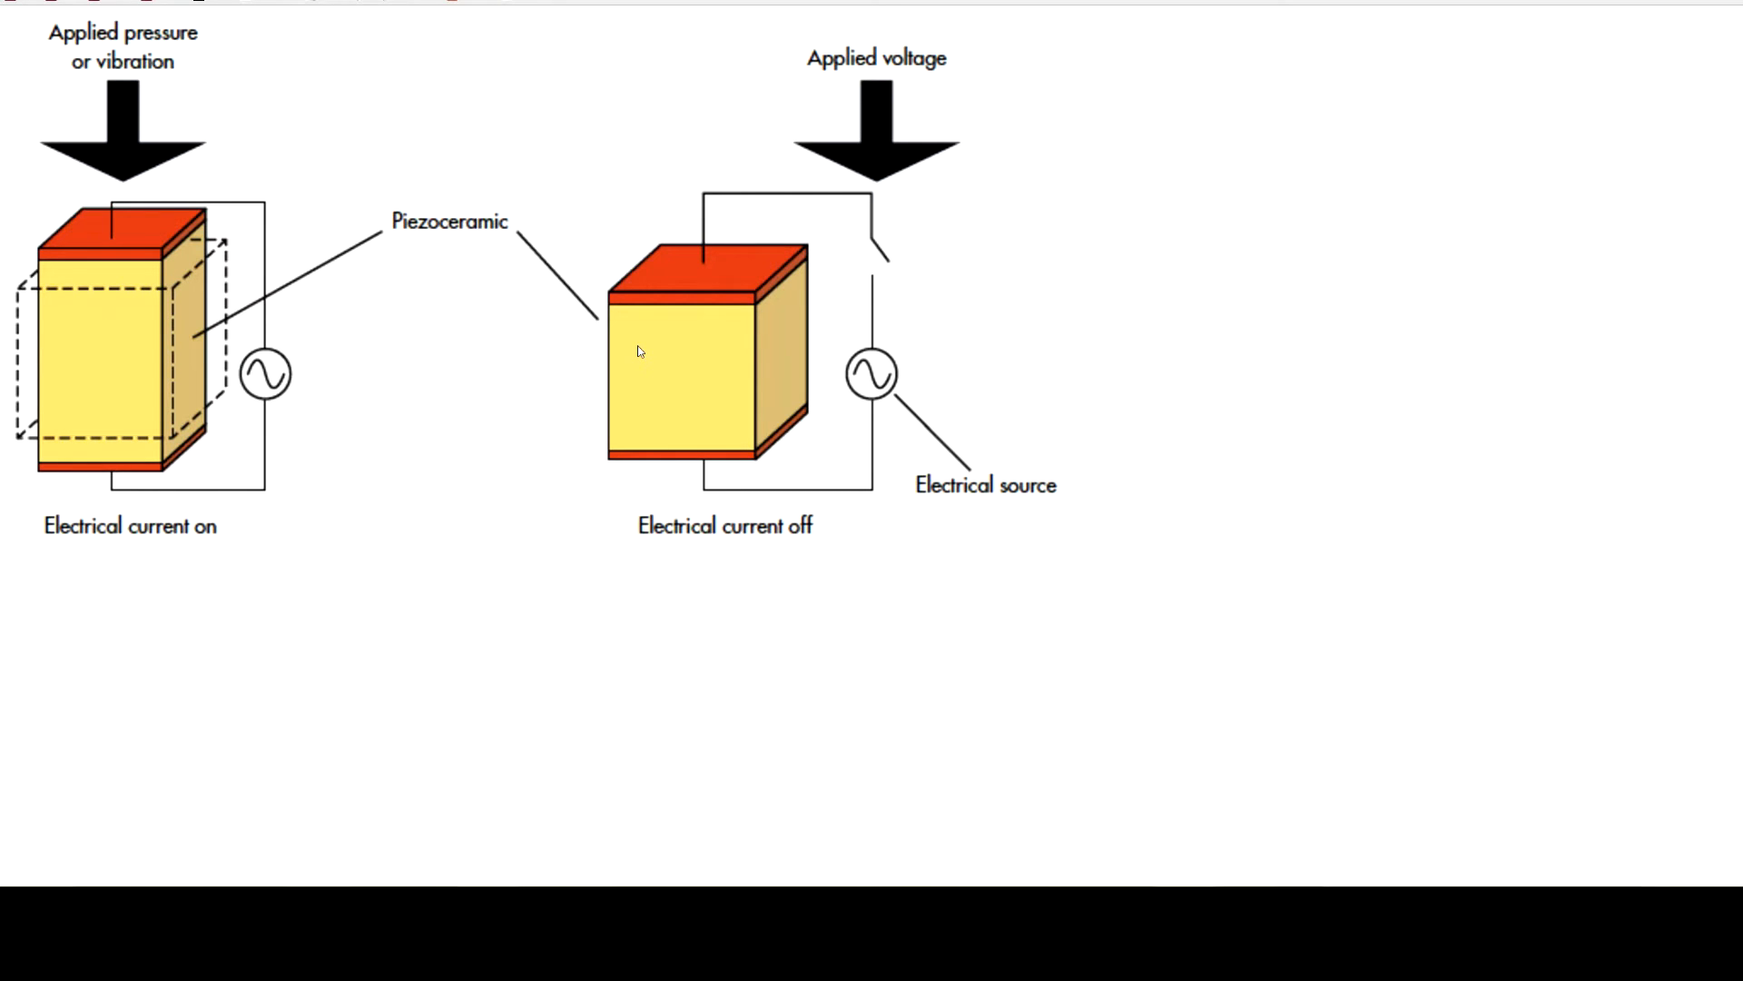
mouse_move(634, 400)
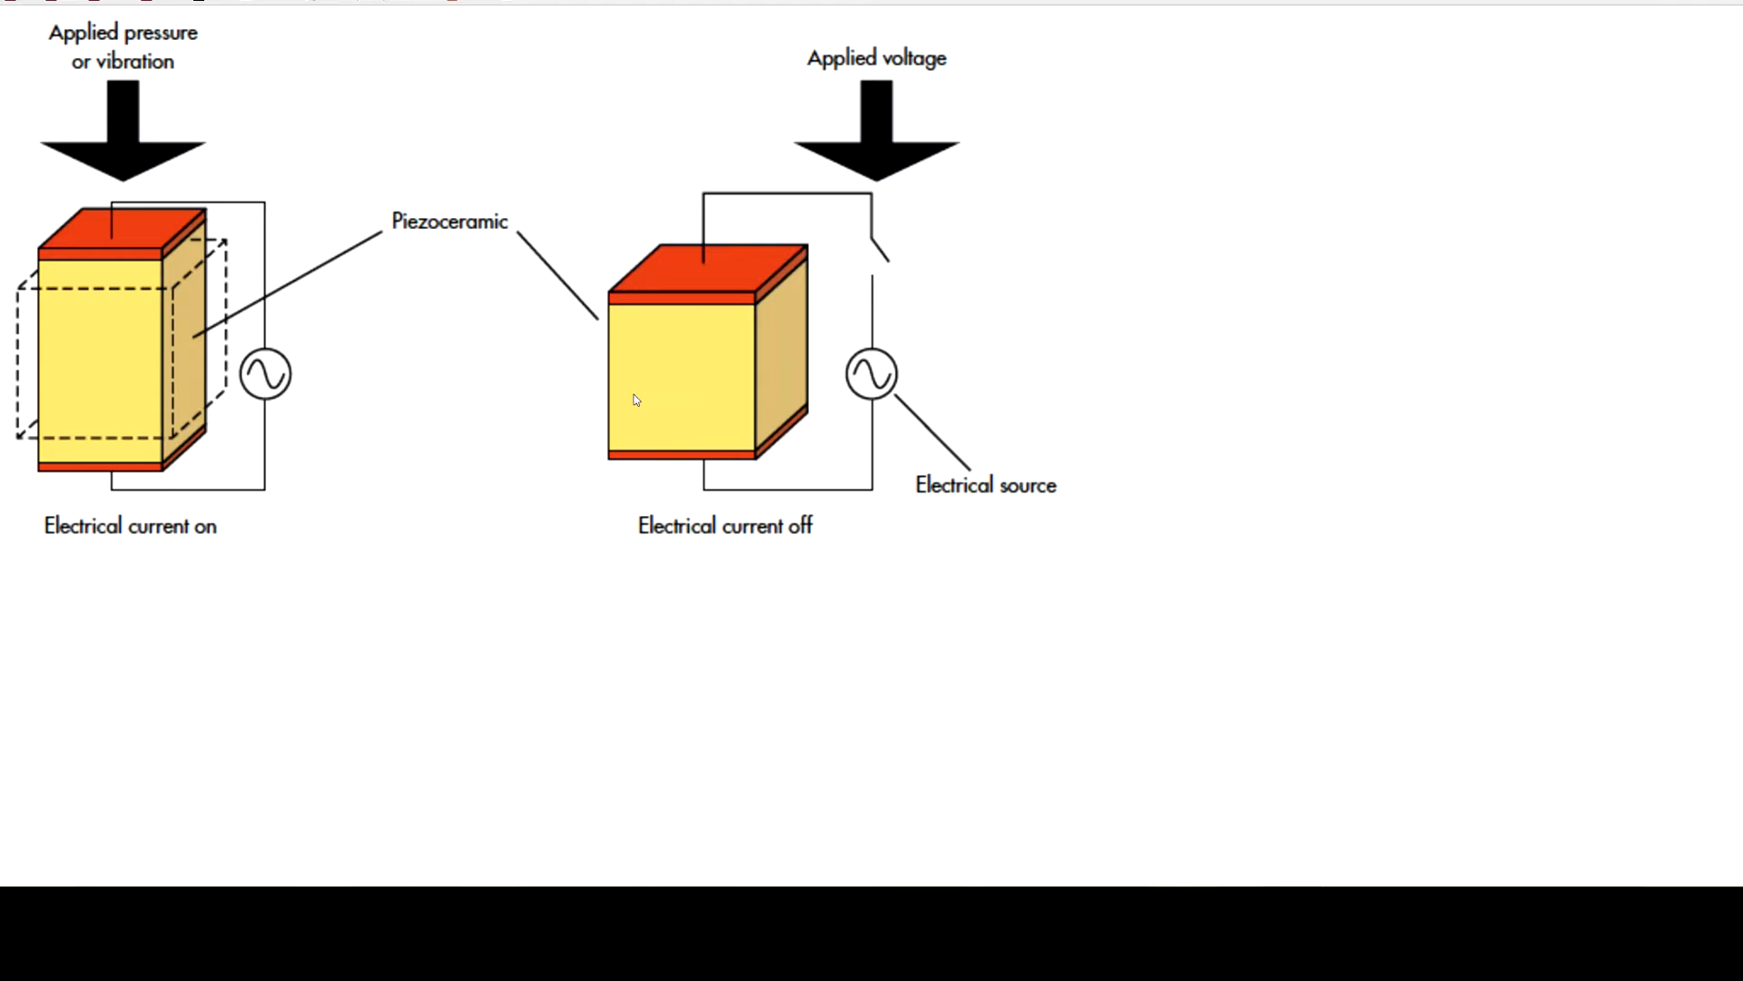
mouse_move(537, 456)
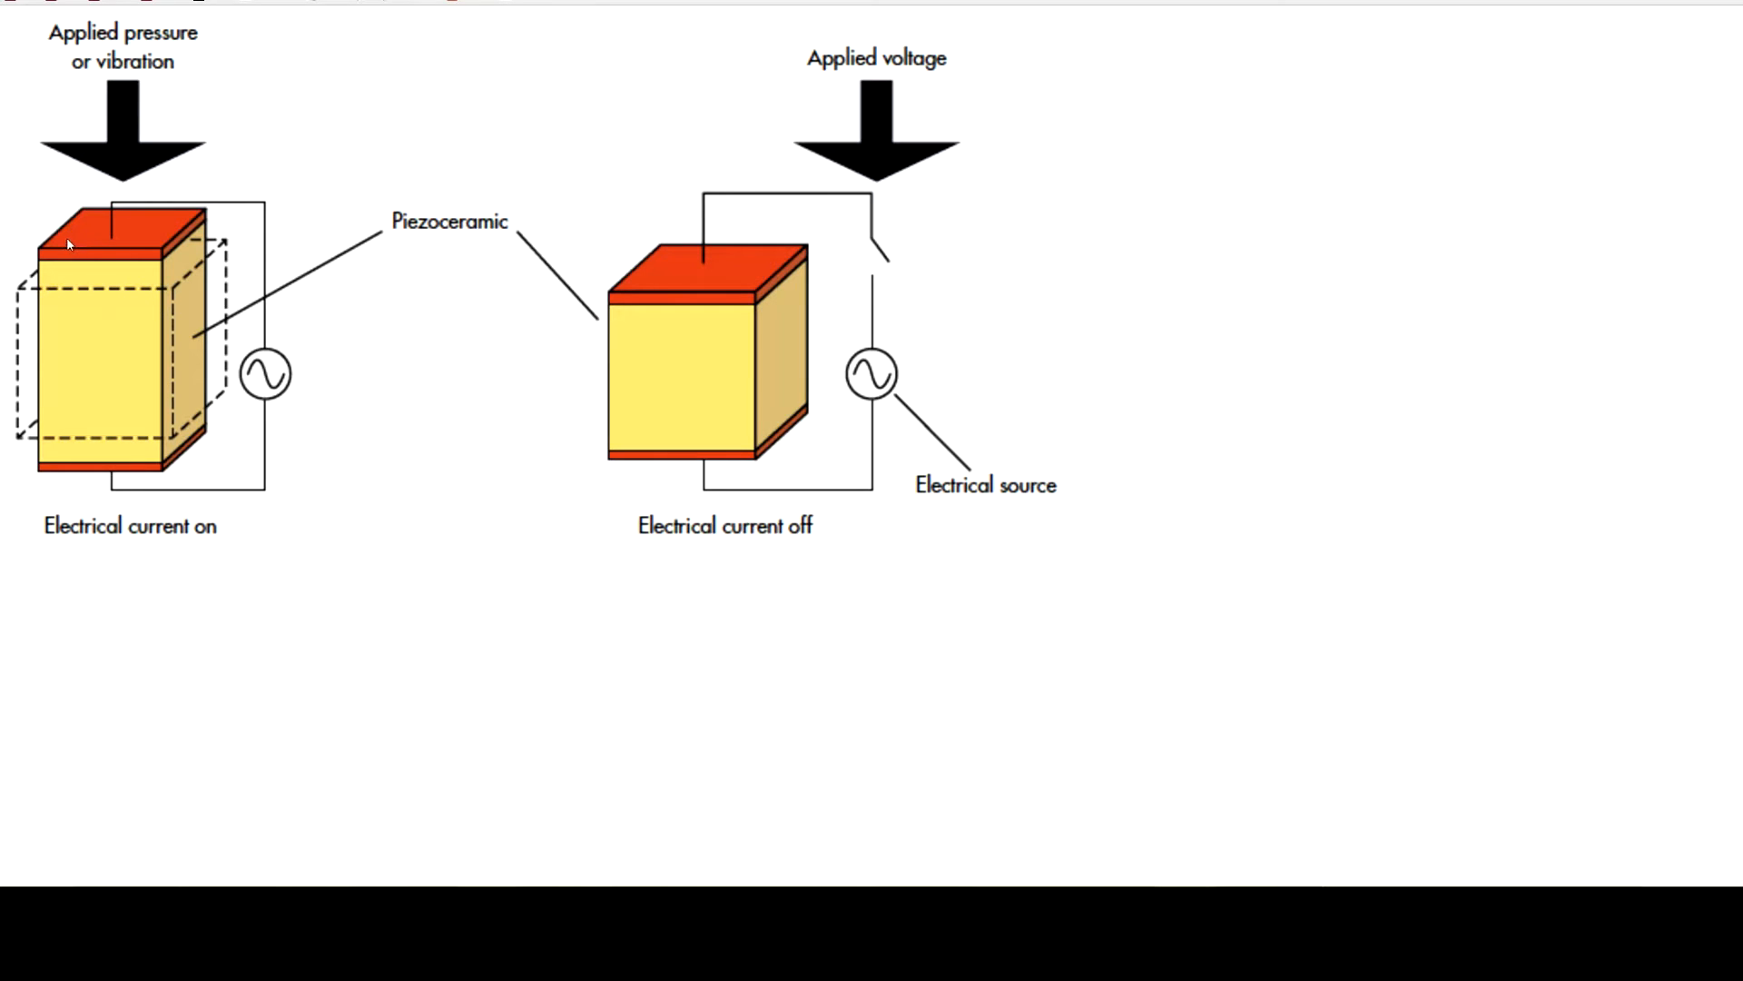
mouse_move(64, 392)
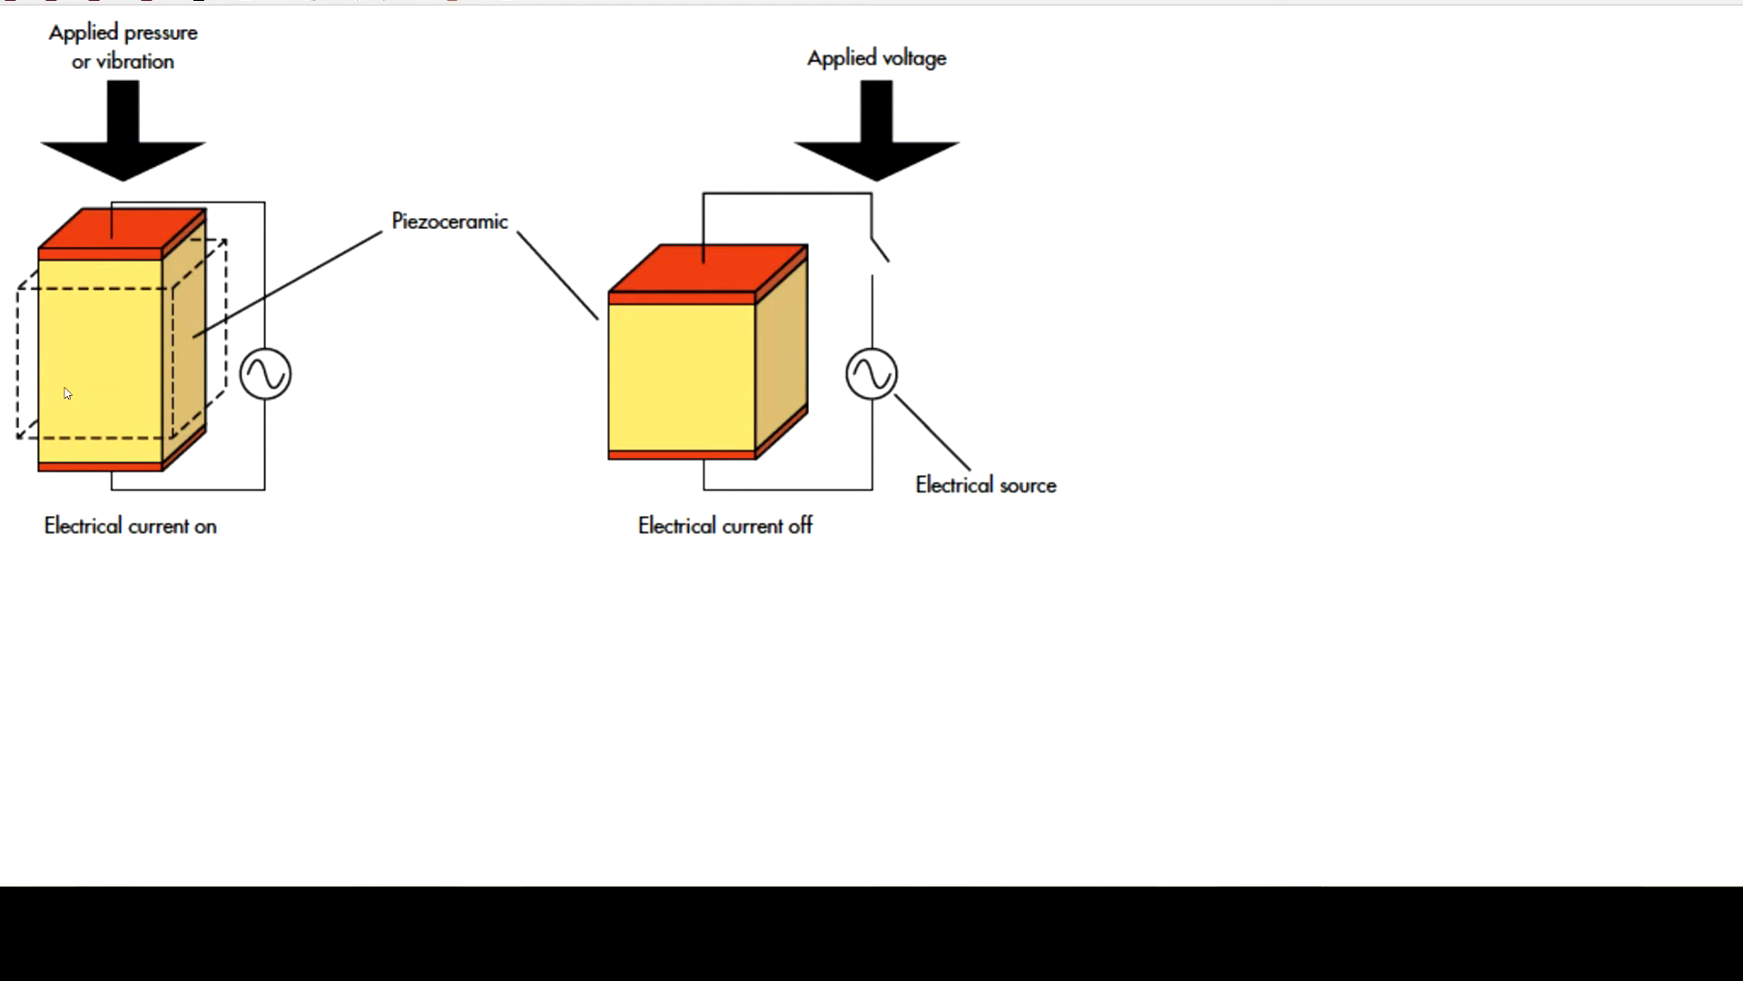
mouse_move(117, 253)
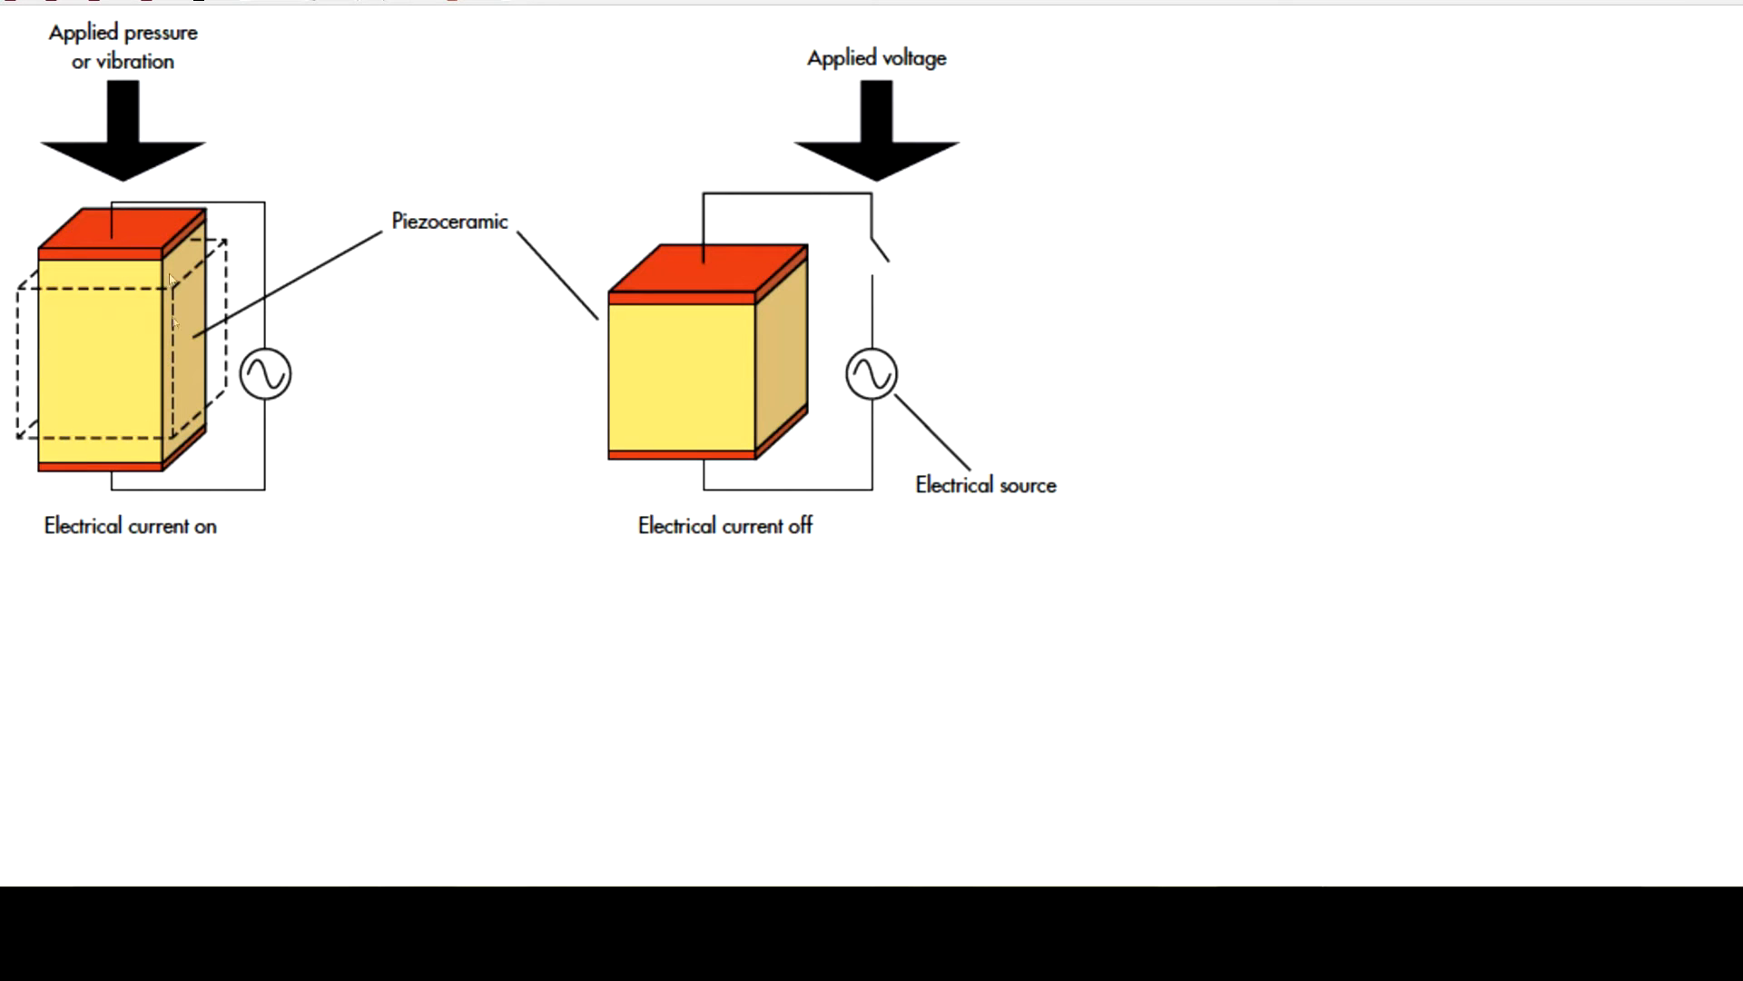
mouse_move(94, 267)
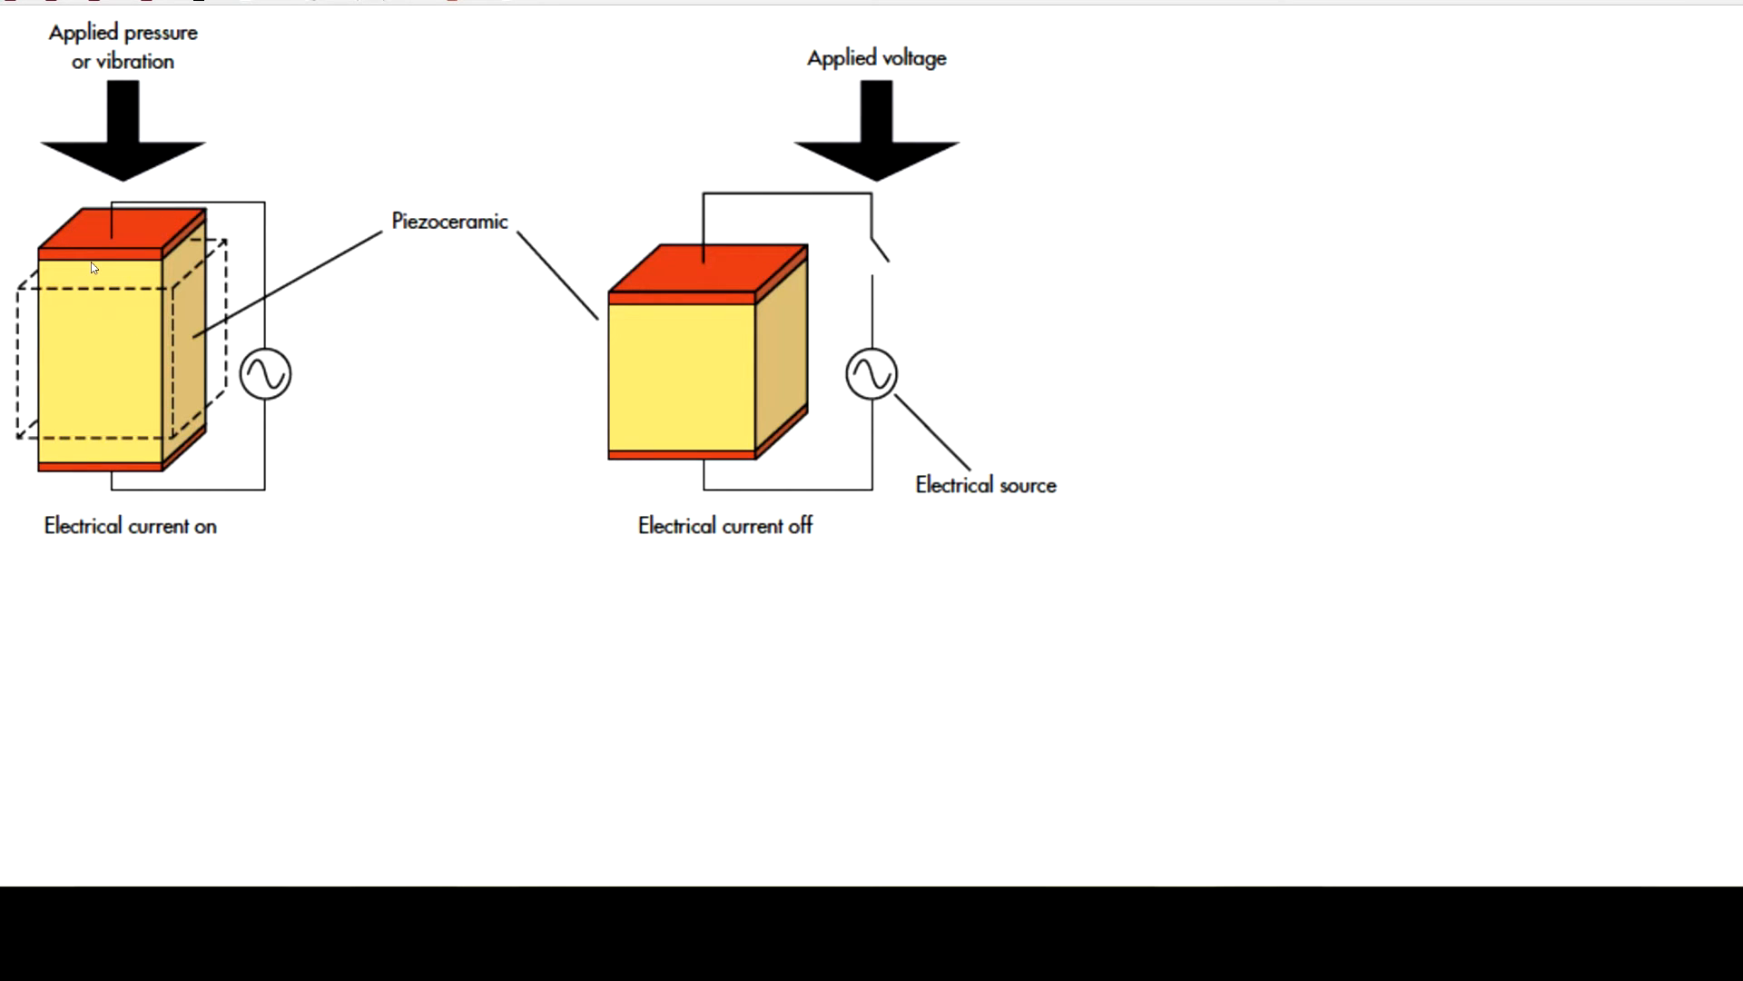
mouse_move(97, 286)
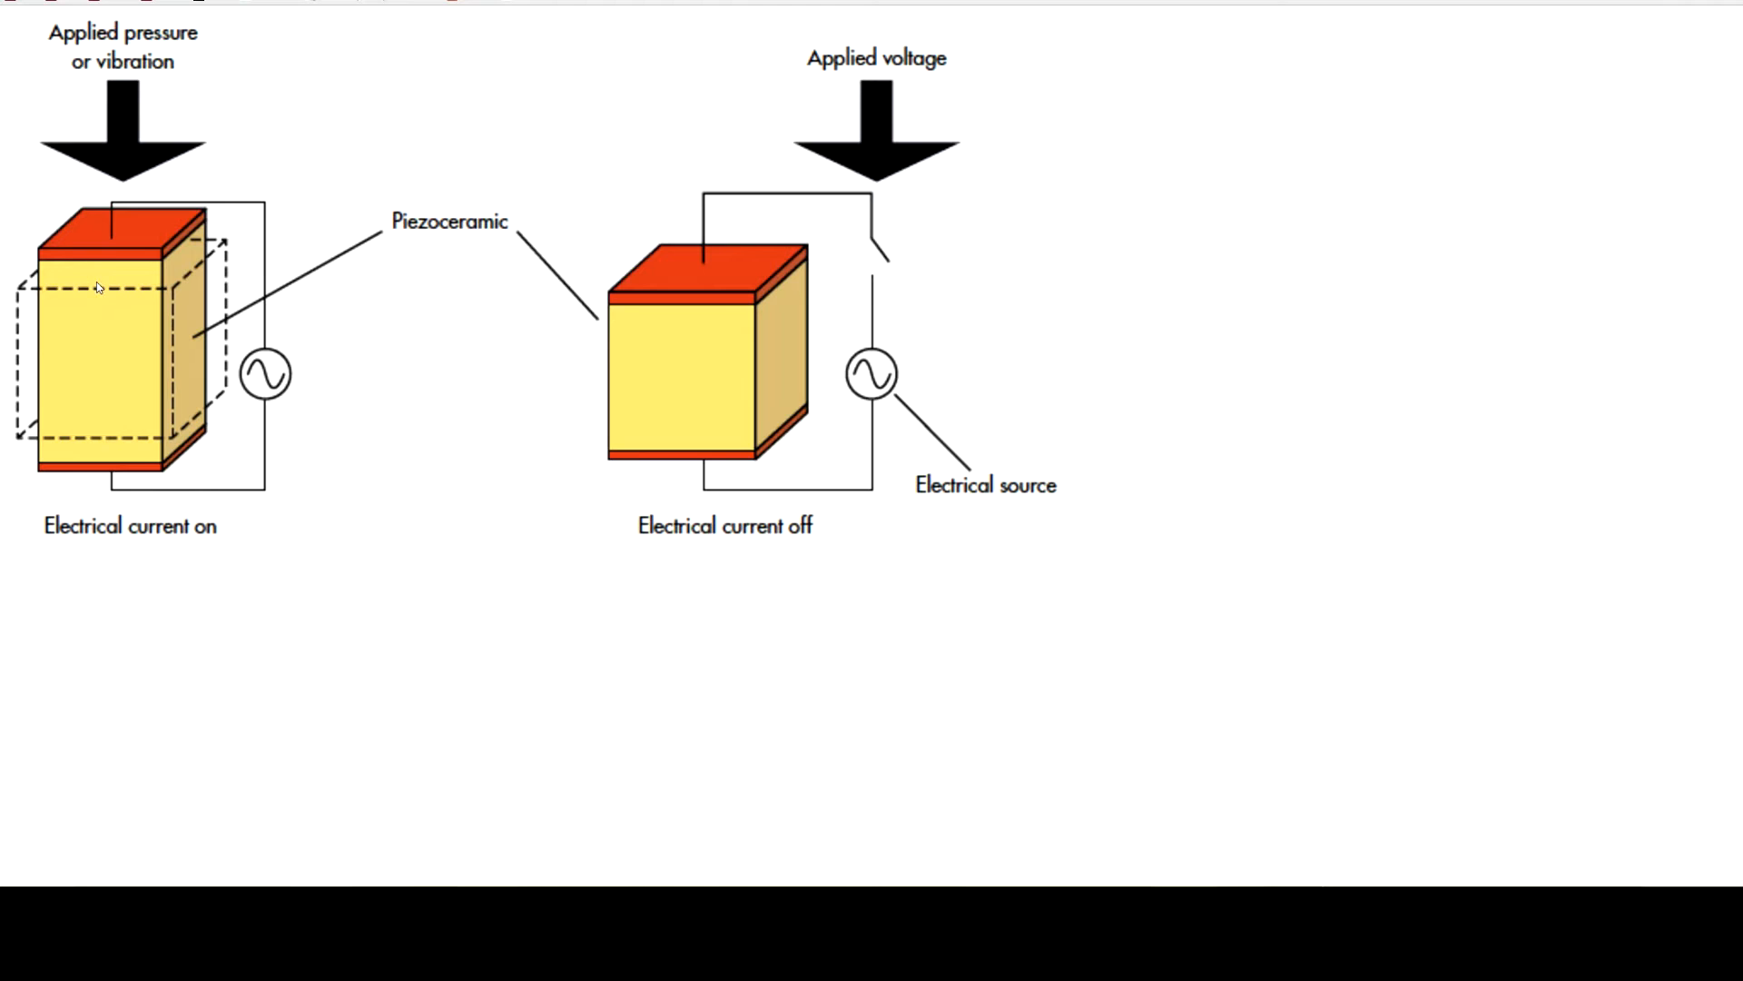
mouse_move(118, 297)
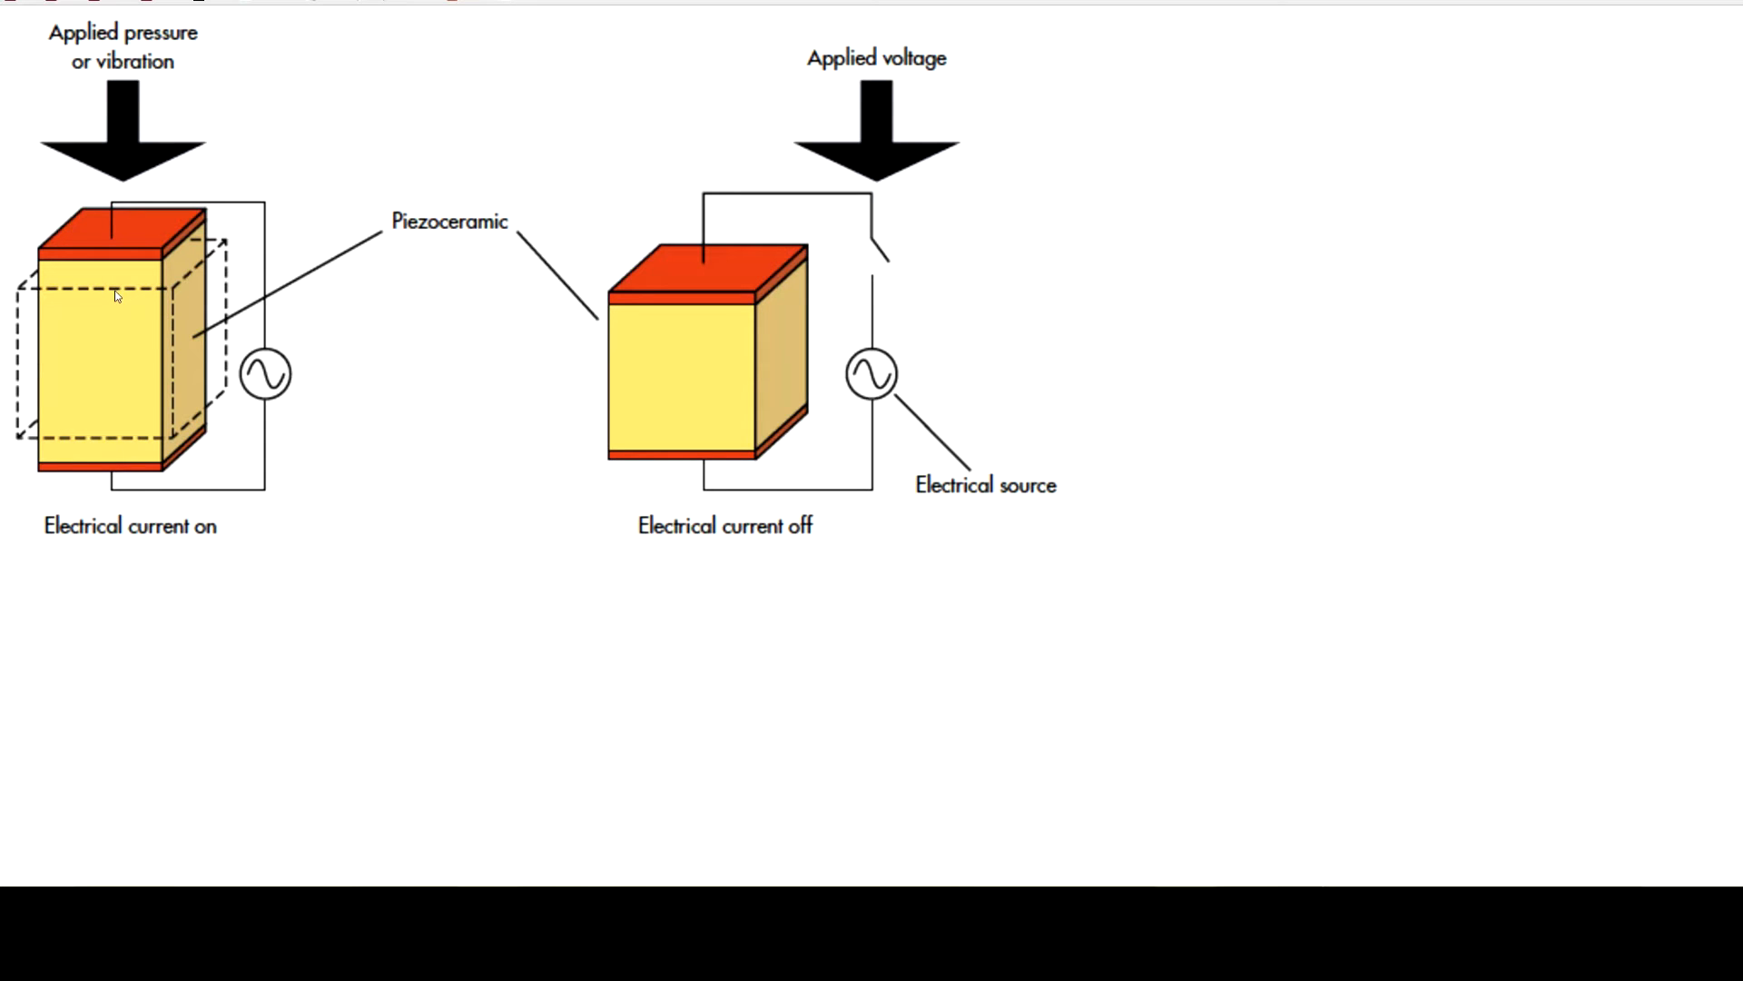
mouse_move(690, 309)
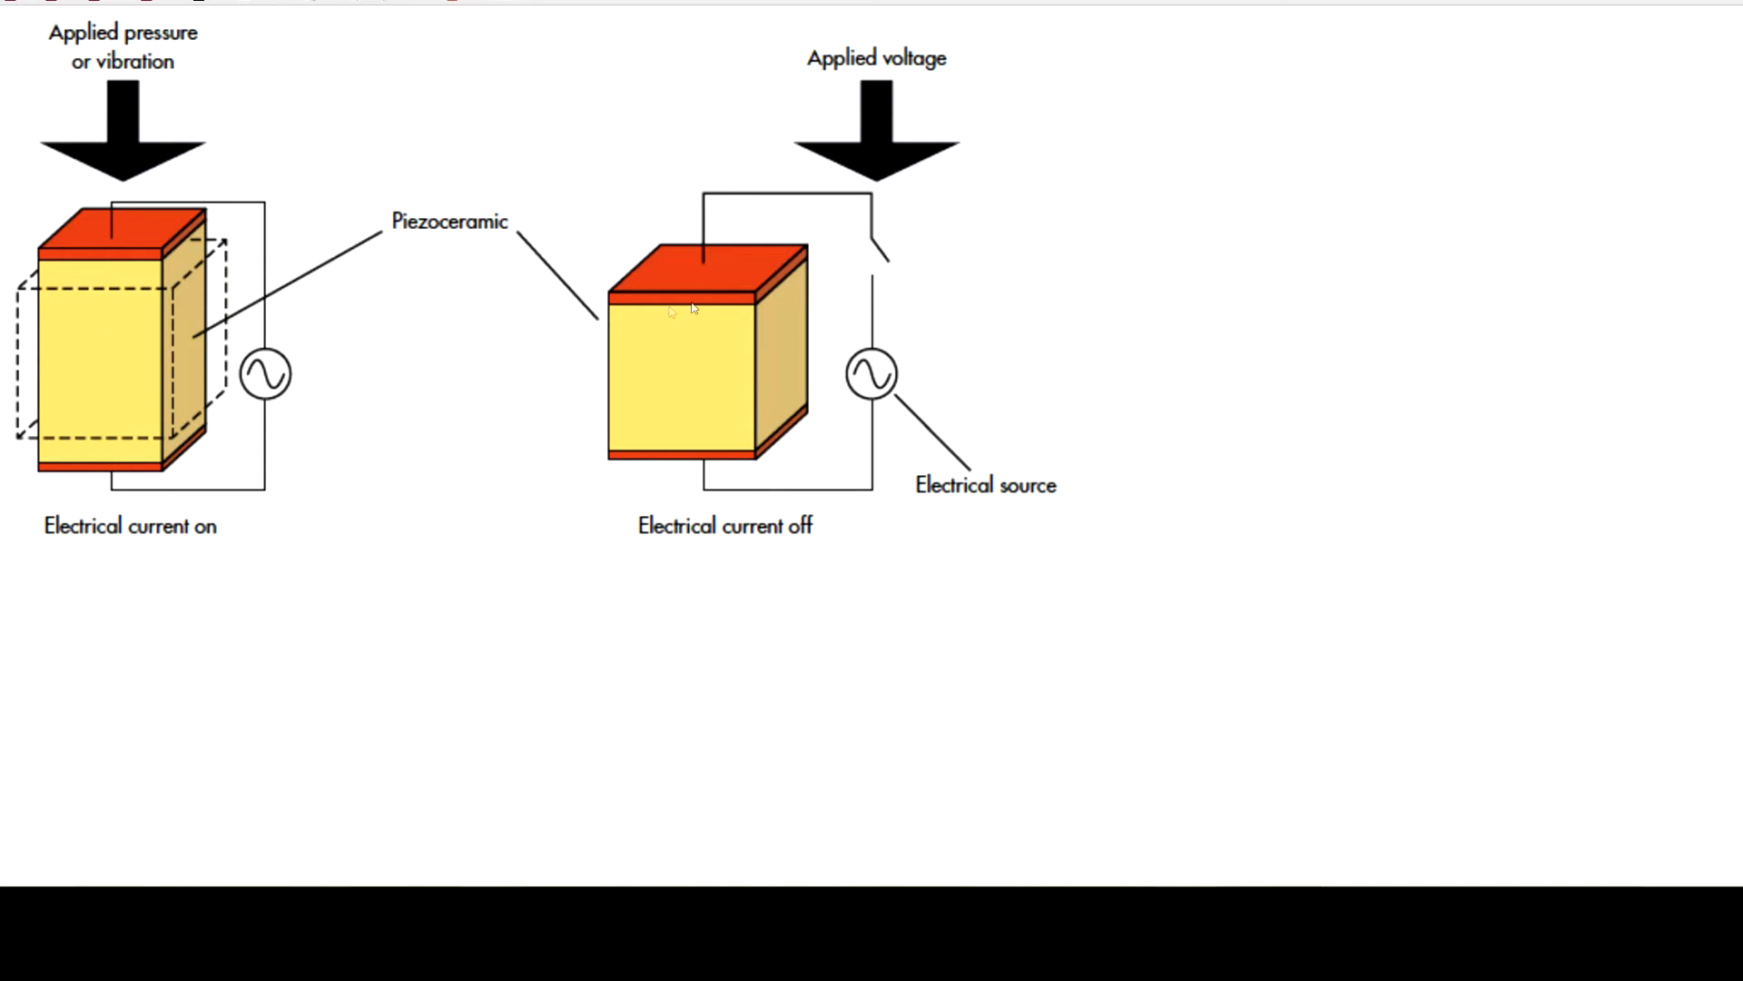
mouse_move(105, 328)
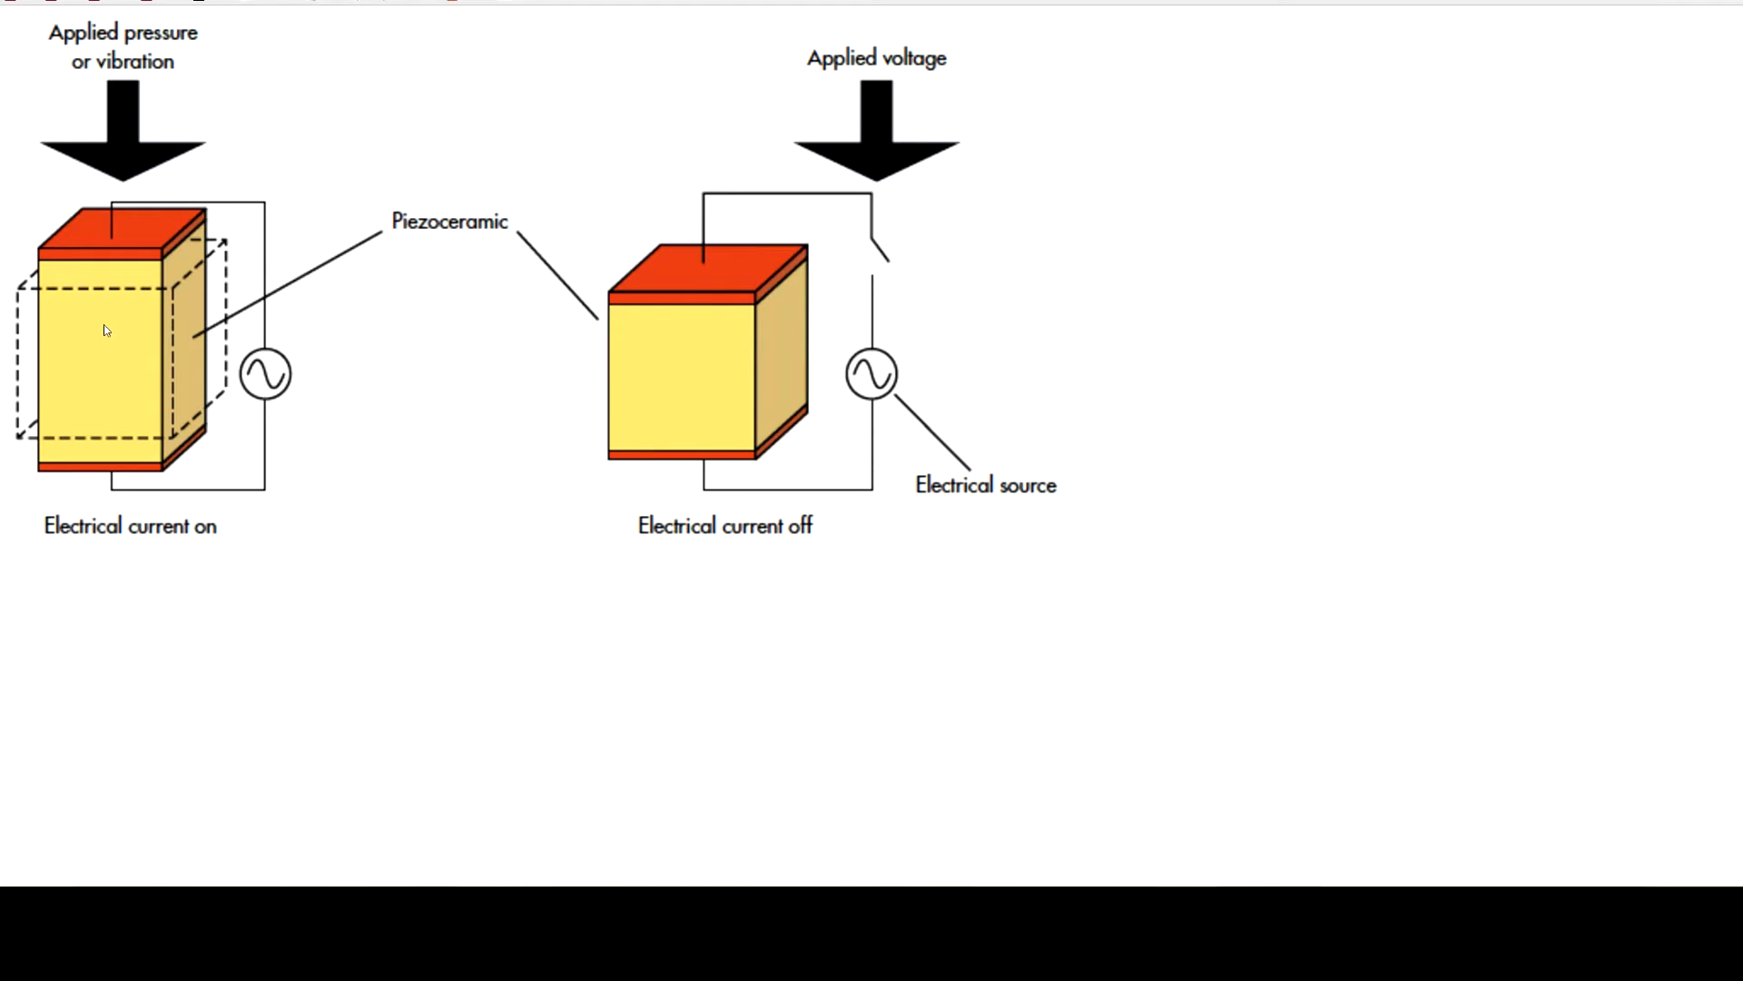
mouse_move(118, 271)
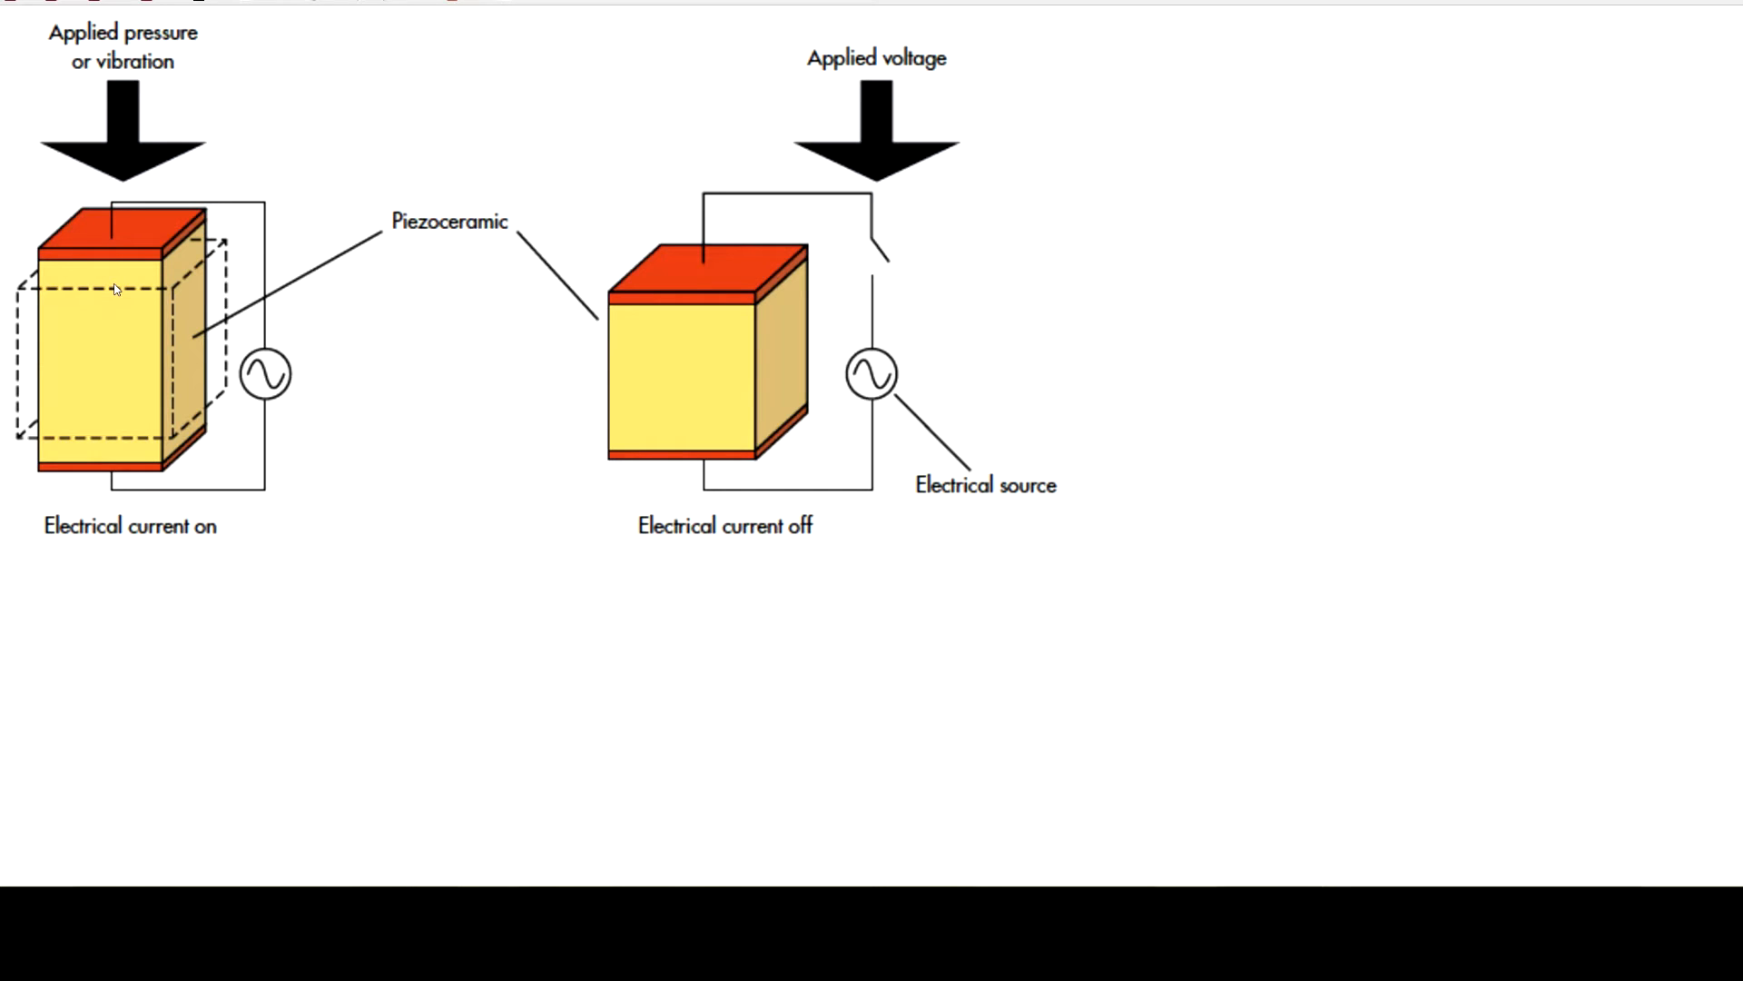
mouse_move(204, 383)
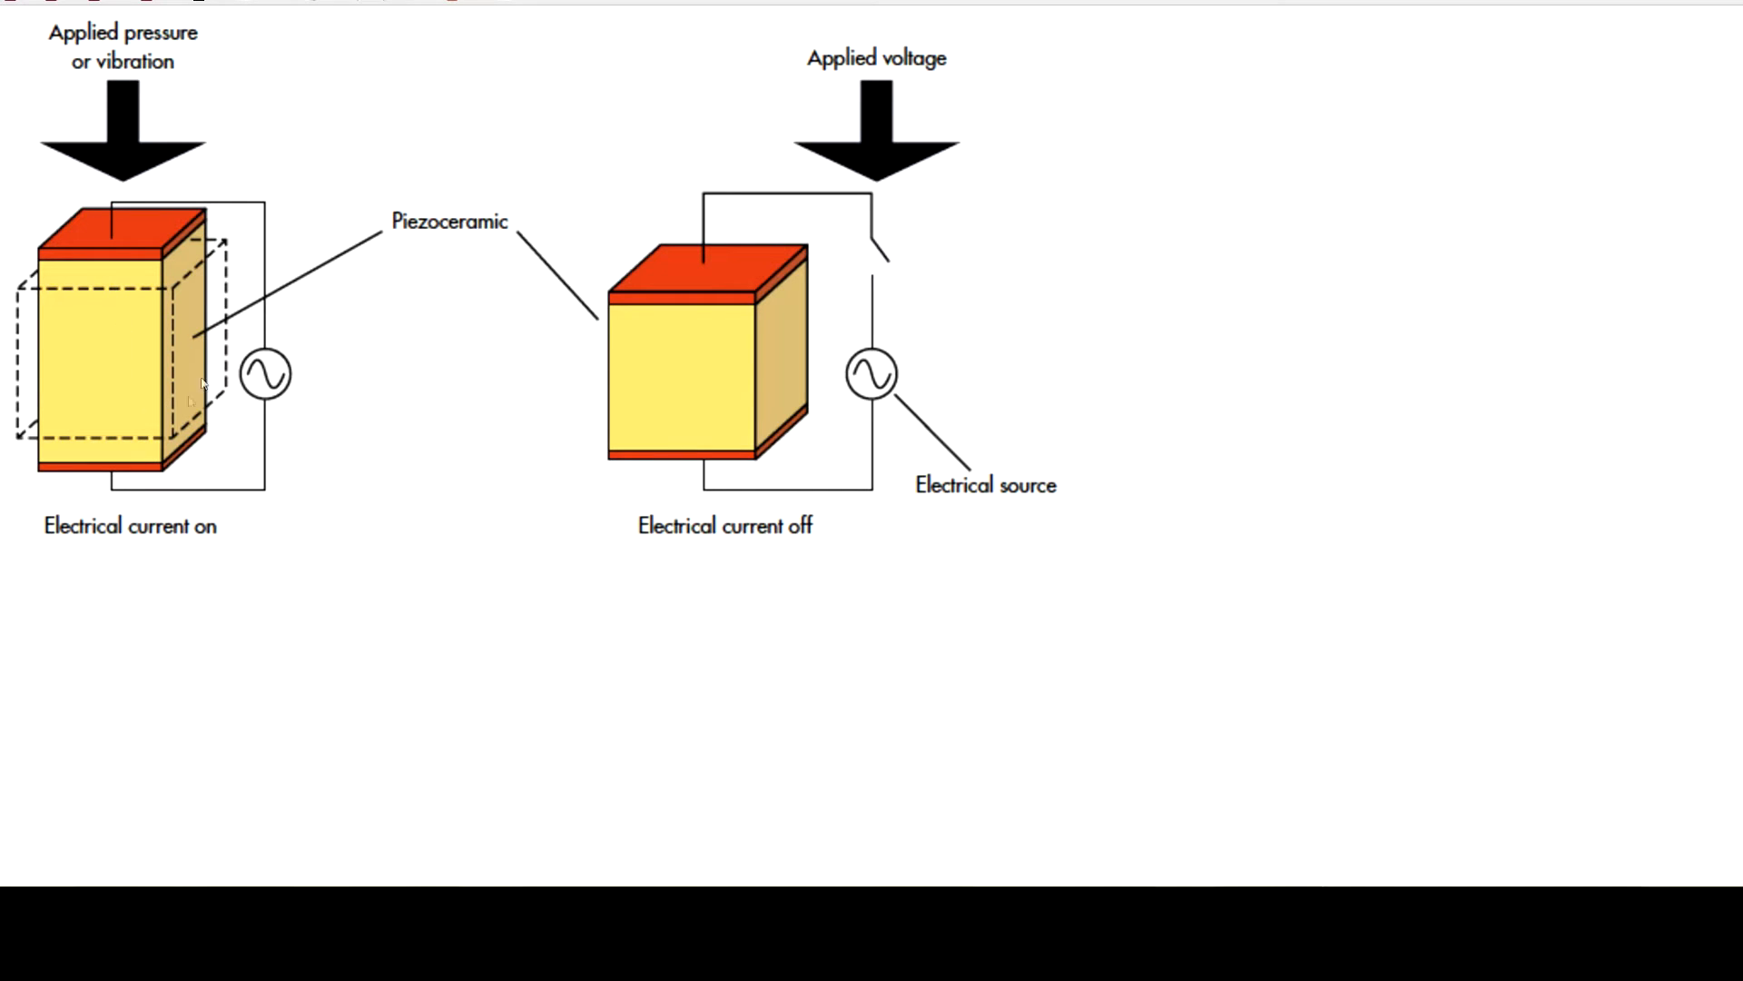
mouse_move(139, 311)
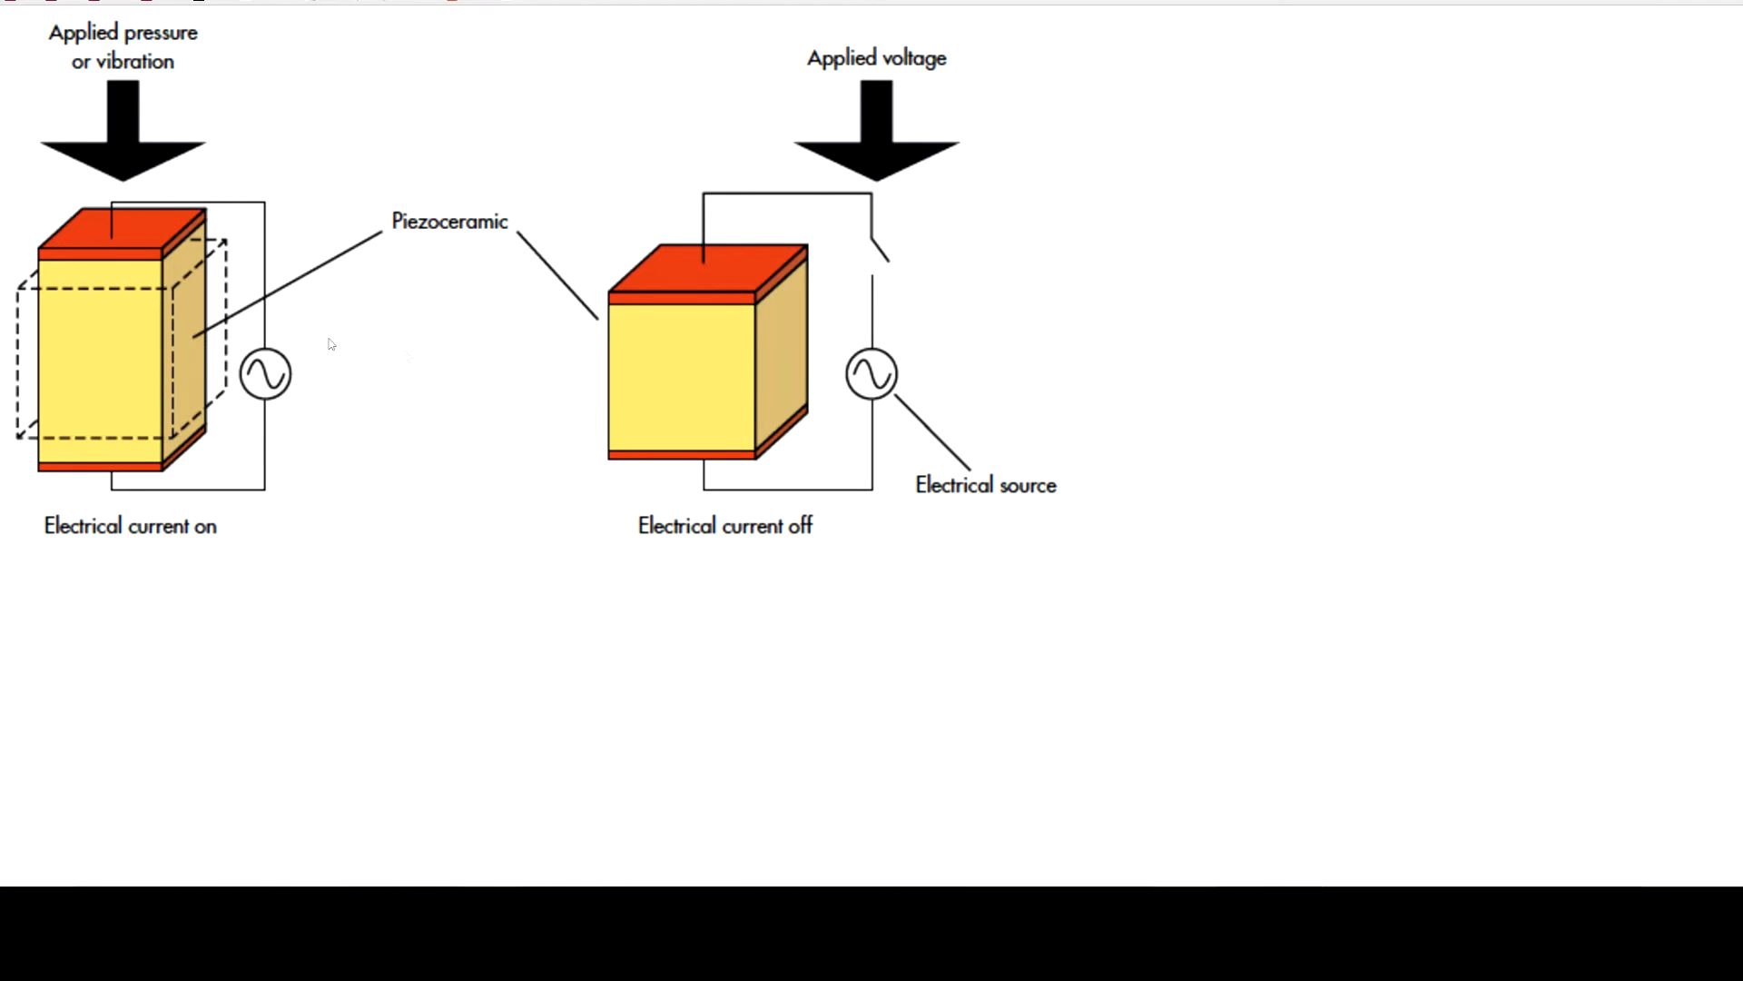
mouse_move(710, 382)
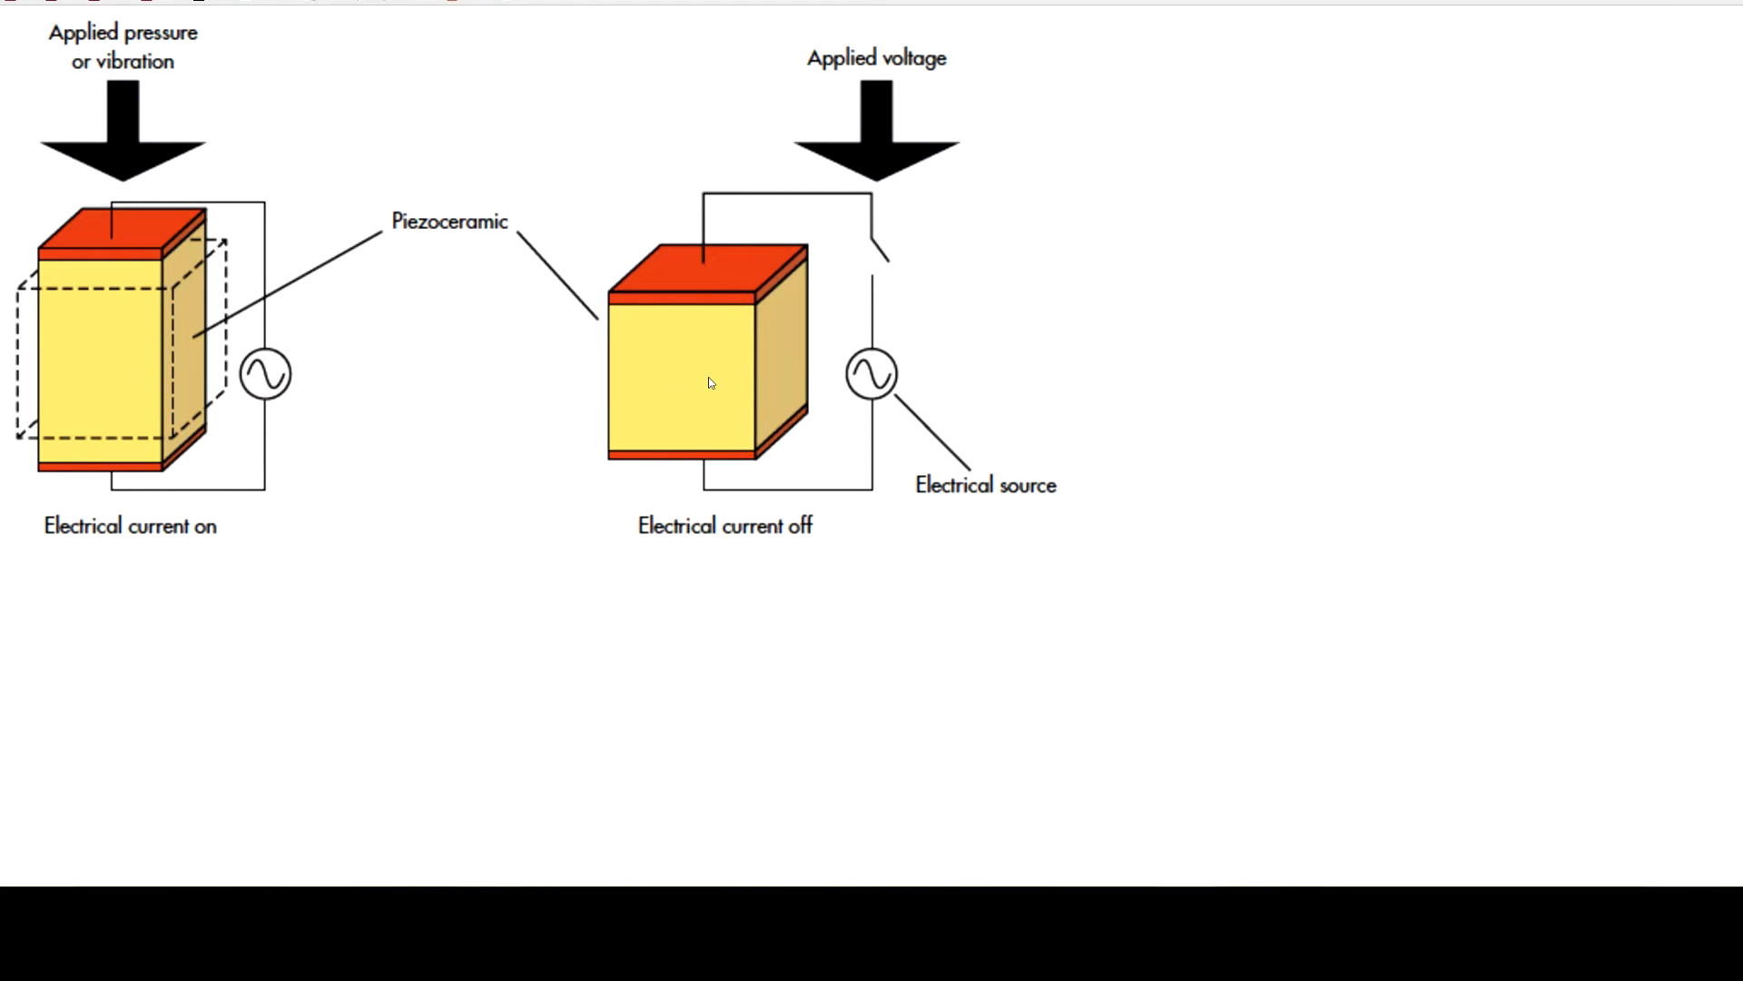
mouse_move(702, 402)
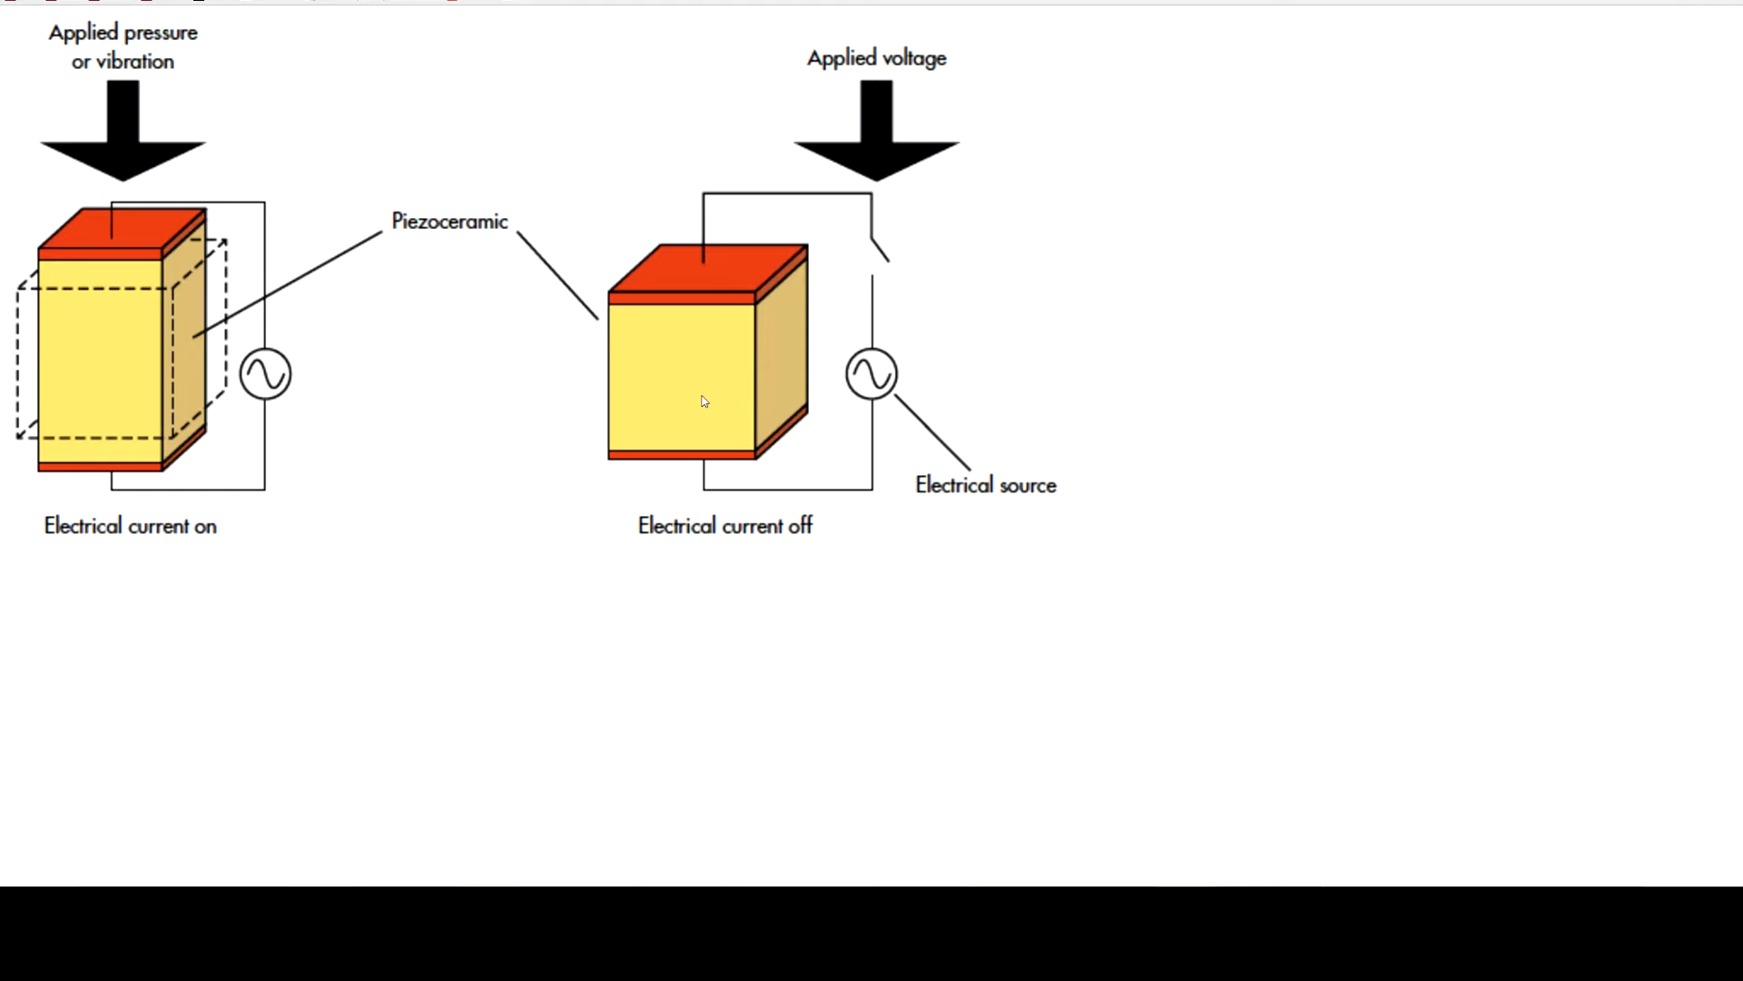
mouse_move(643, 437)
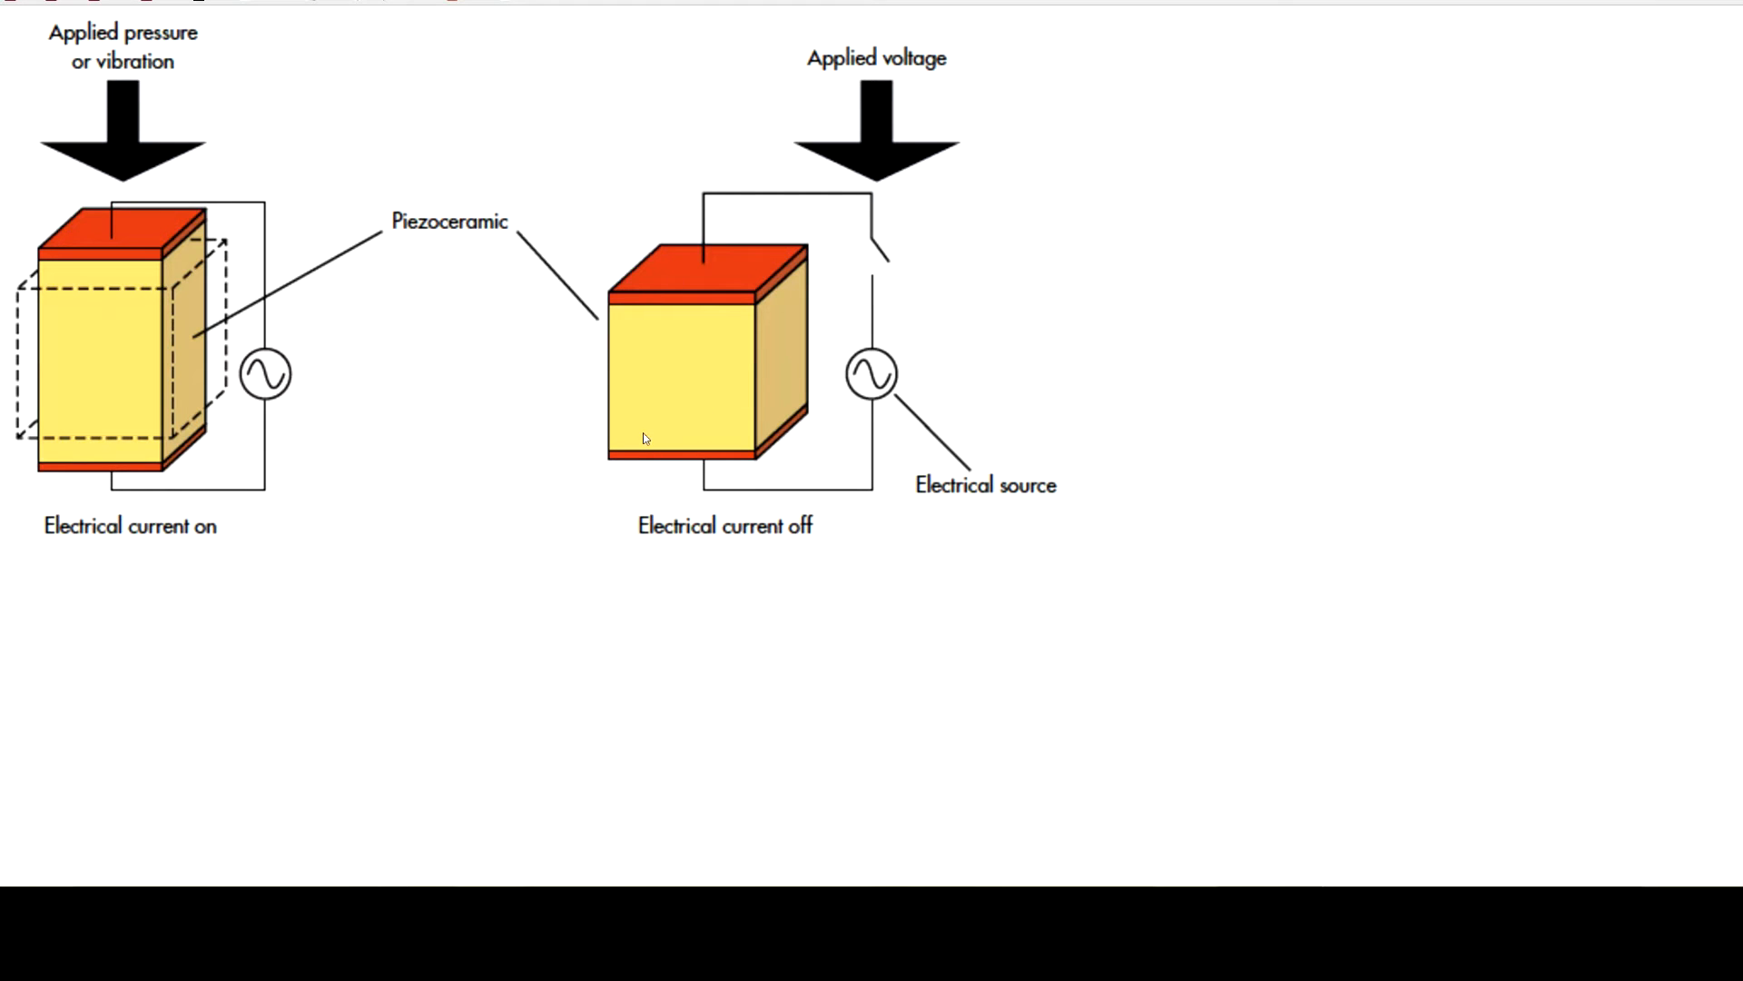
mouse_move(638, 441)
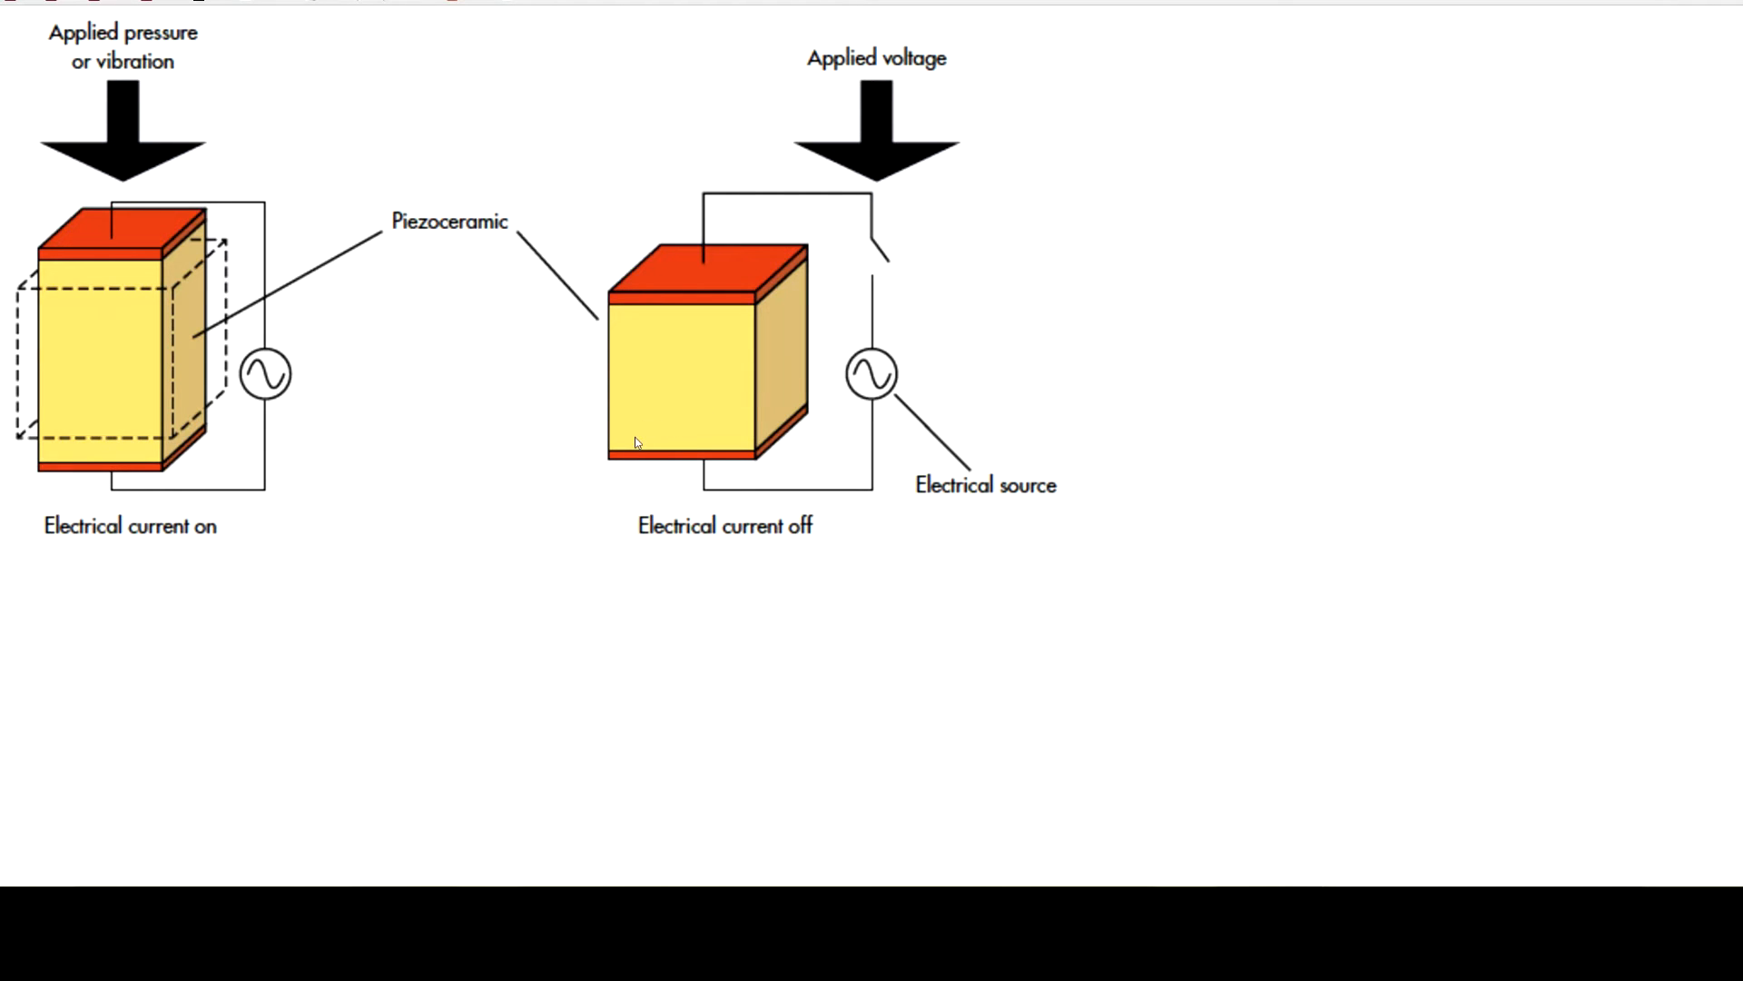
mouse_move(642, 440)
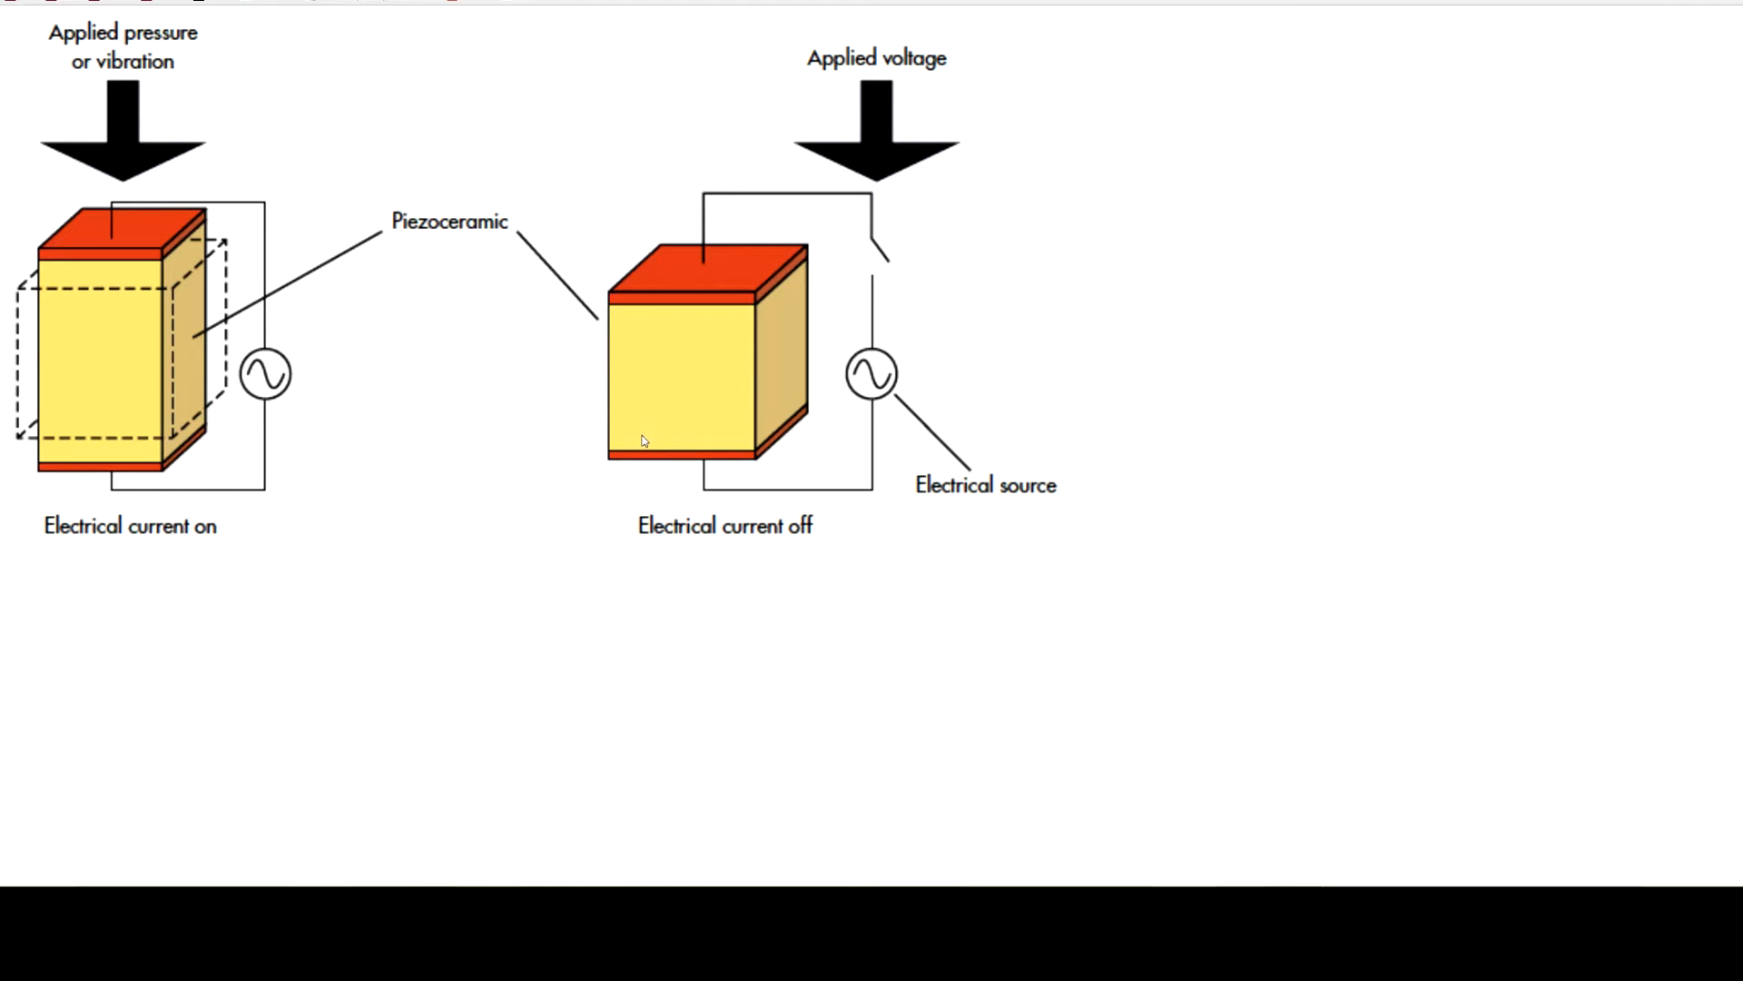
mouse_move(742, 311)
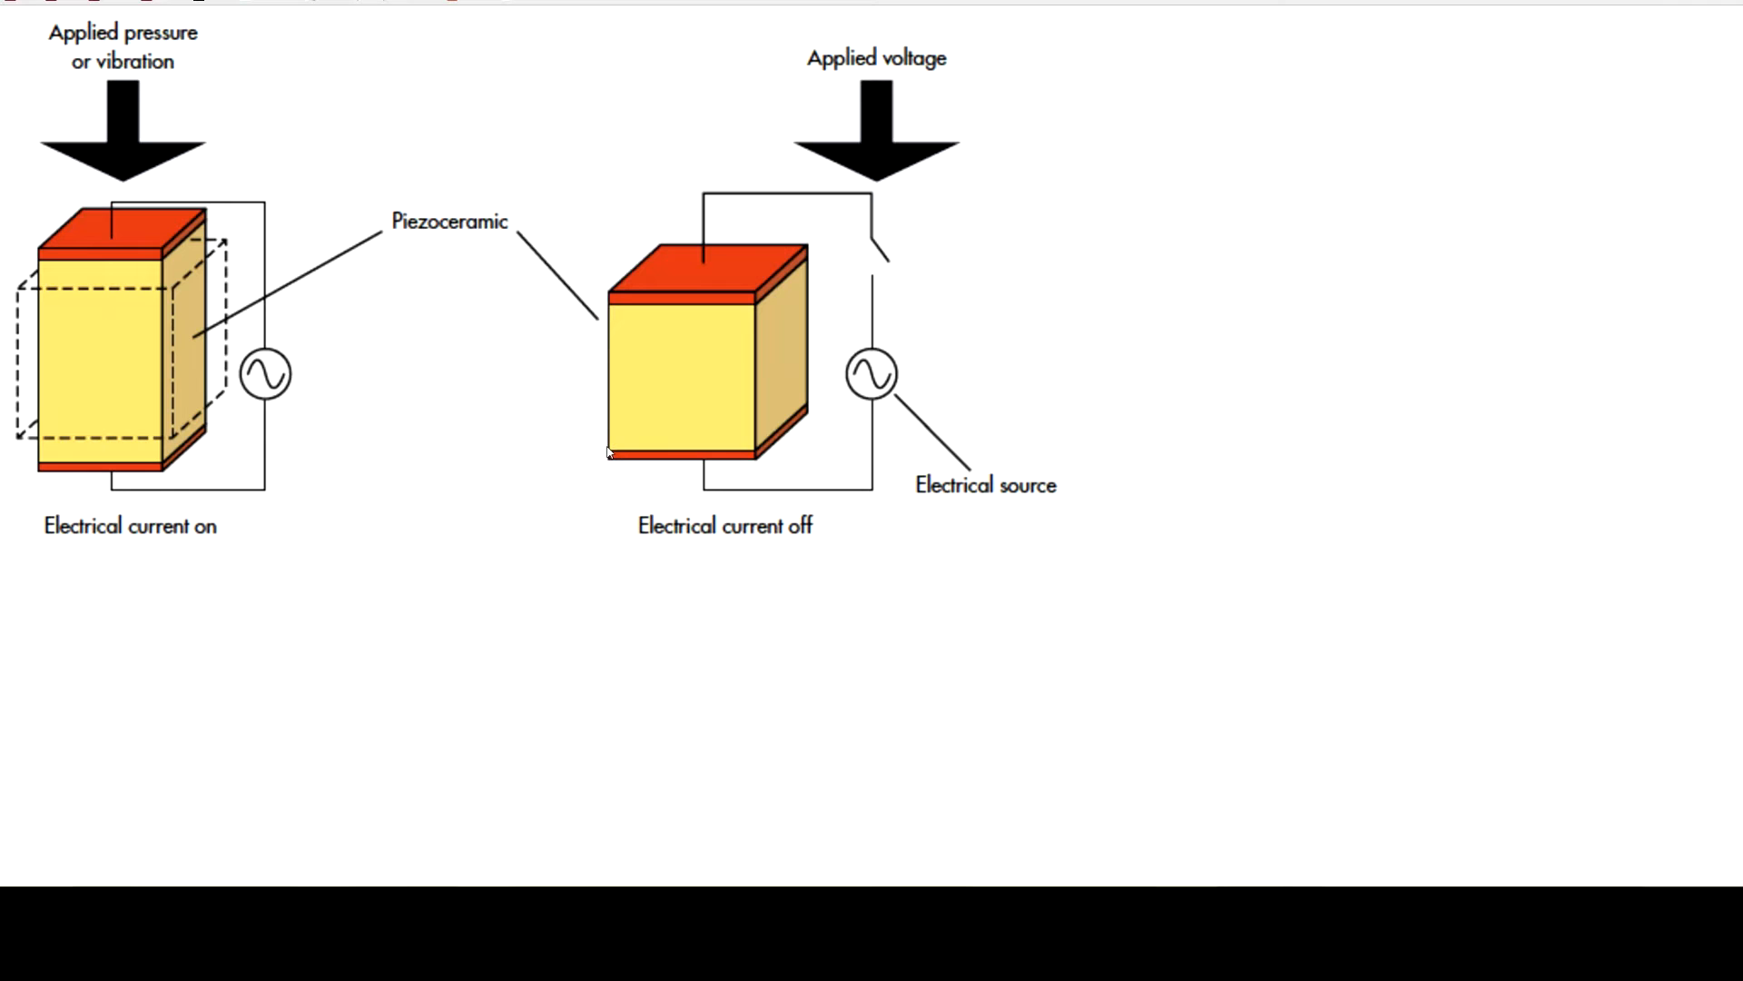
mouse_move(623, 452)
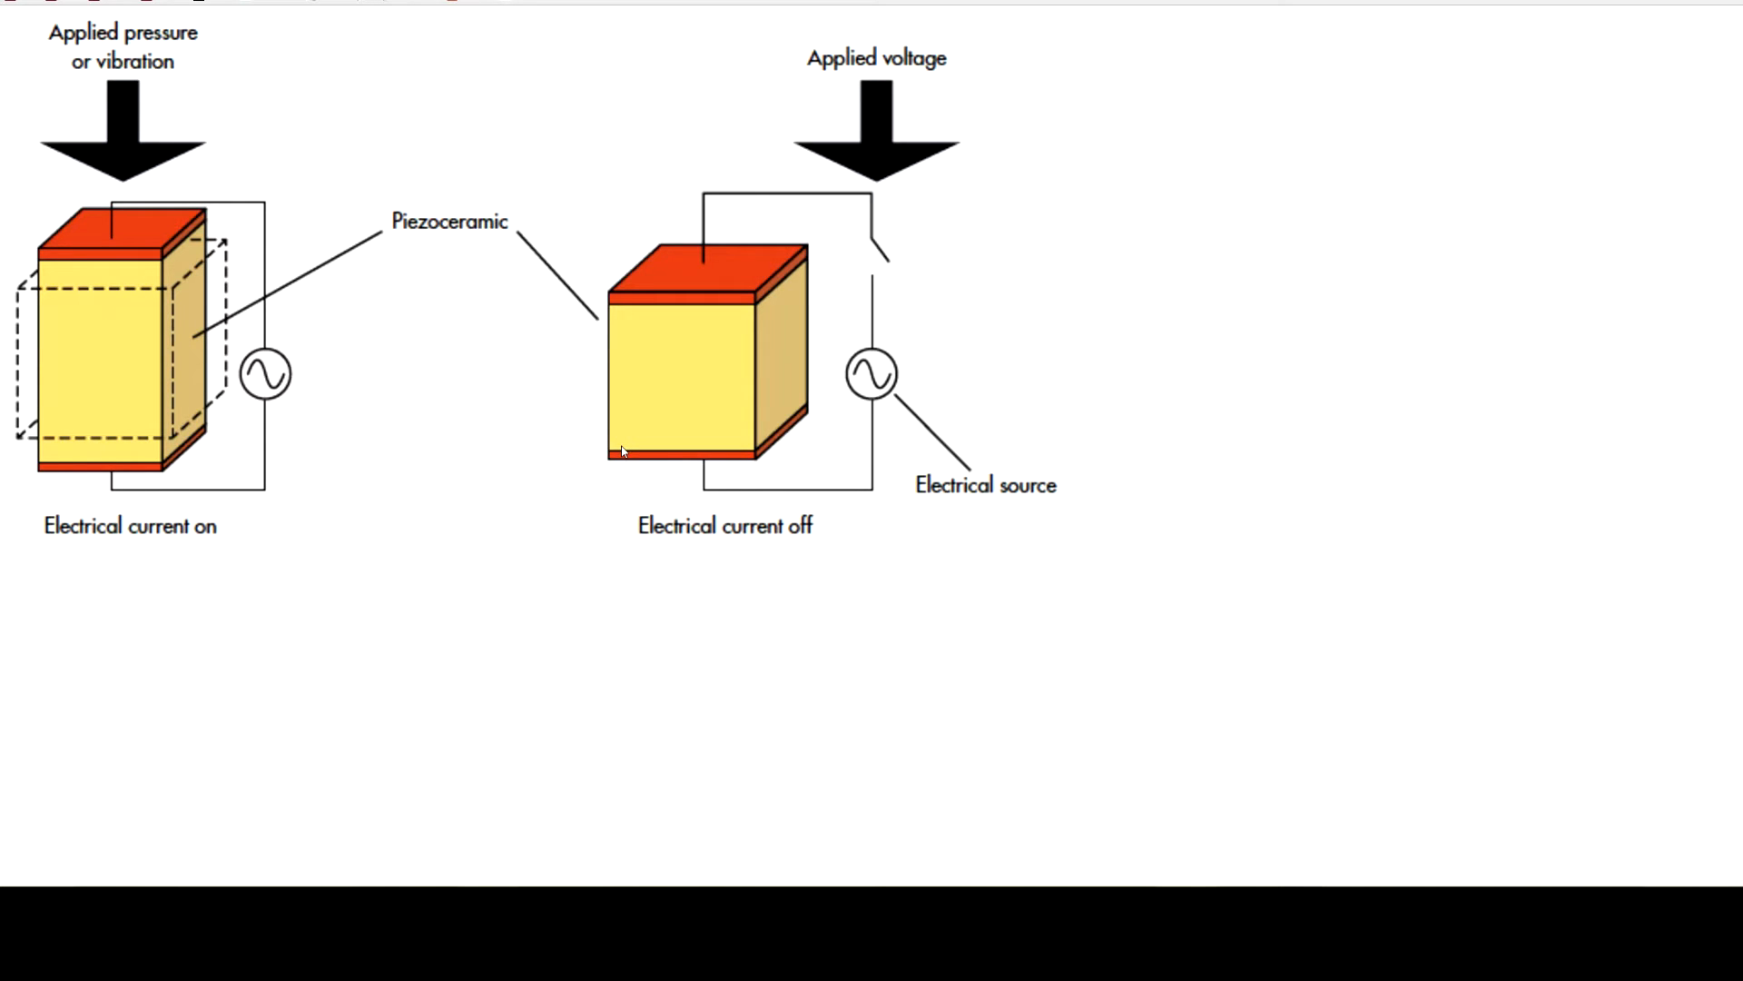
mouse_move(754, 483)
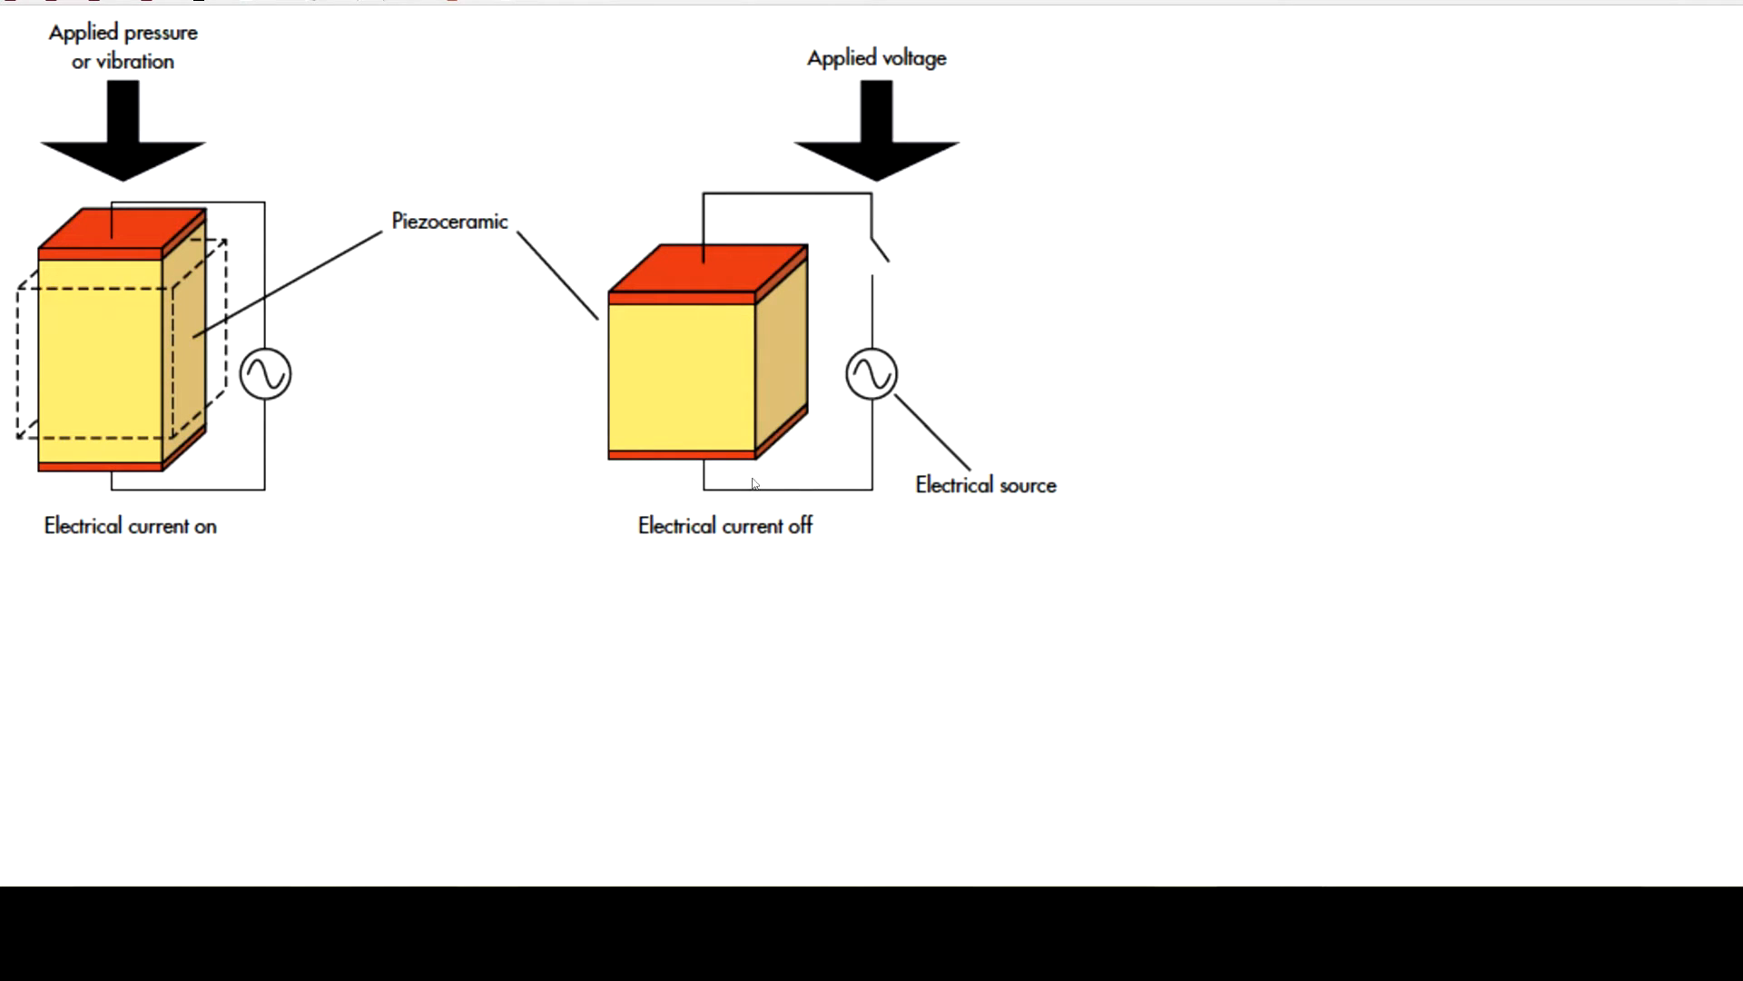
mouse_move(687, 454)
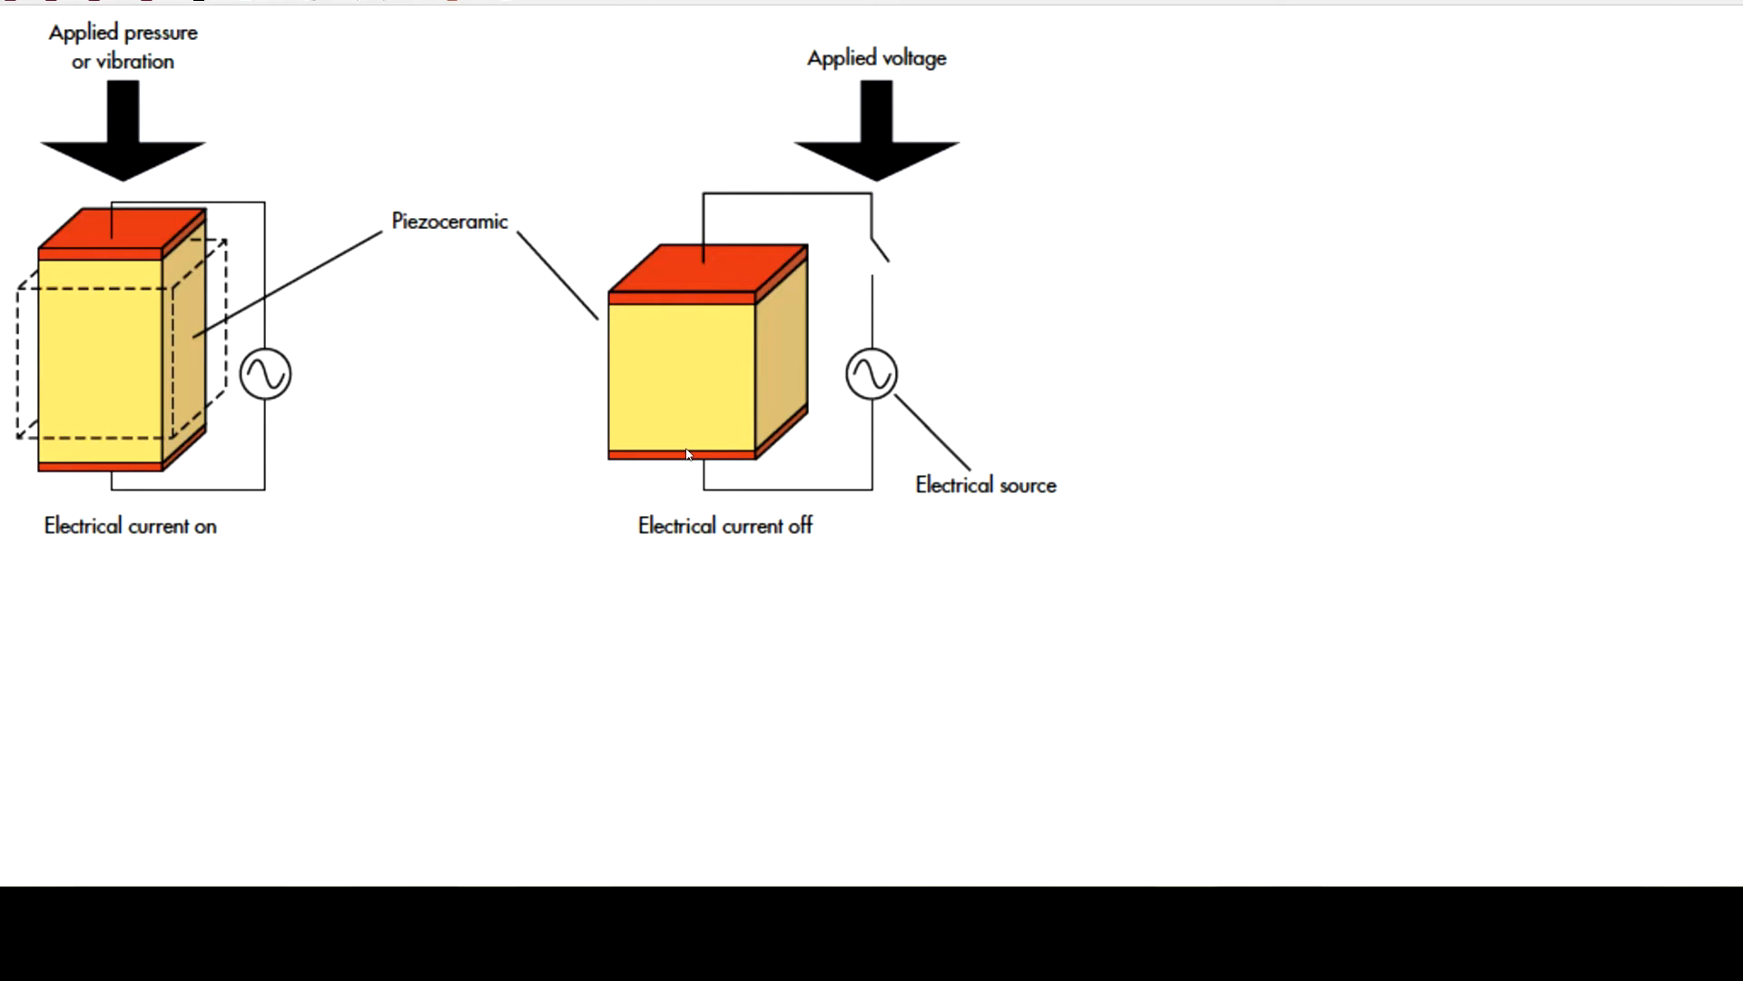
mouse_move(684, 456)
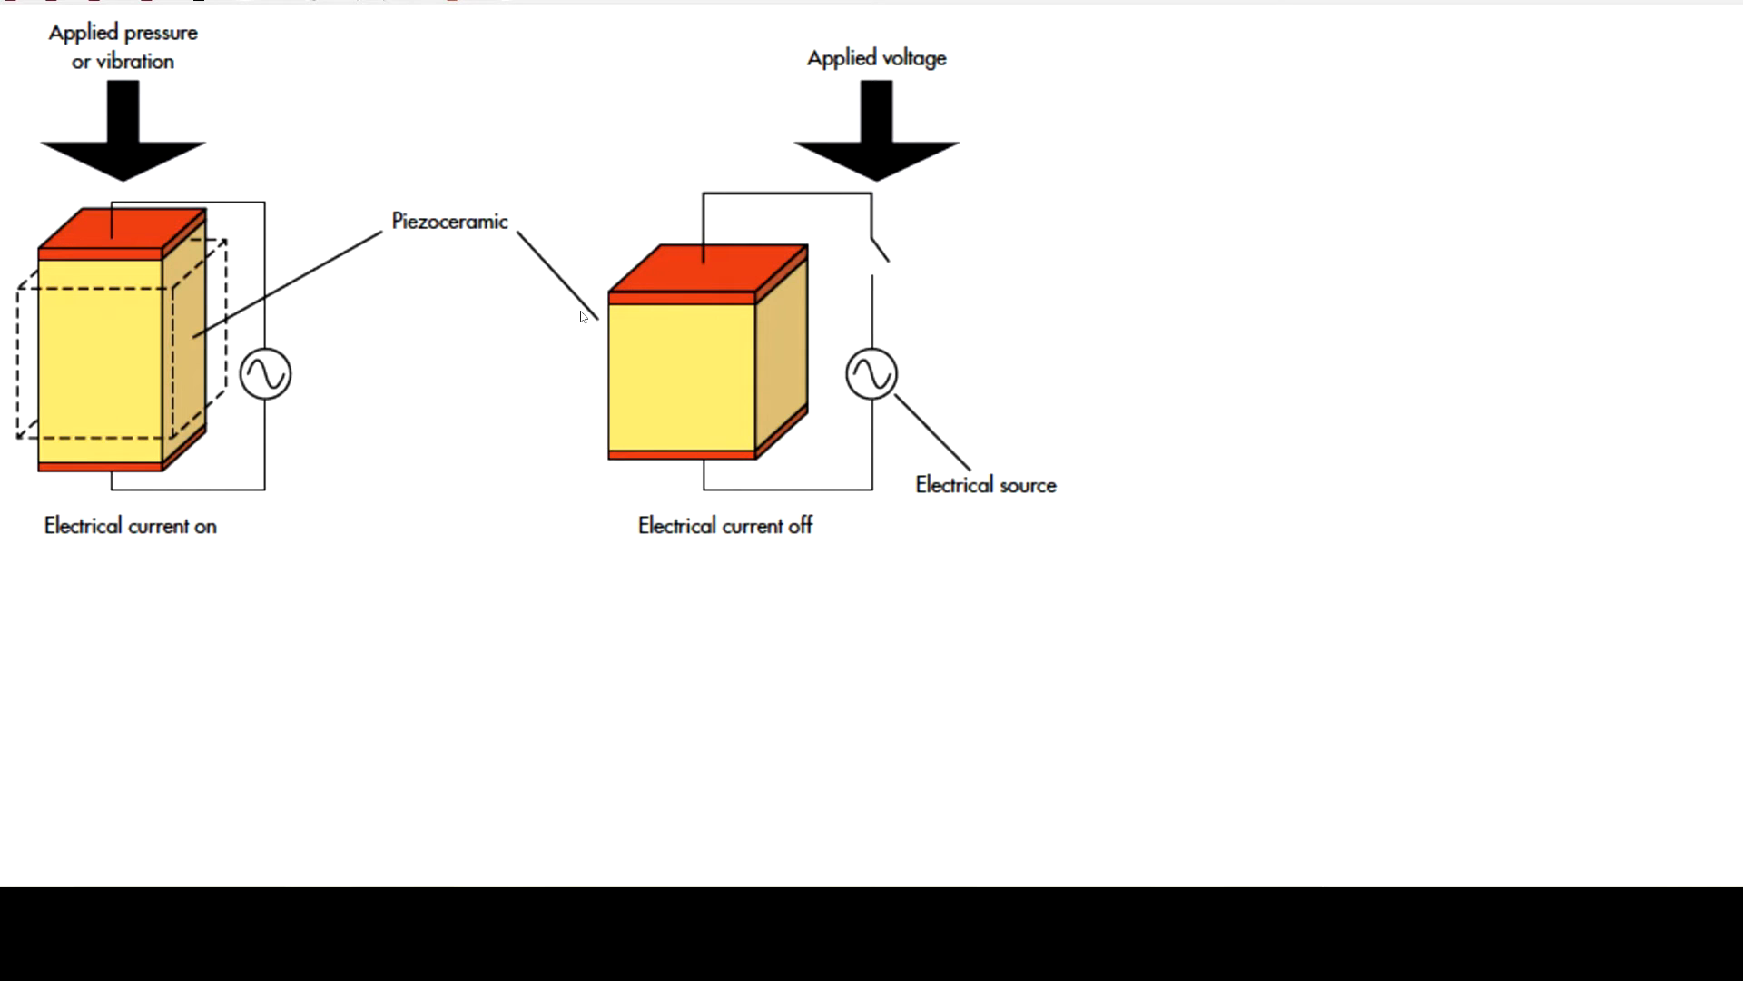
mouse_move(567, 326)
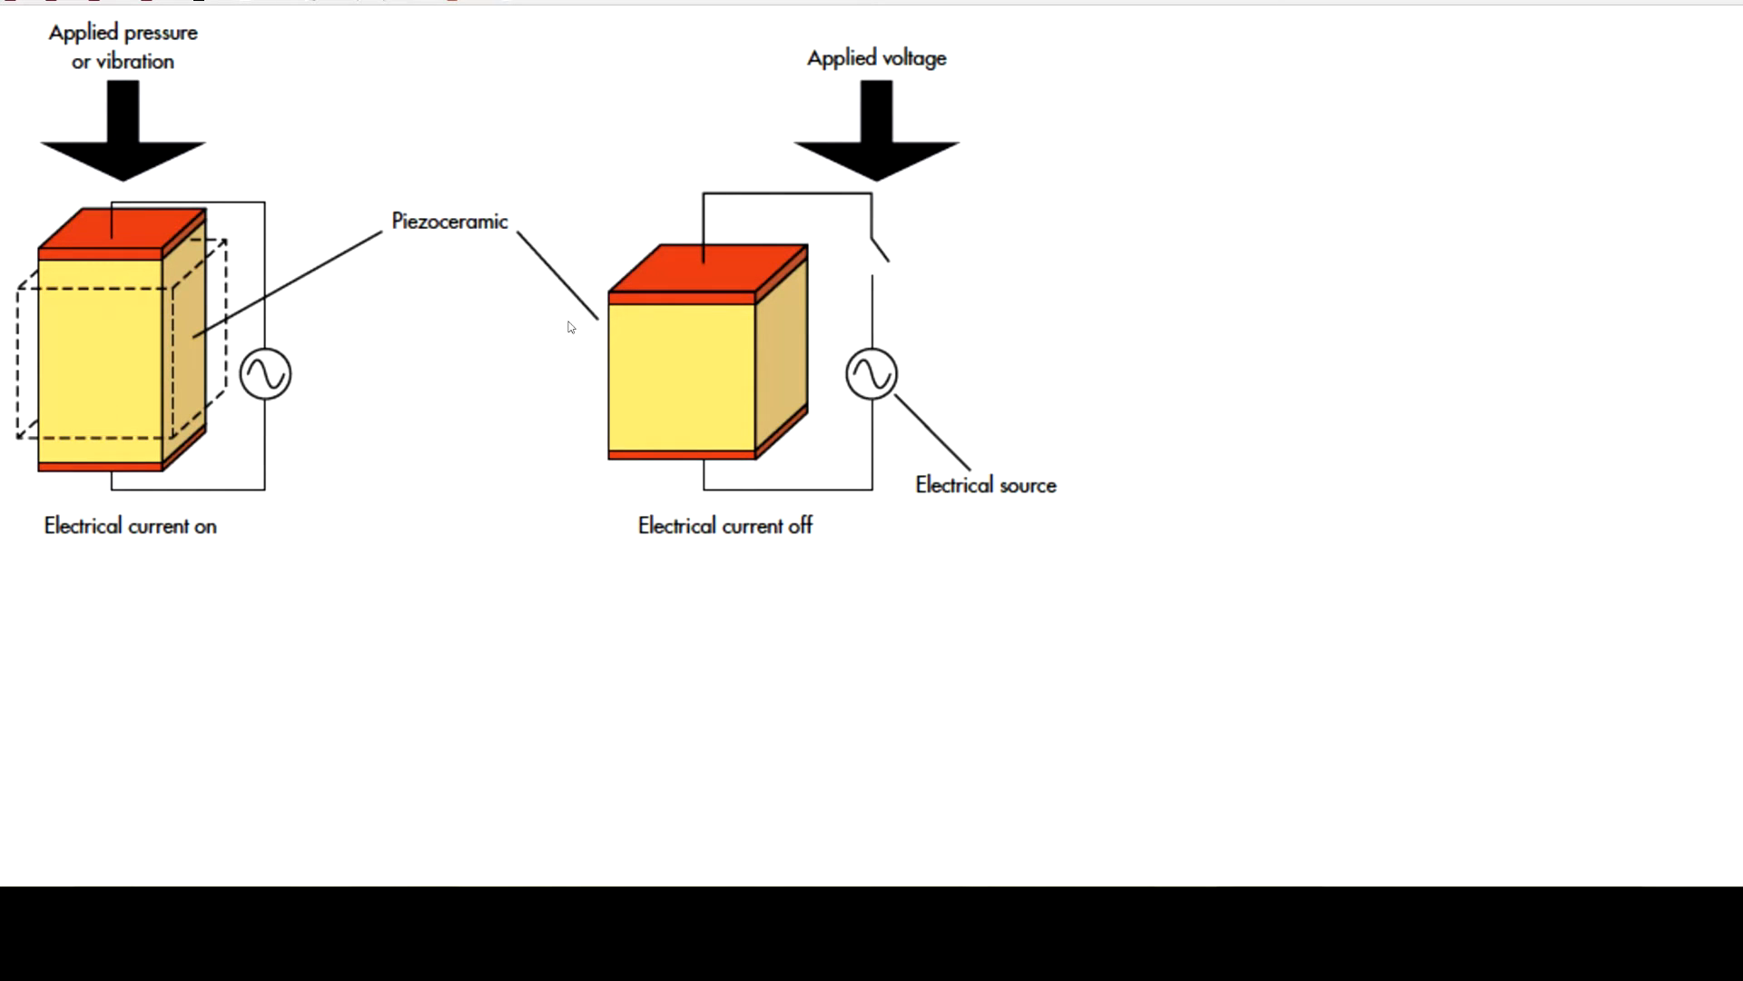
mouse_move(589, 363)
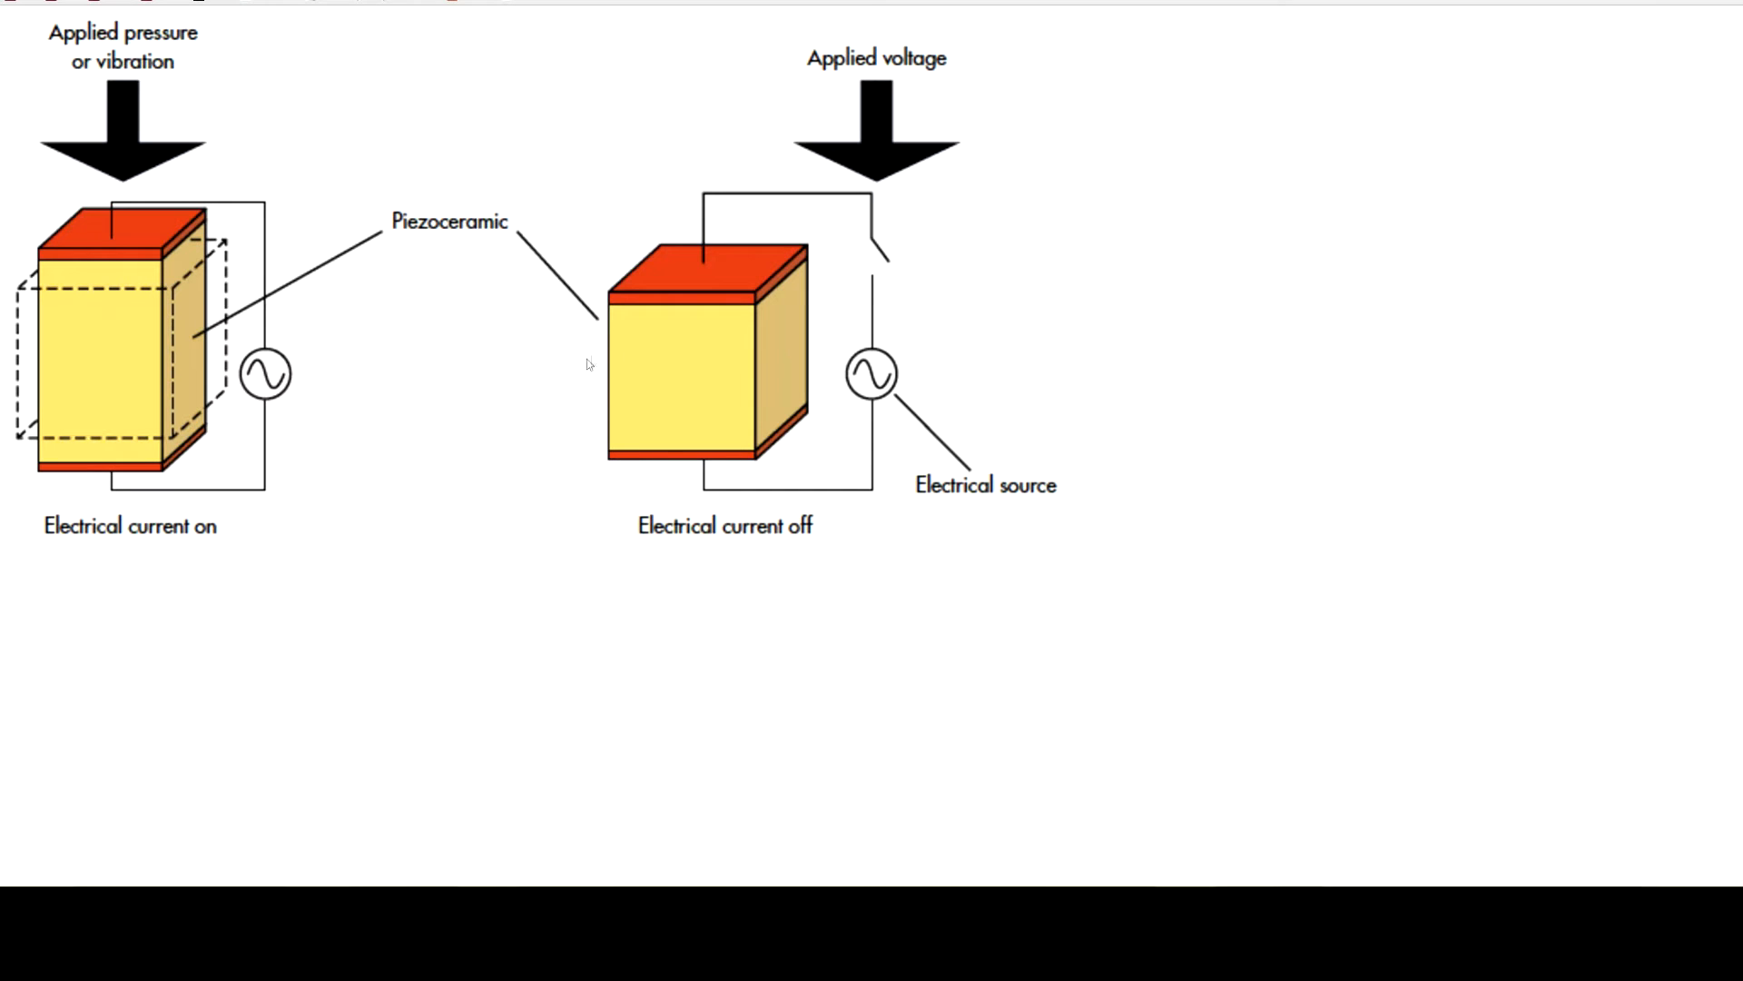
mouse_move(642, 412)
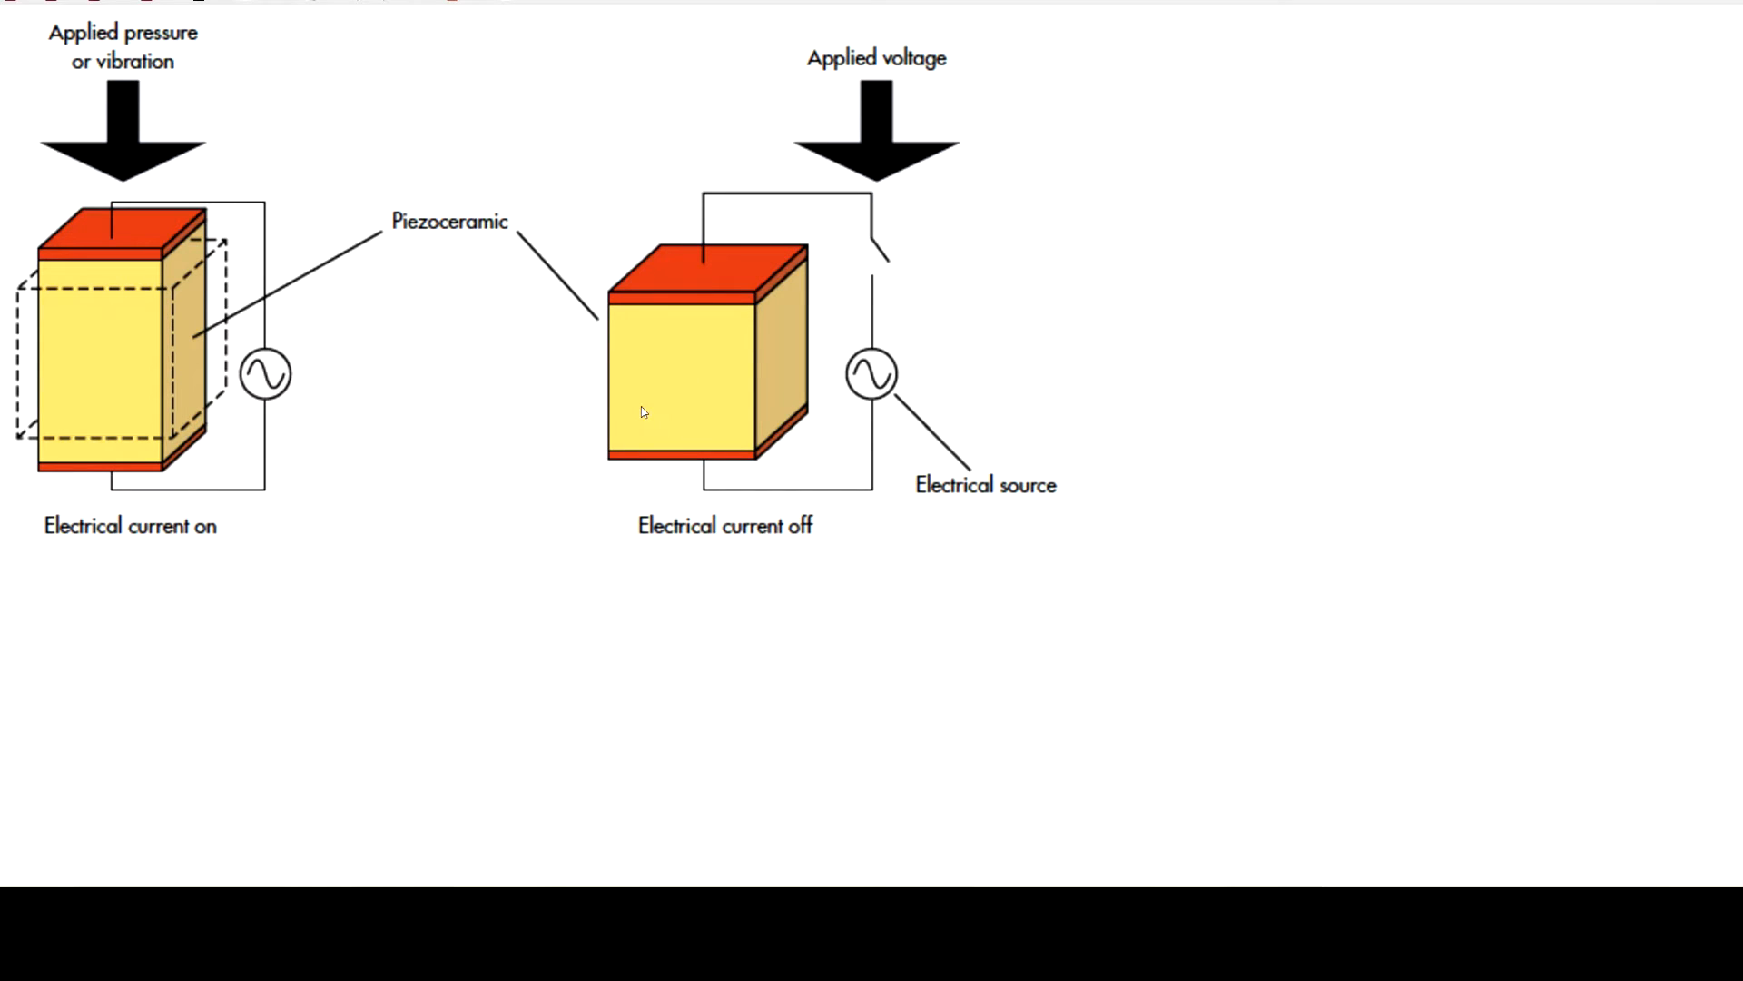
mouse_move(654, 385)
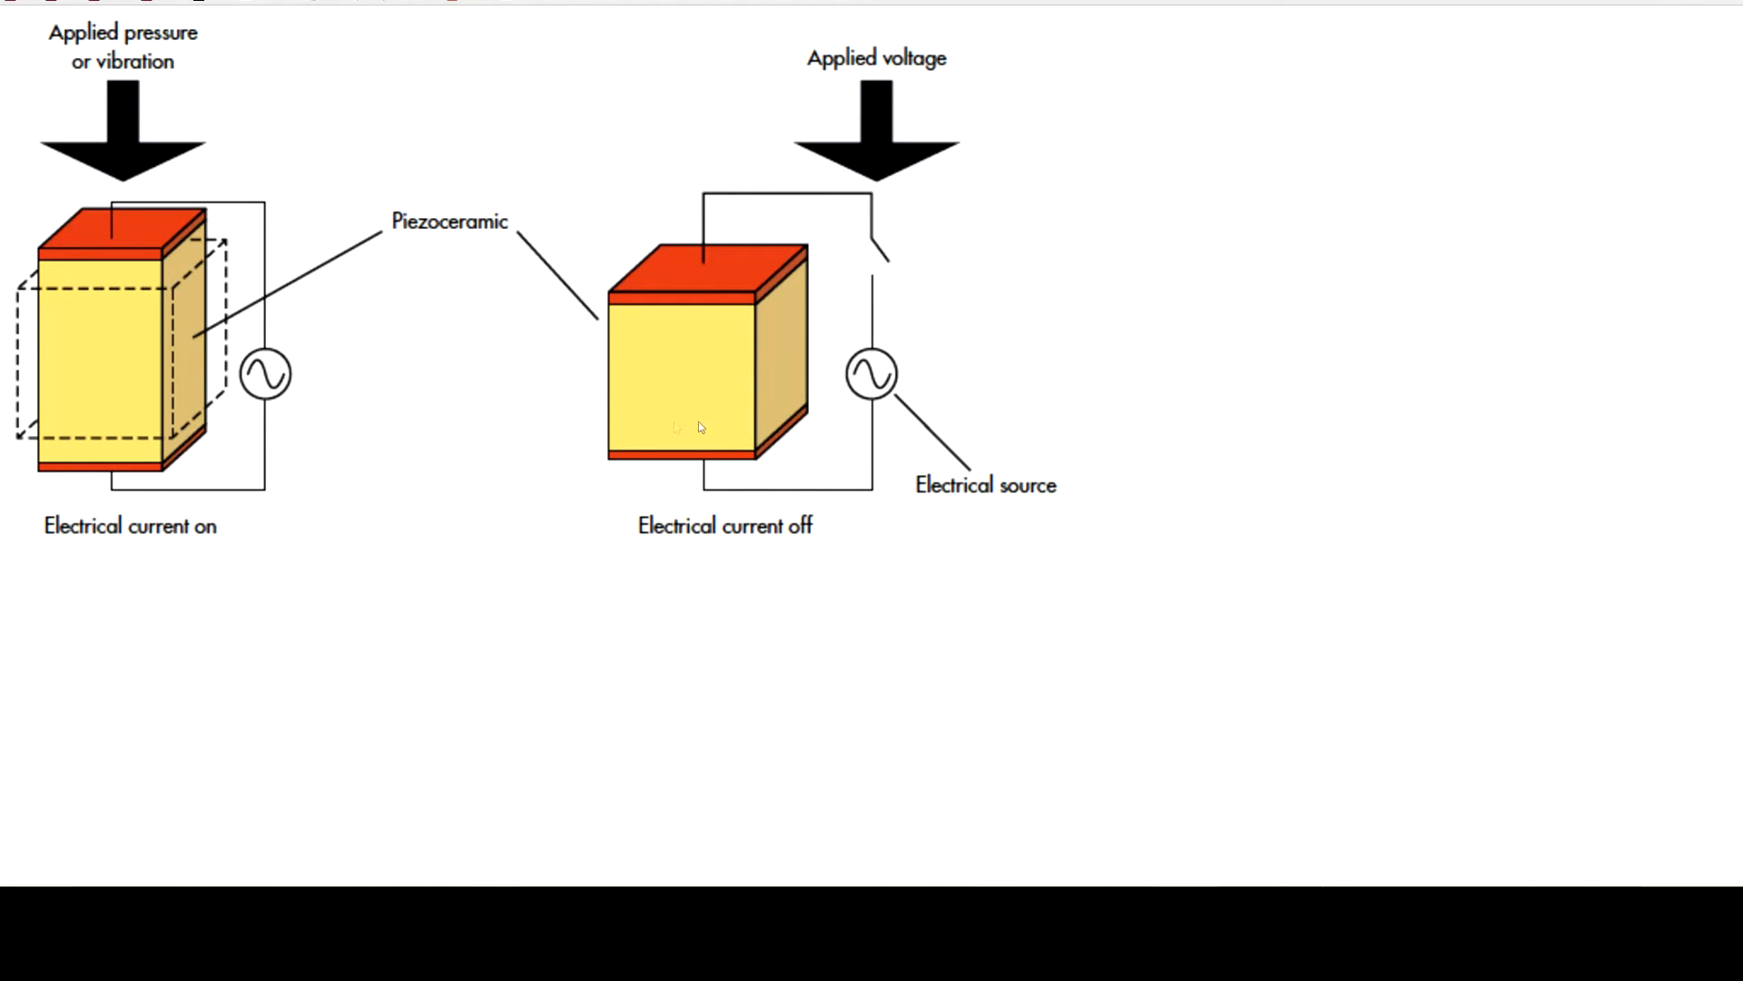
mouse_move(767, 434)
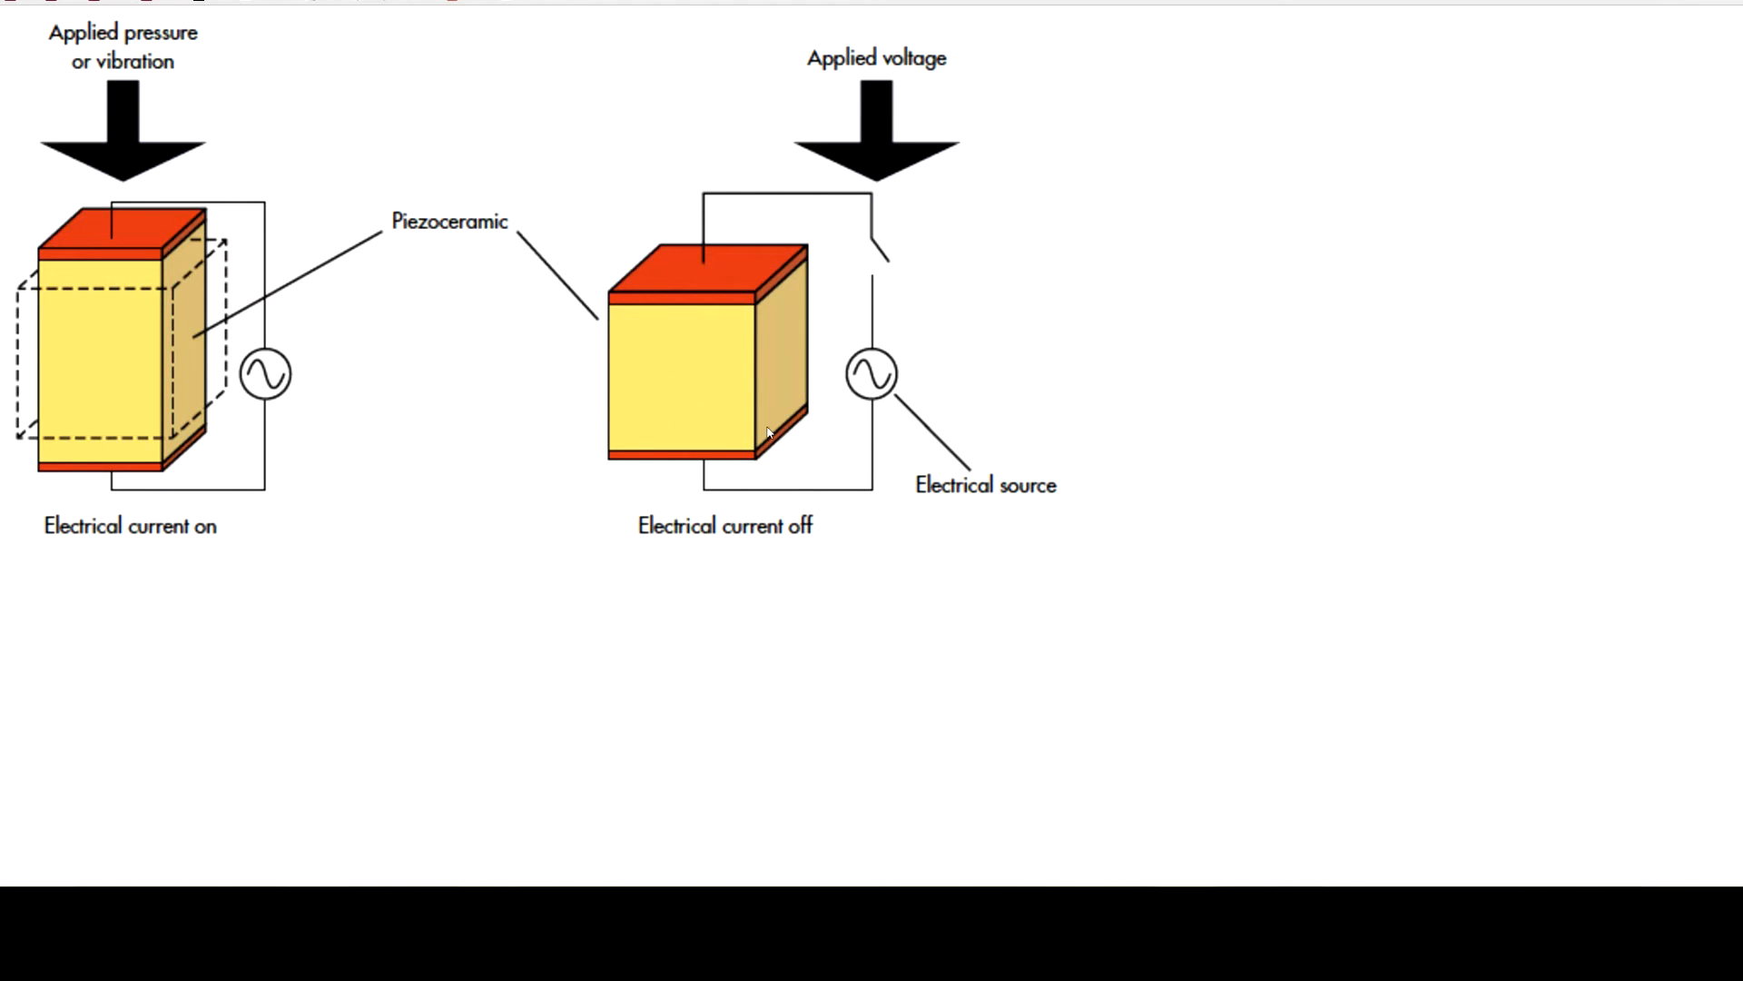
mouse_move(688, 438)
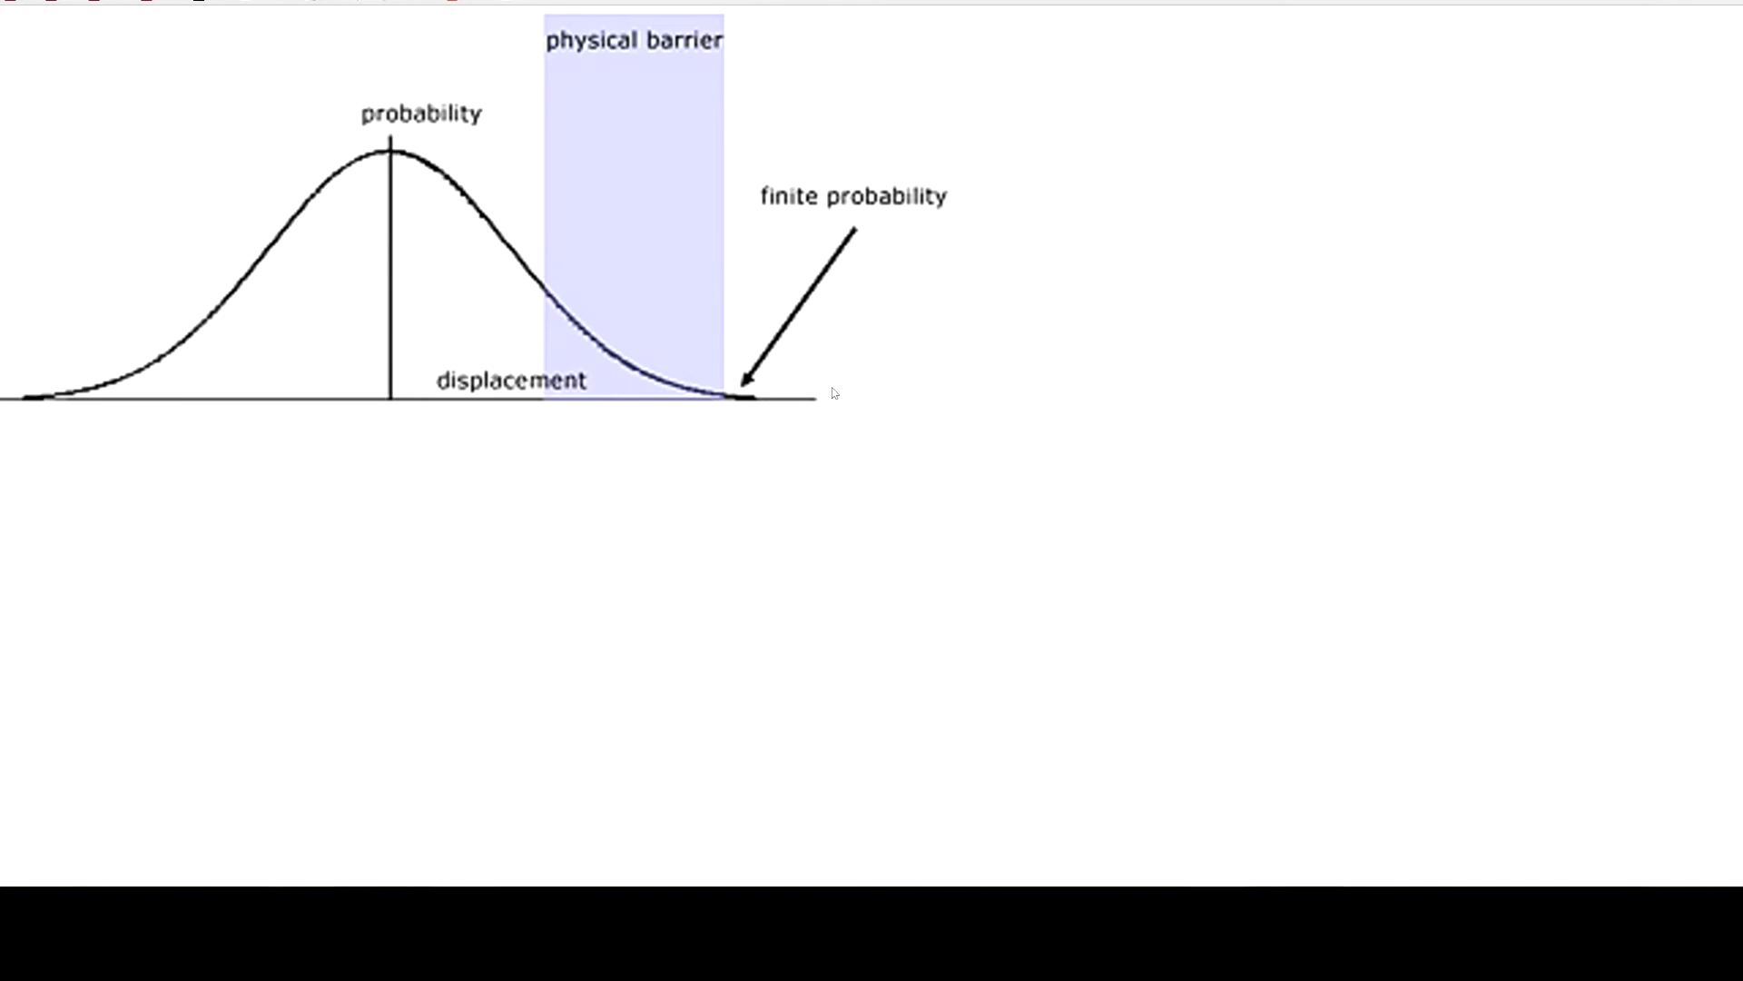
mouse_move(365, 319)
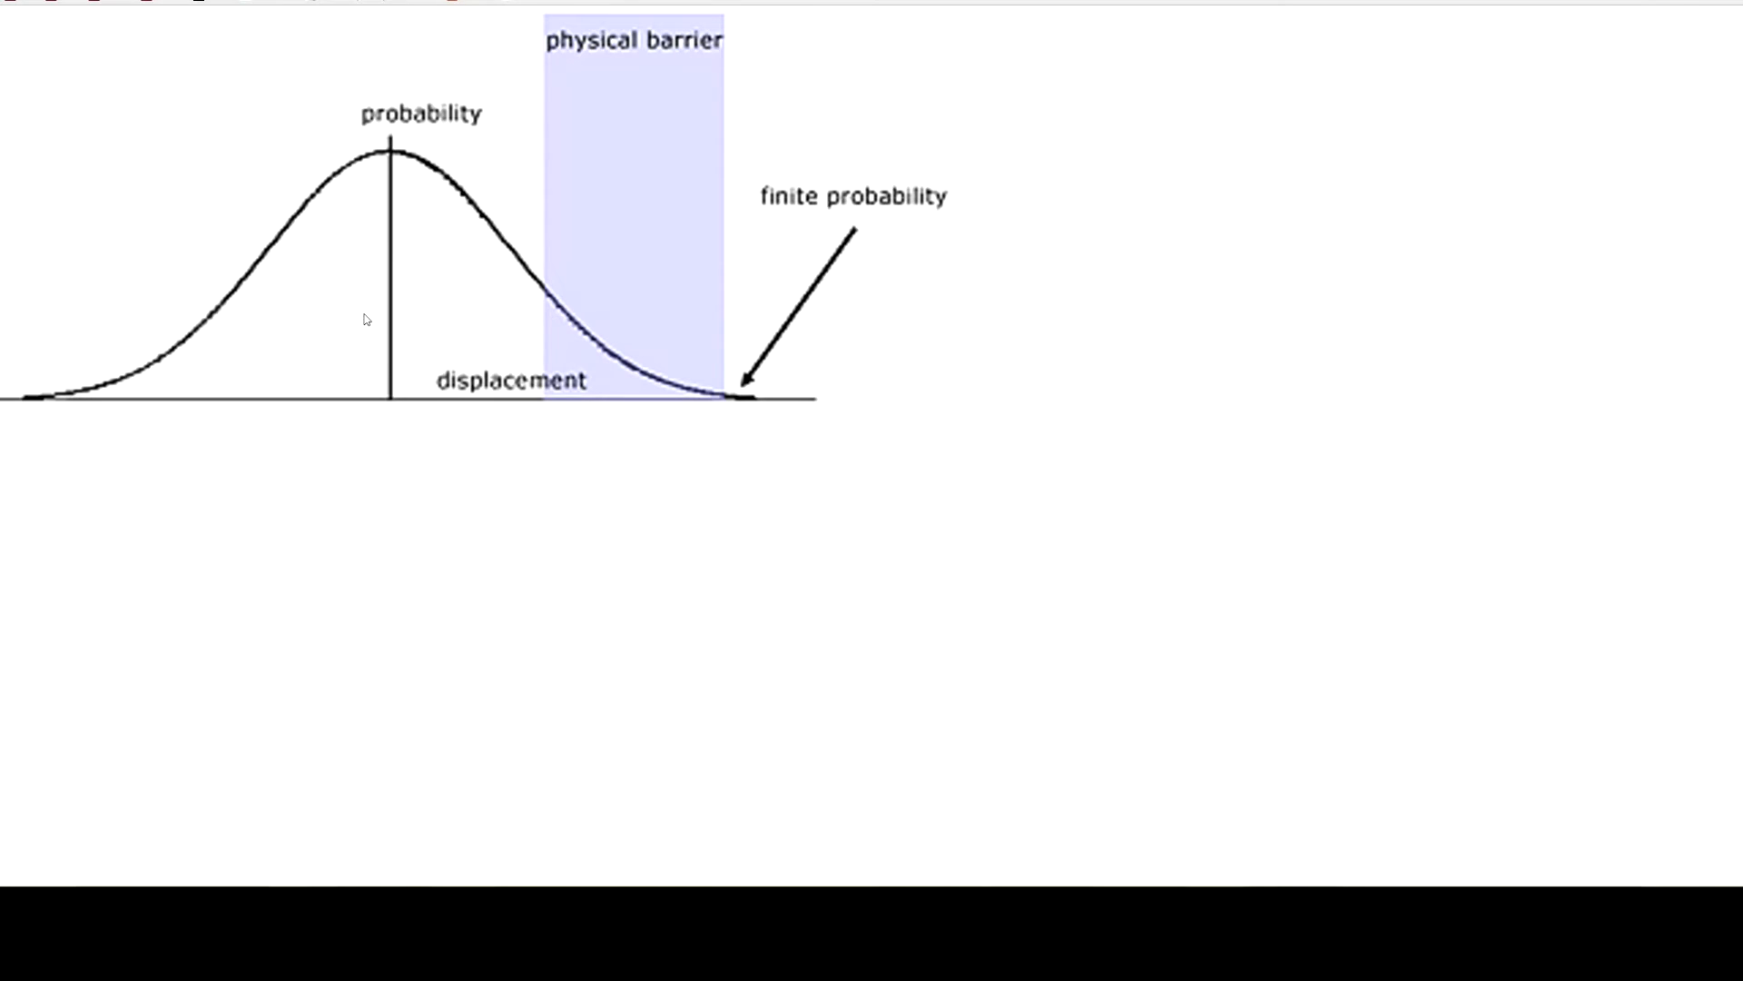
mouse_move(460, 370)
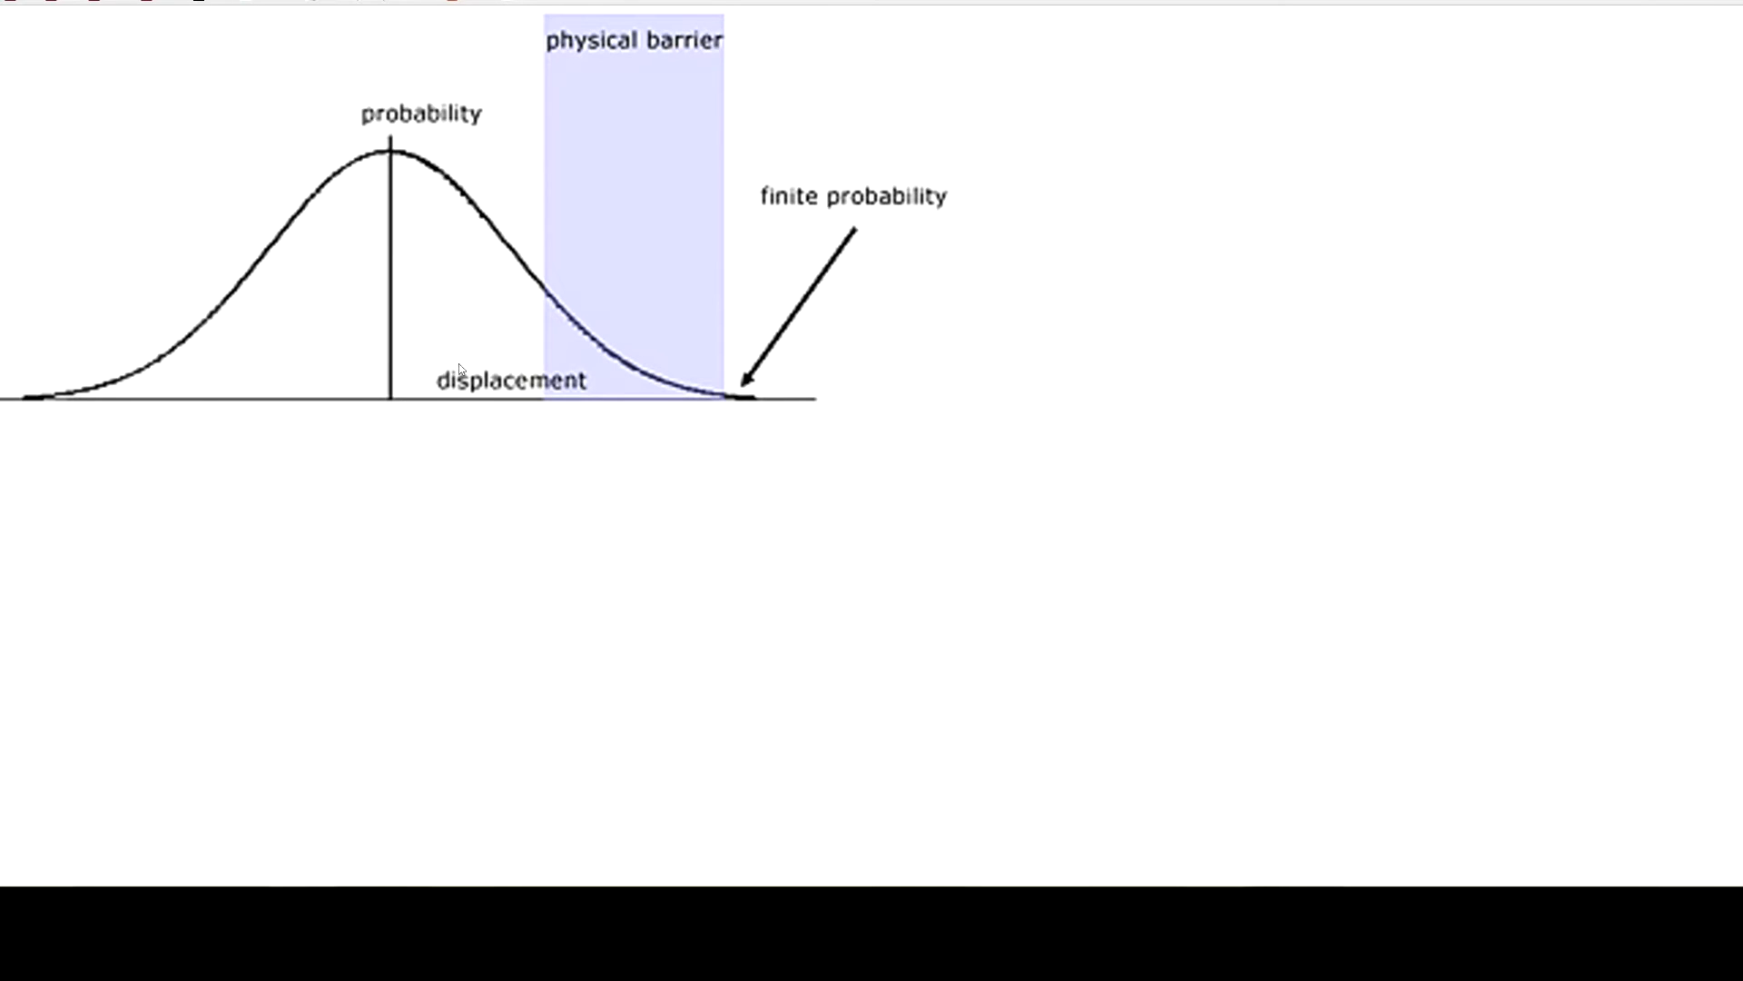
mouse_move(570, 491)
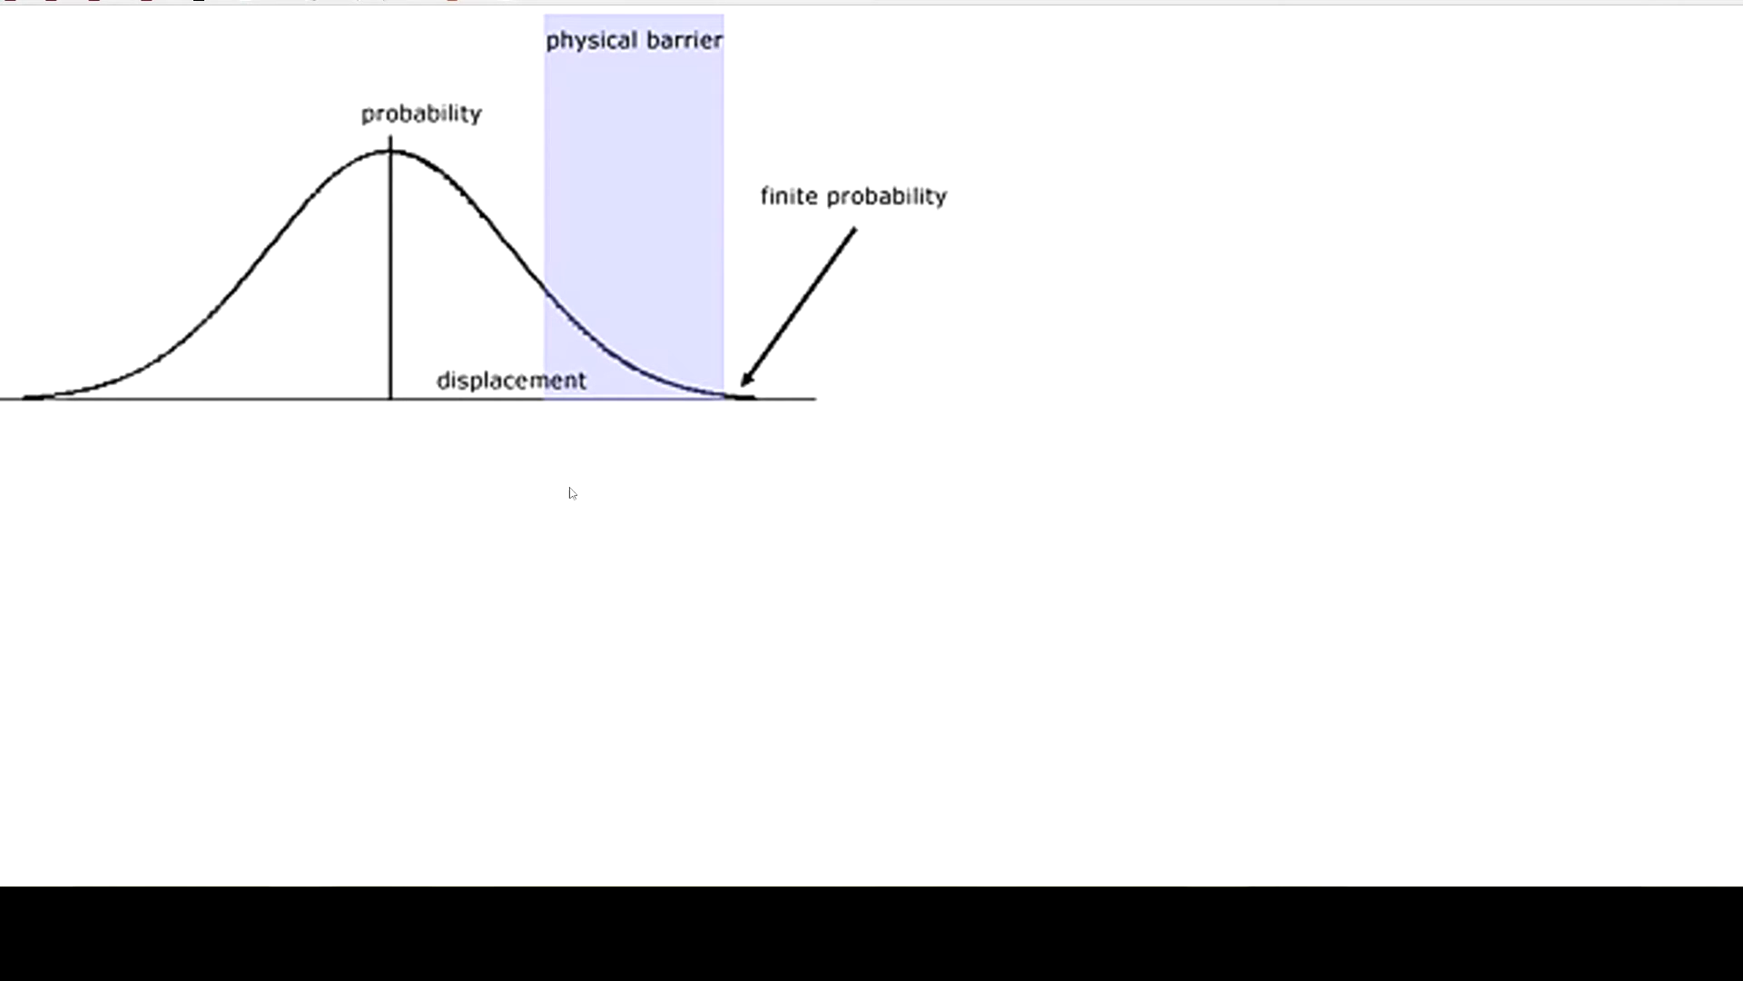
mouse_move(402, 431)
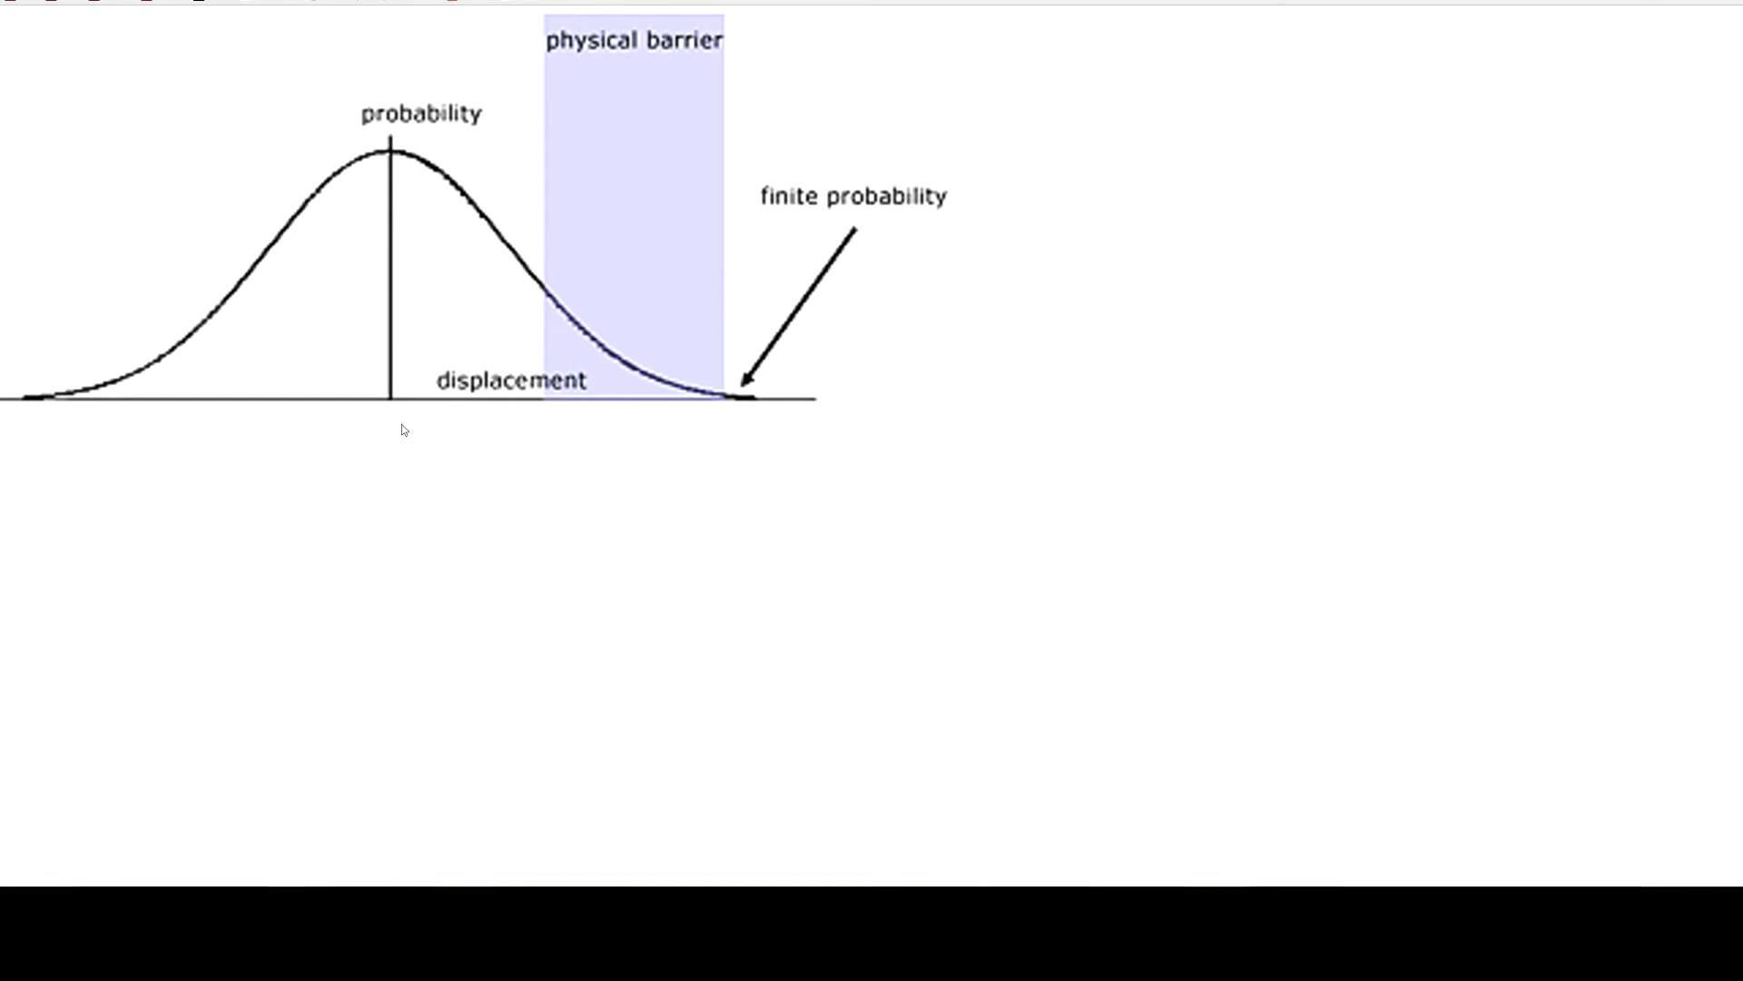
mouse_move(421, 433)
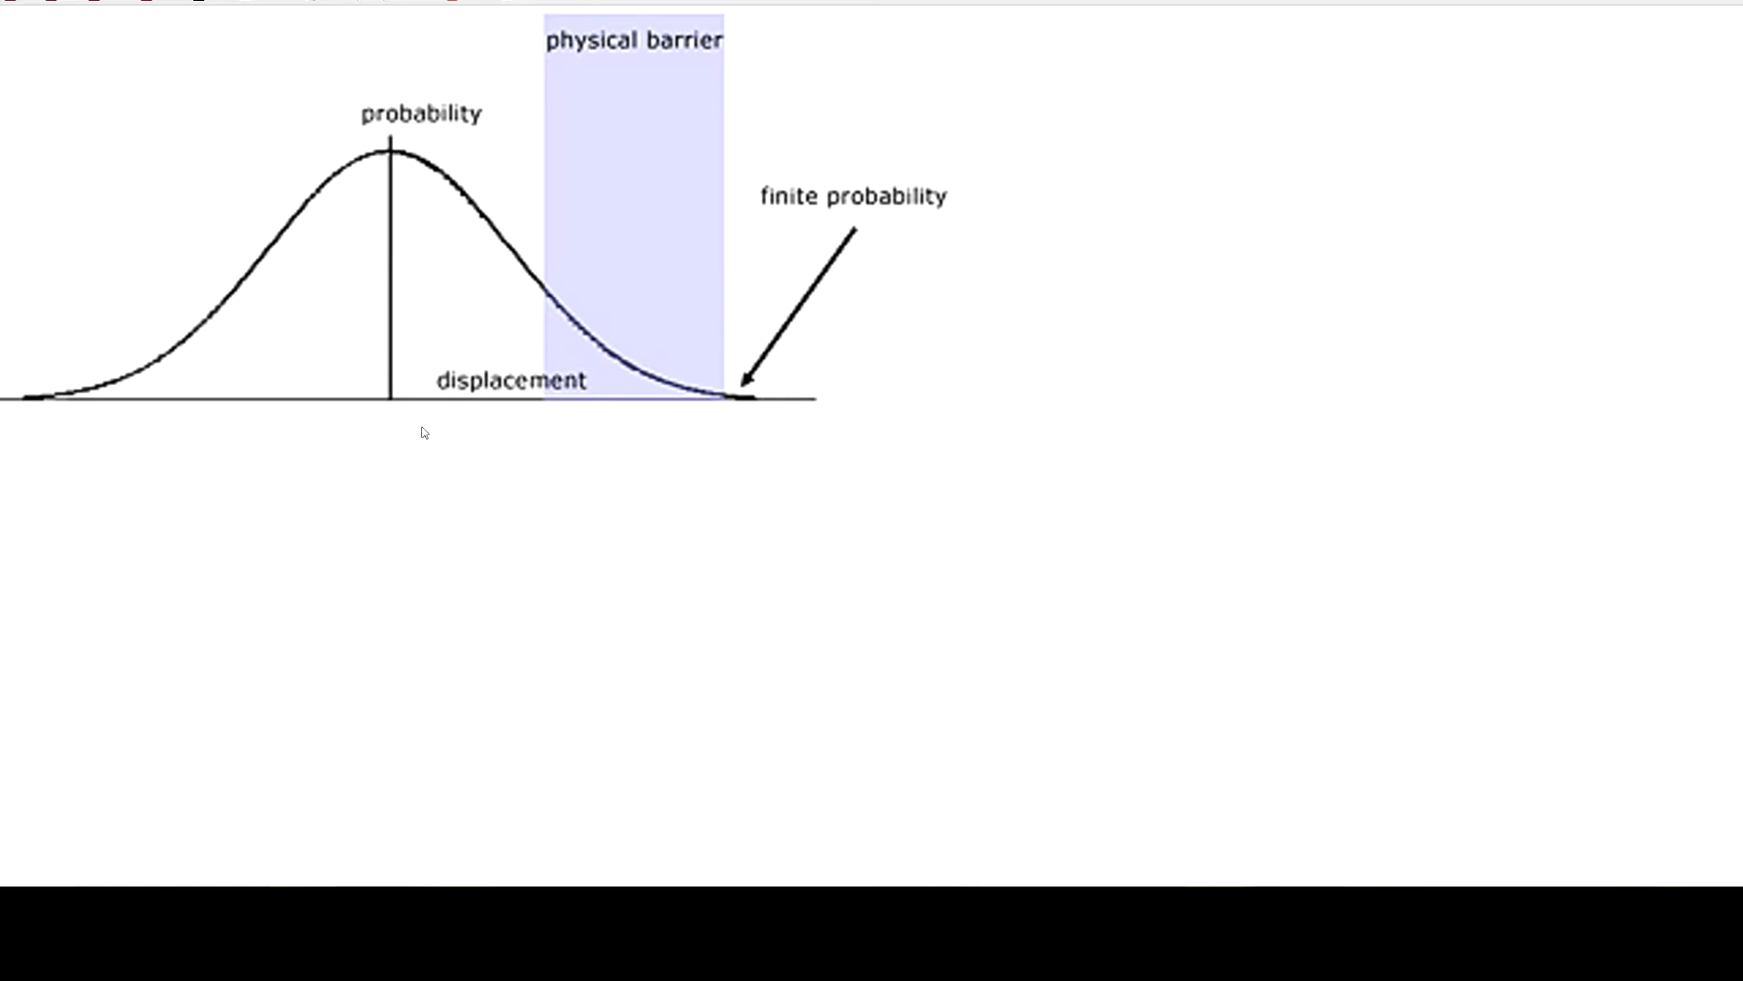
mouse_move(916, 562)
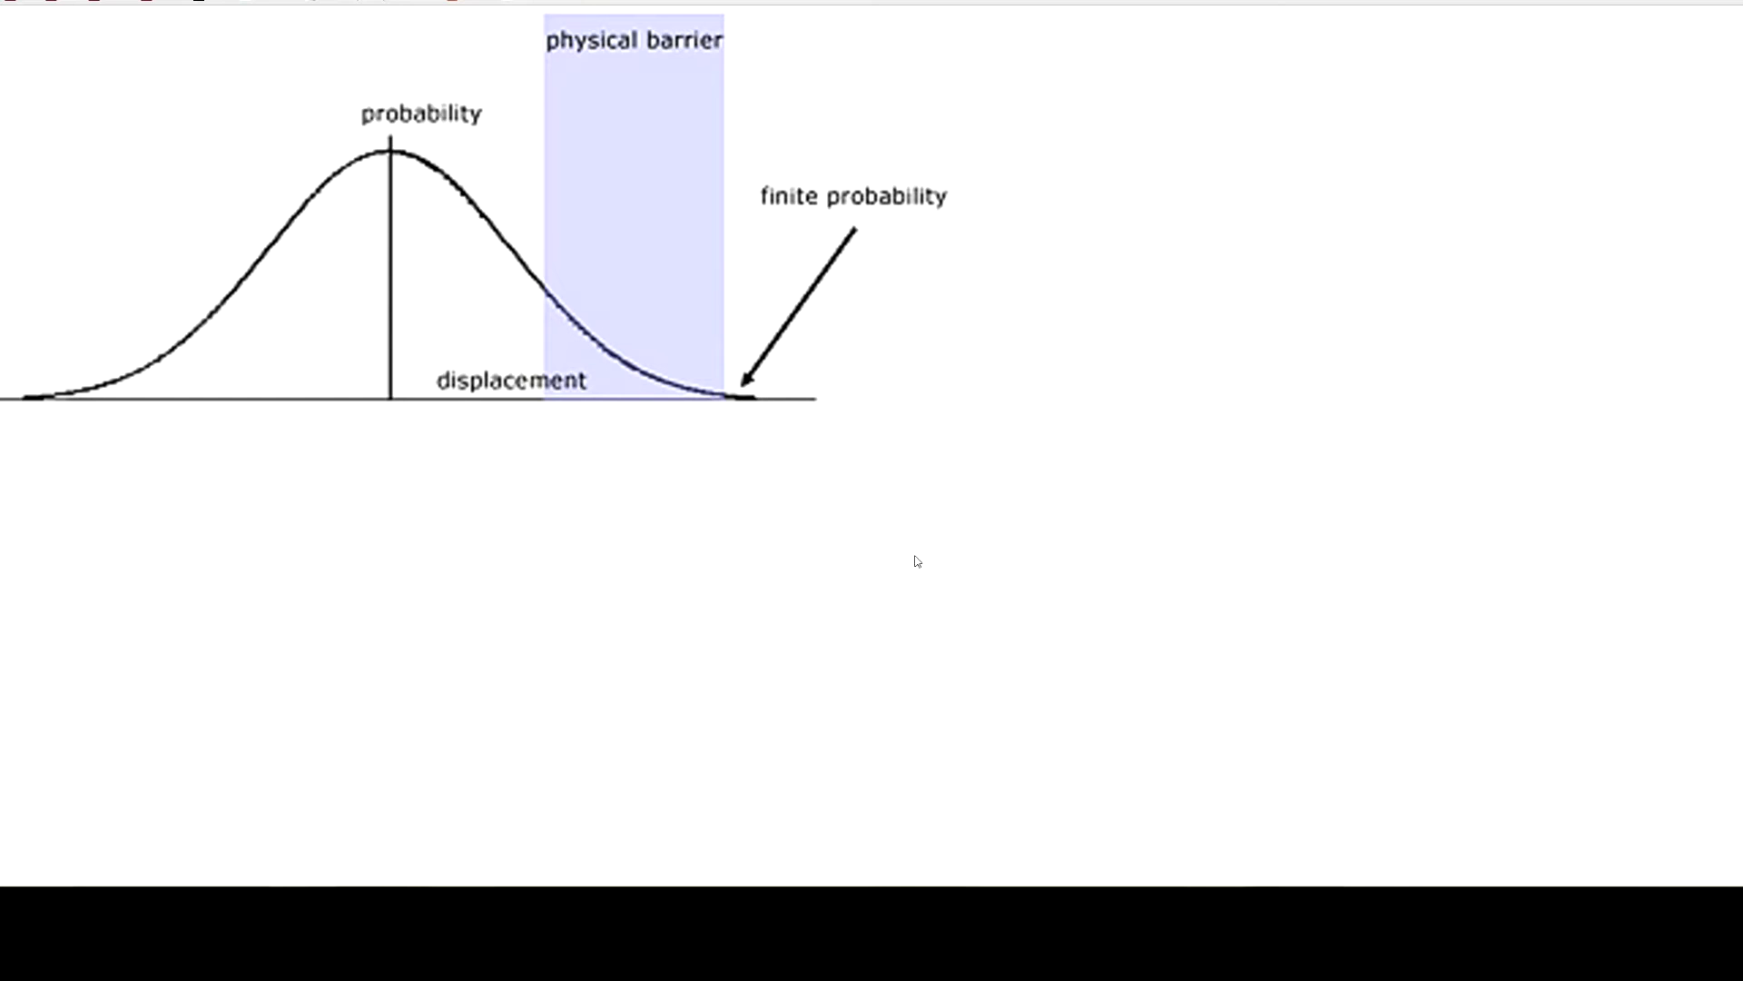
mouse_move(803, 515)
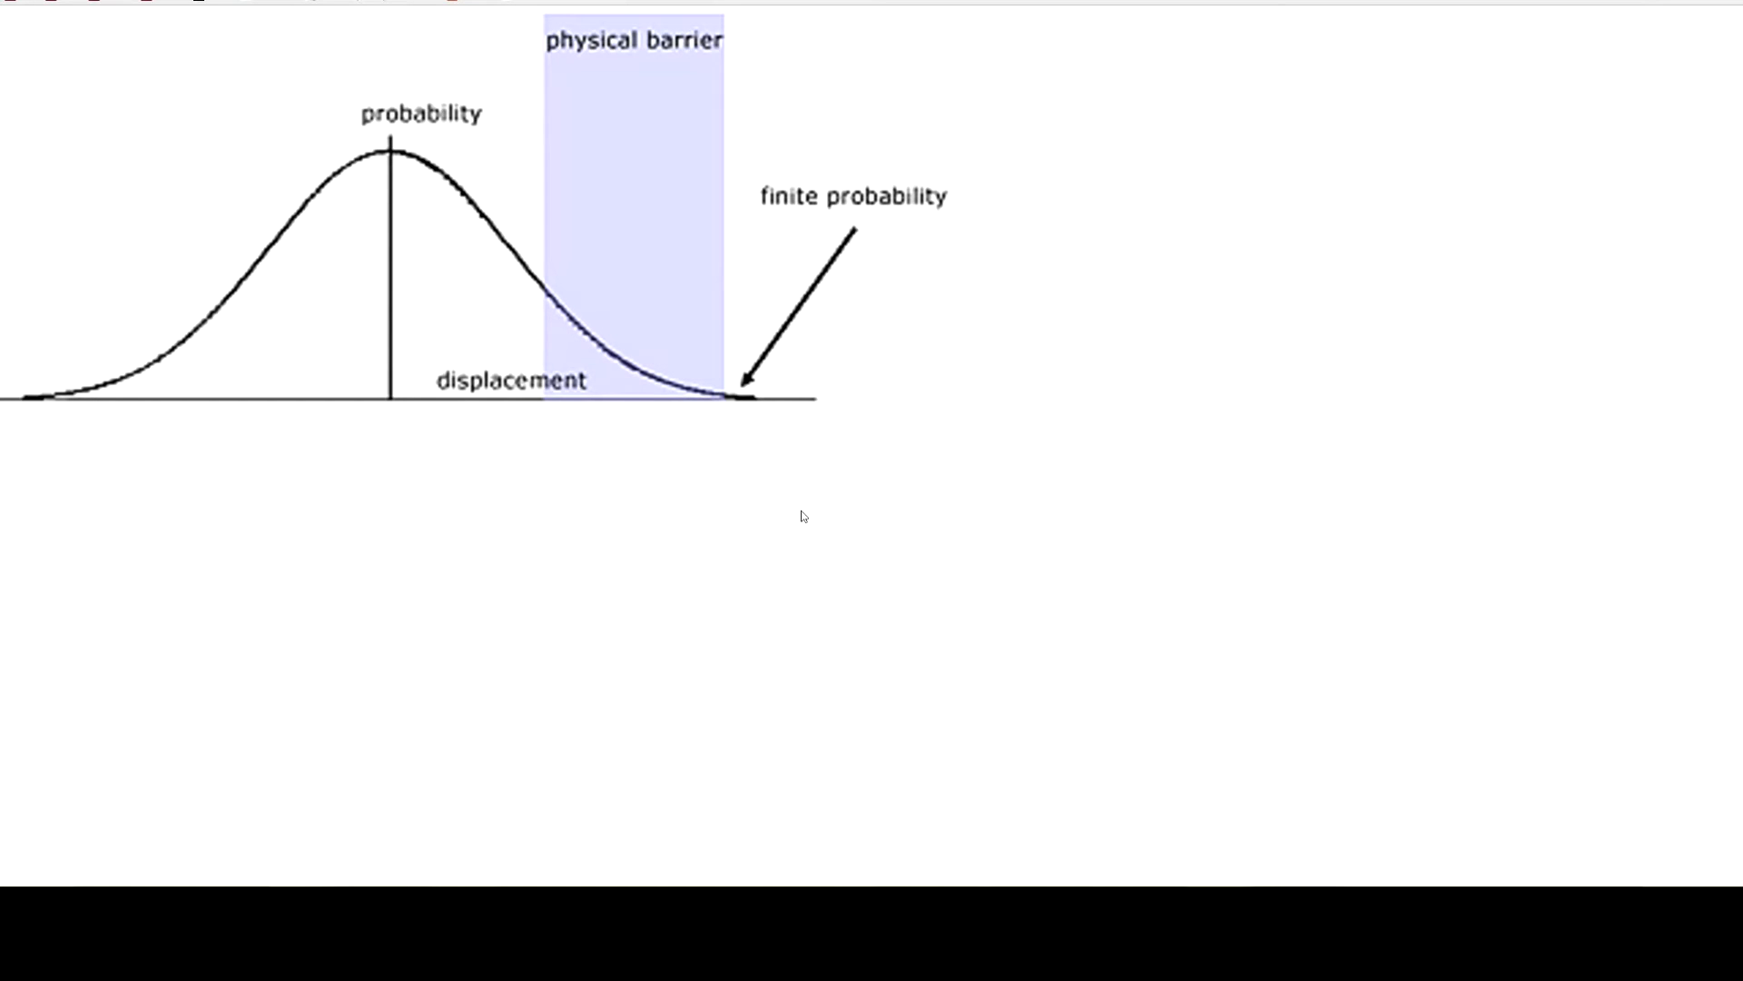
mouse_move(668, 650)
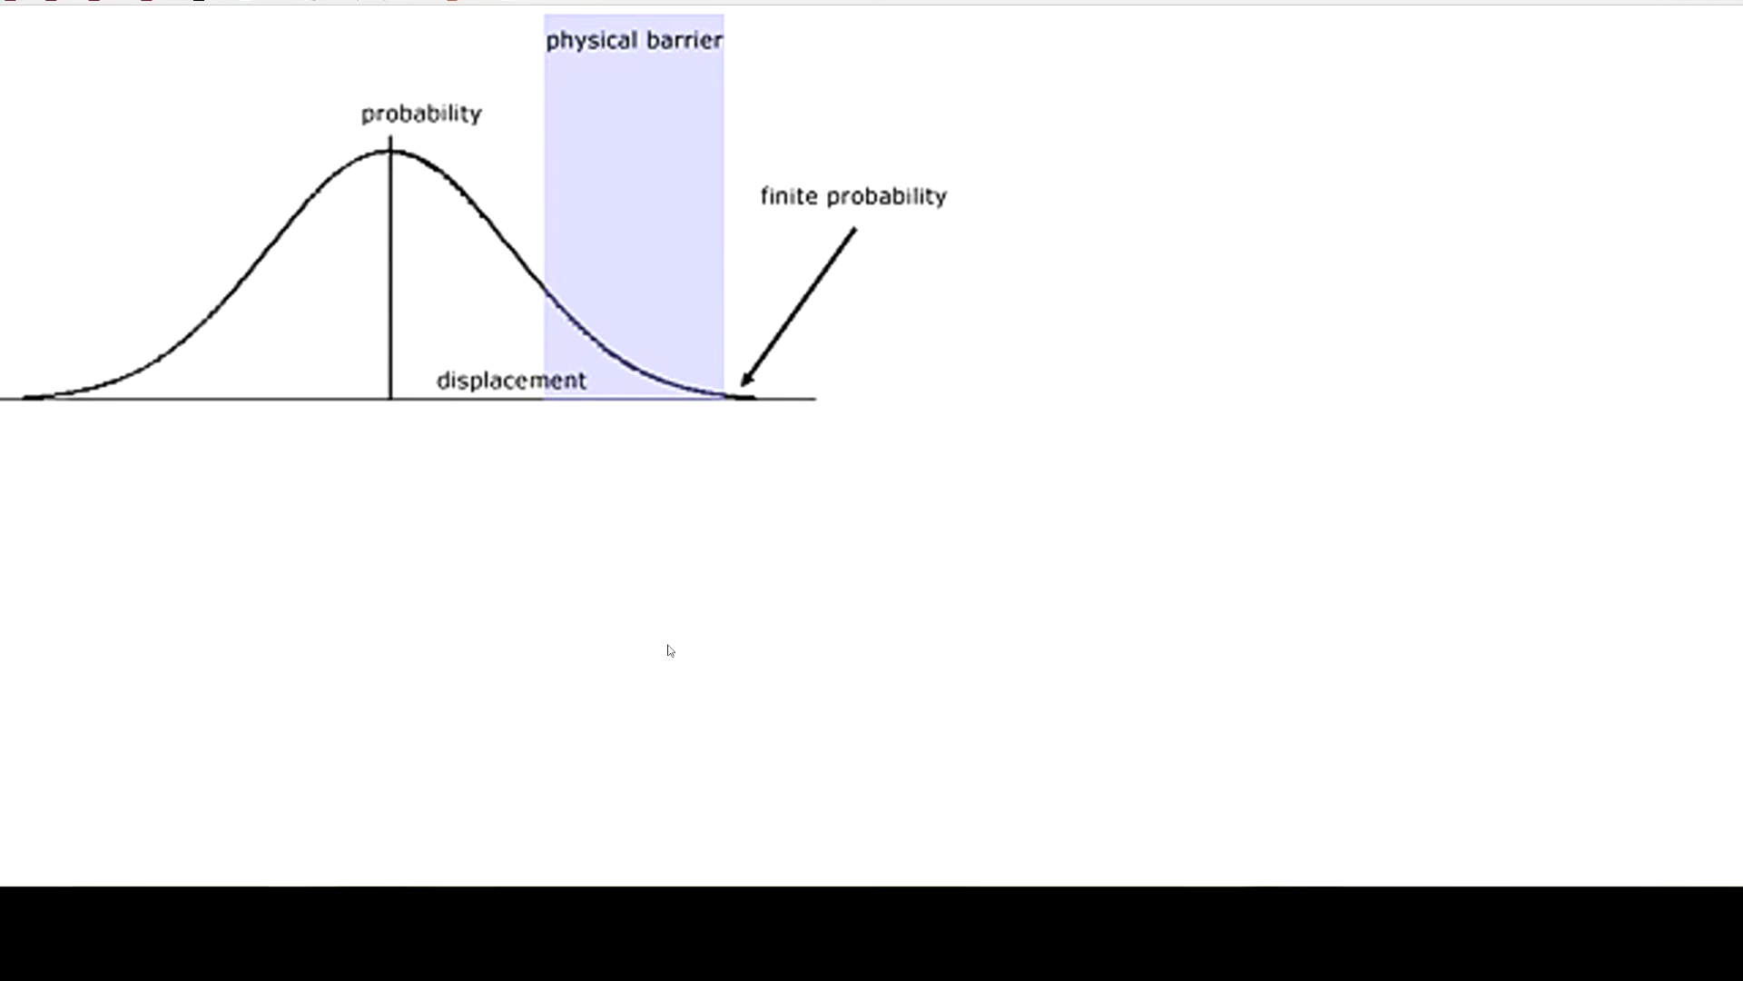
mouse_move(621, 687)
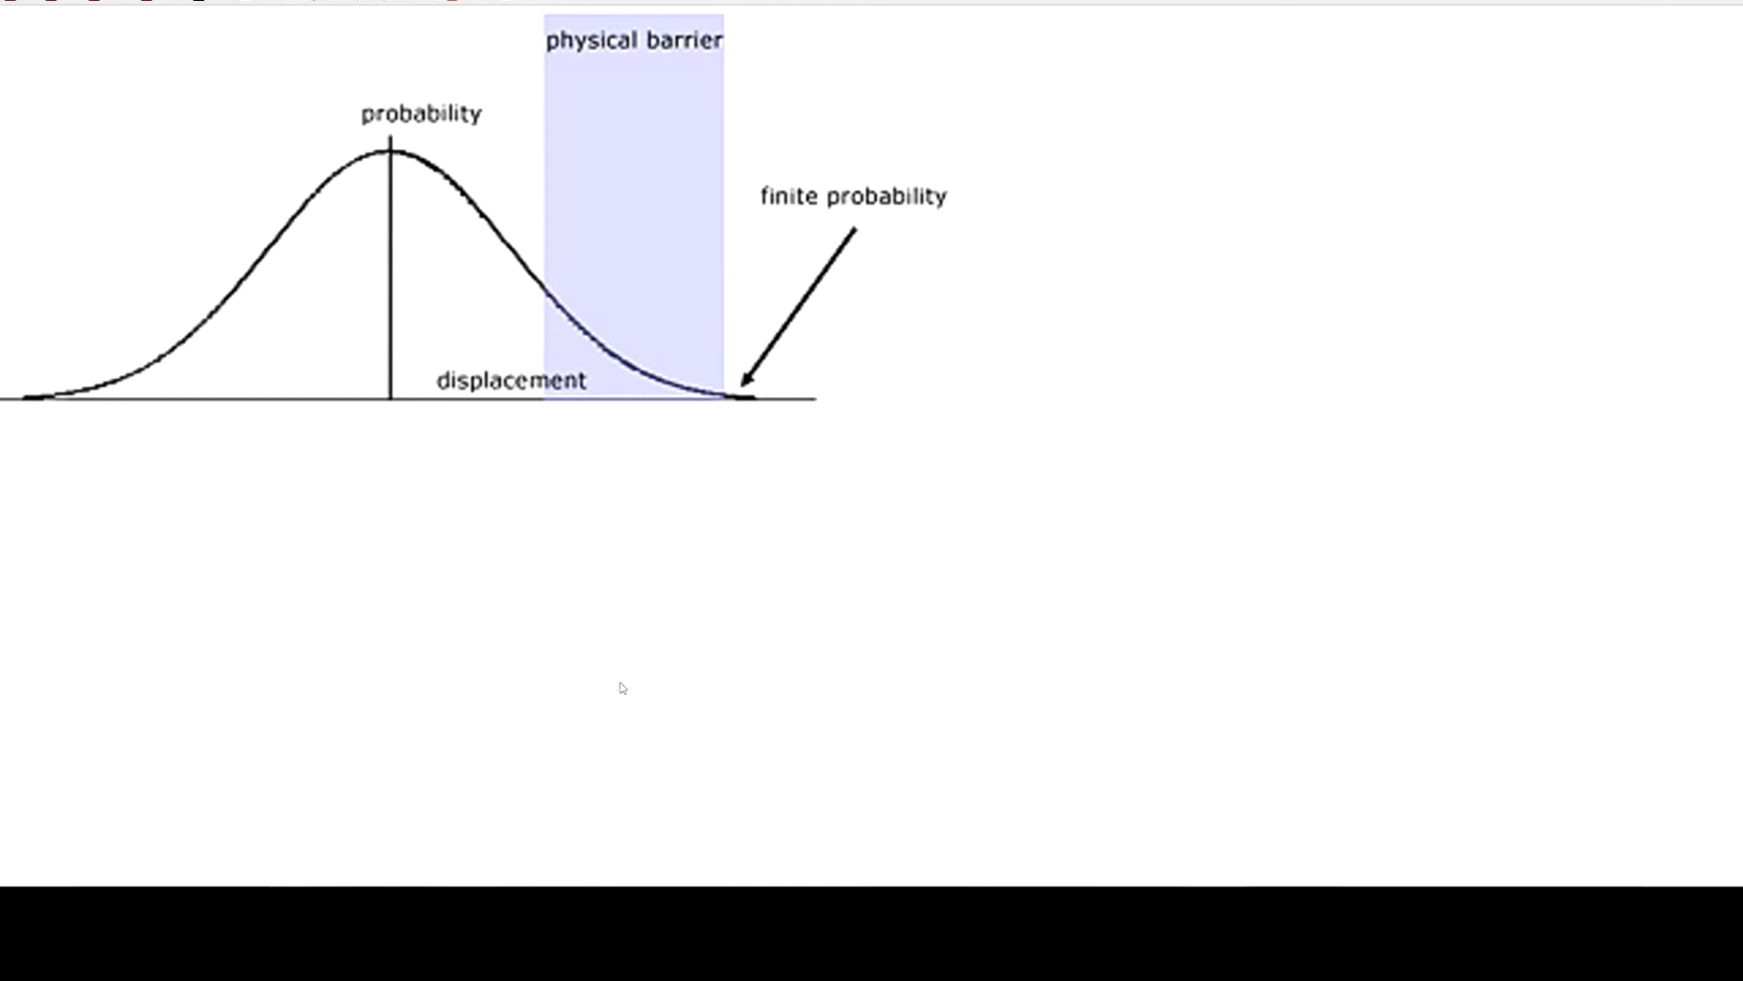
mouse_move(703, 446)
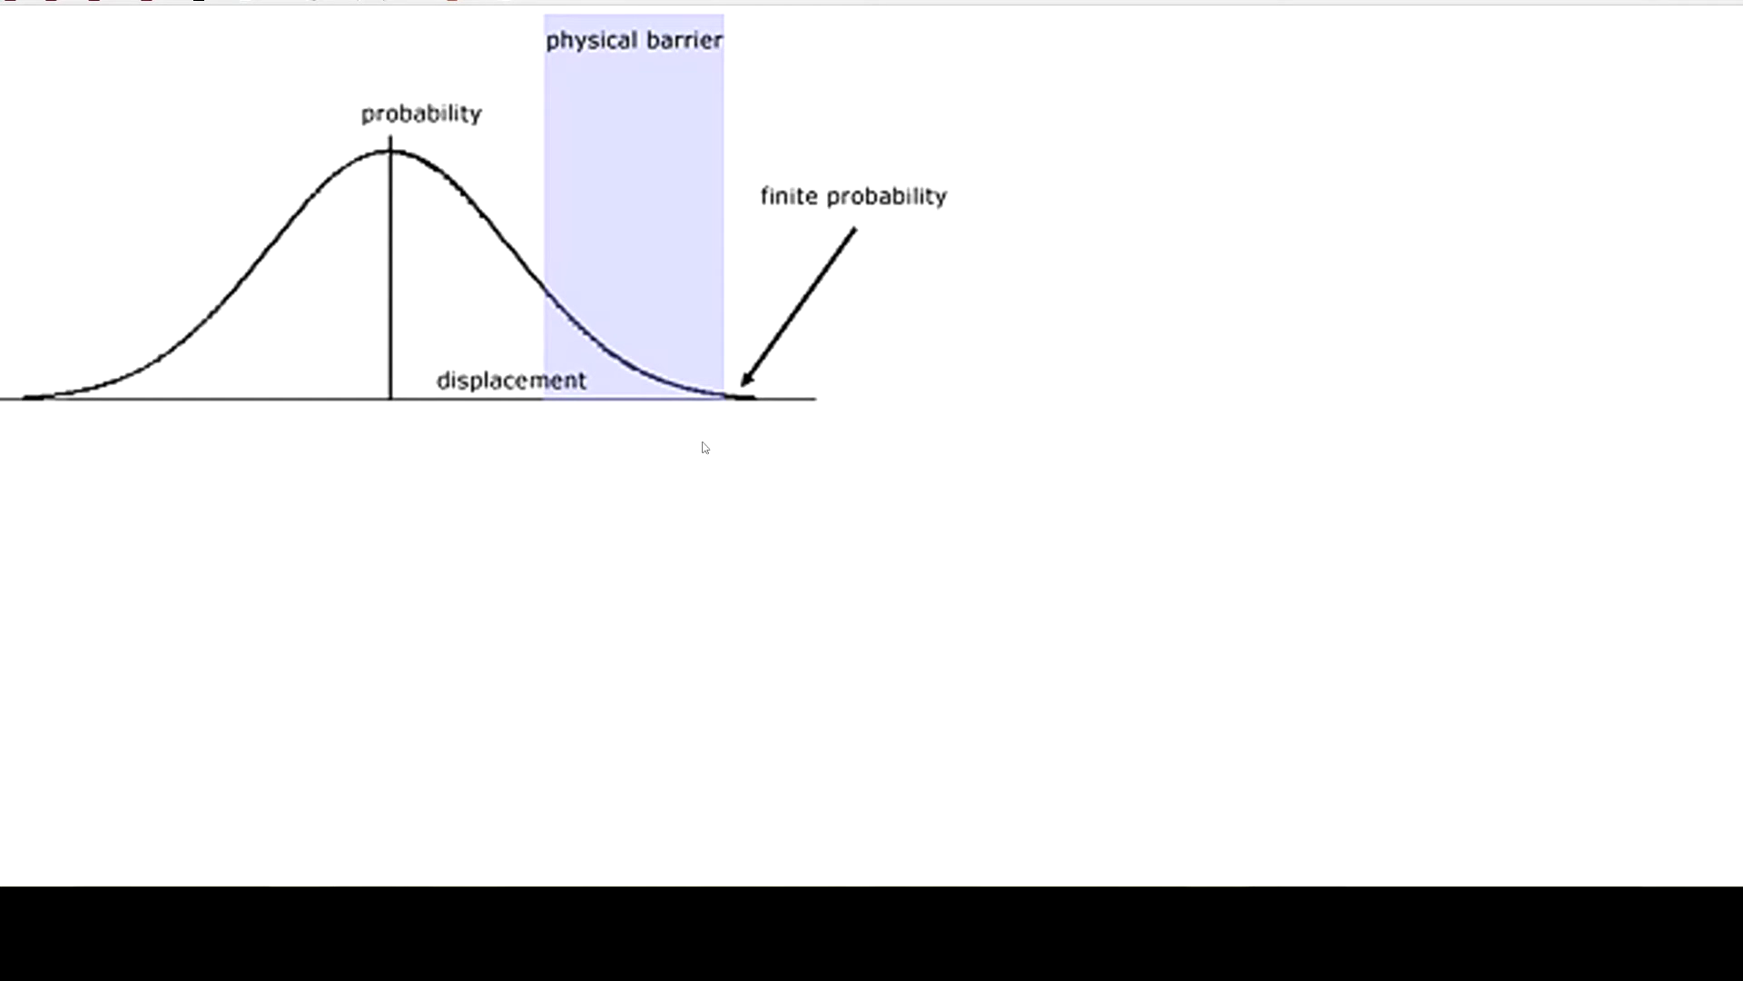
mouse_move(675, 446)
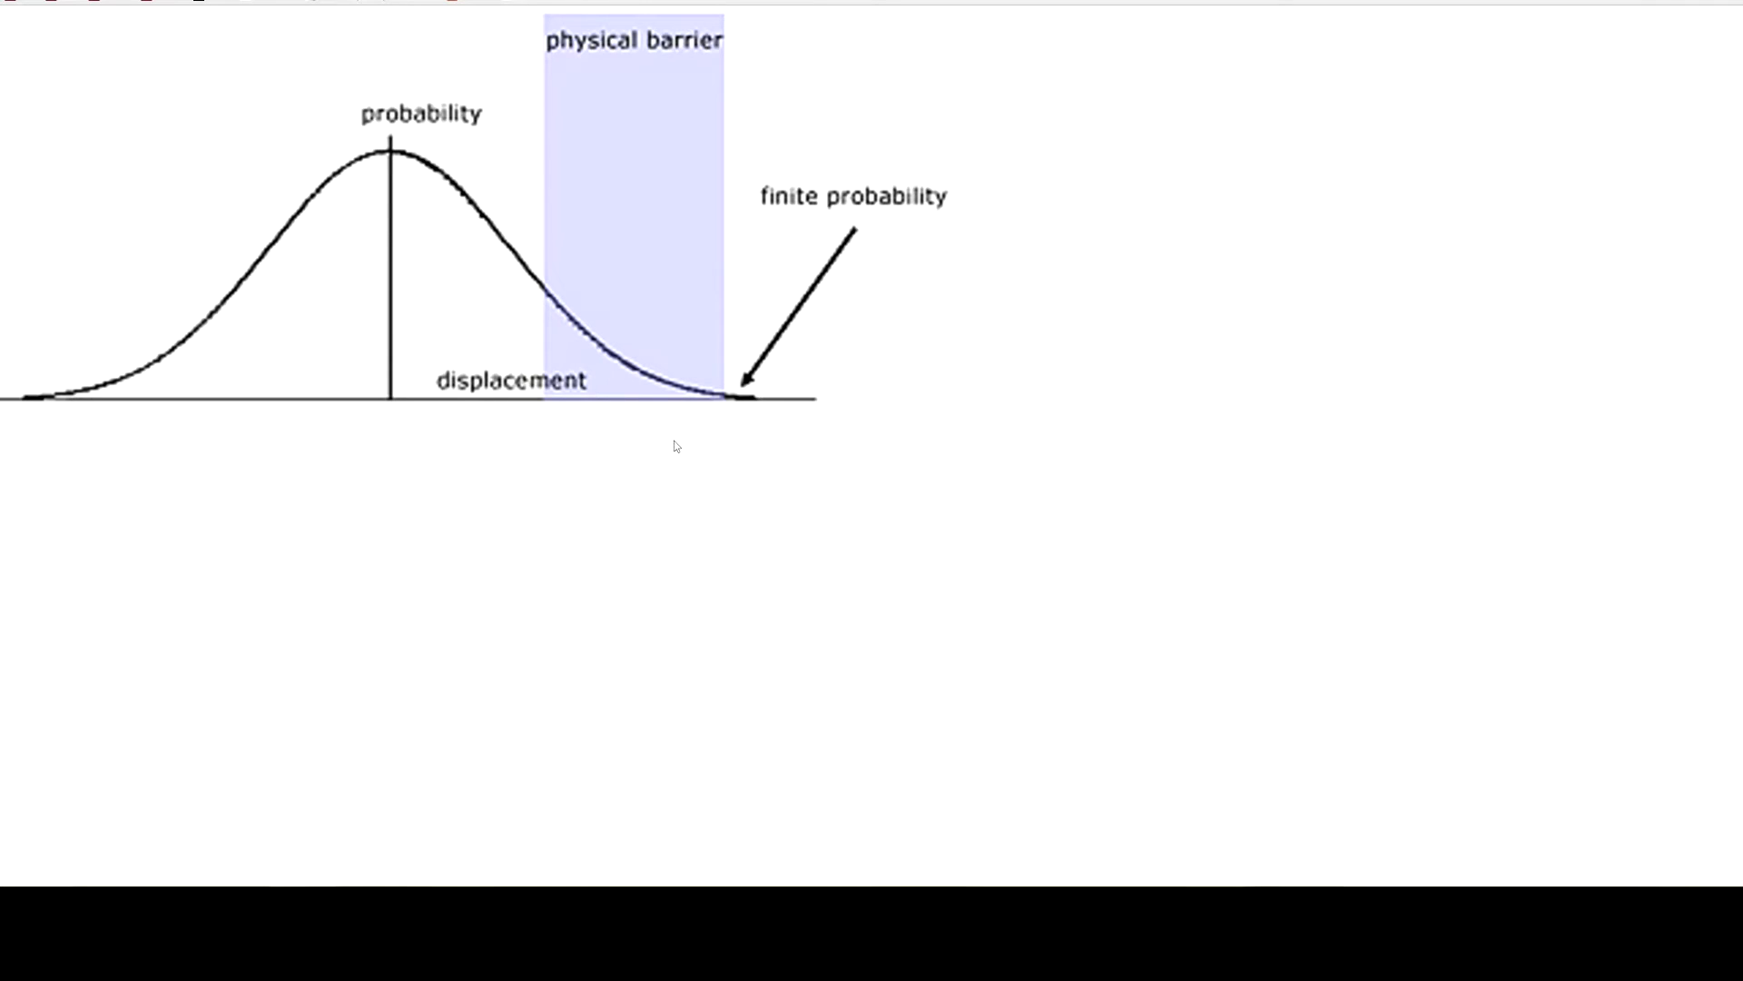
mouse_move(764, 436)
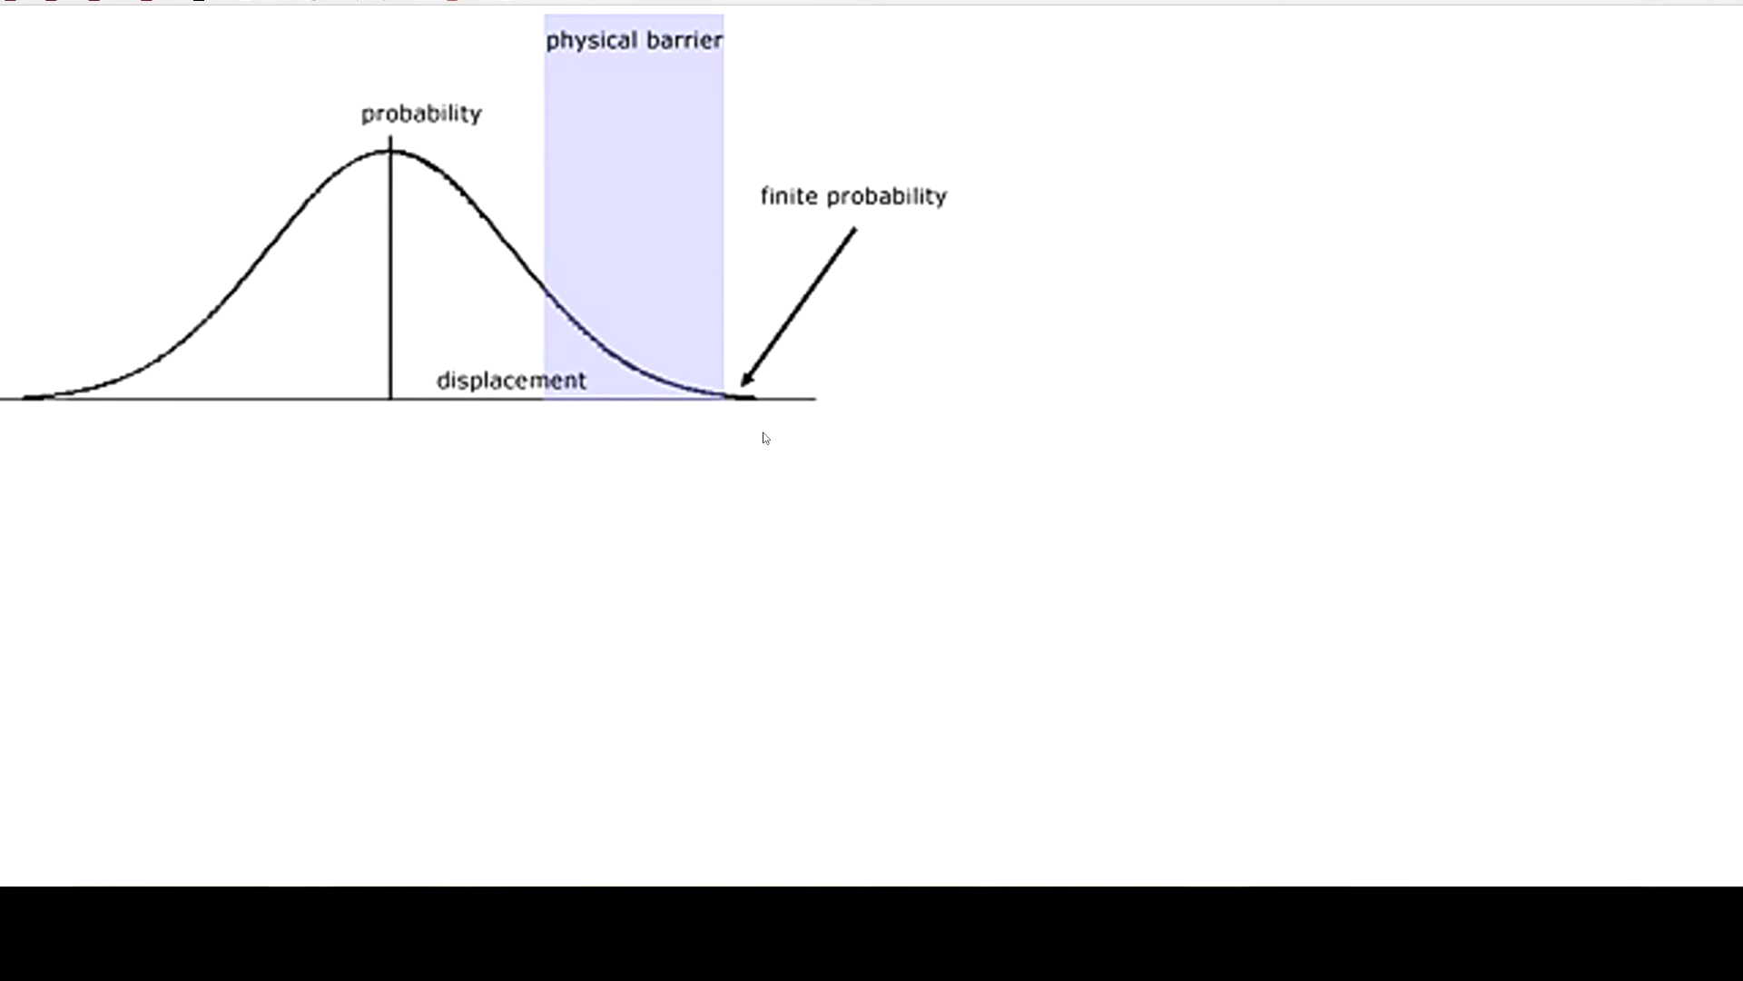
mouse_move(761, 594)
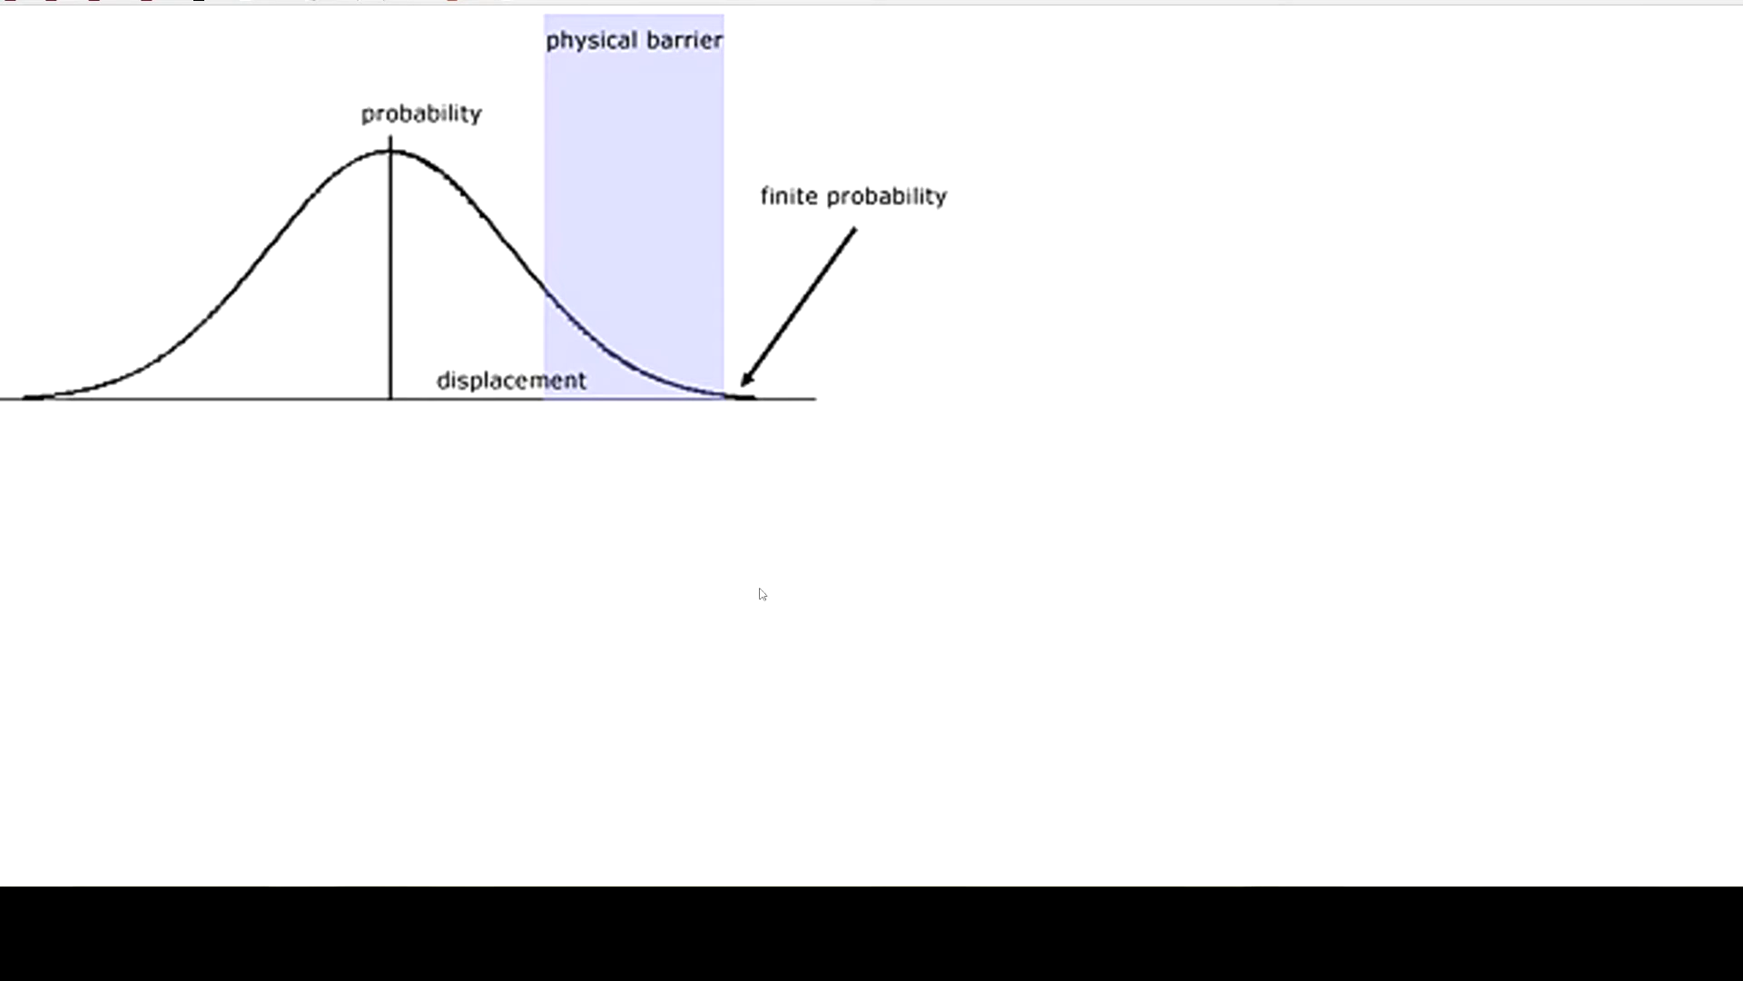
mouse_move(663, 565)
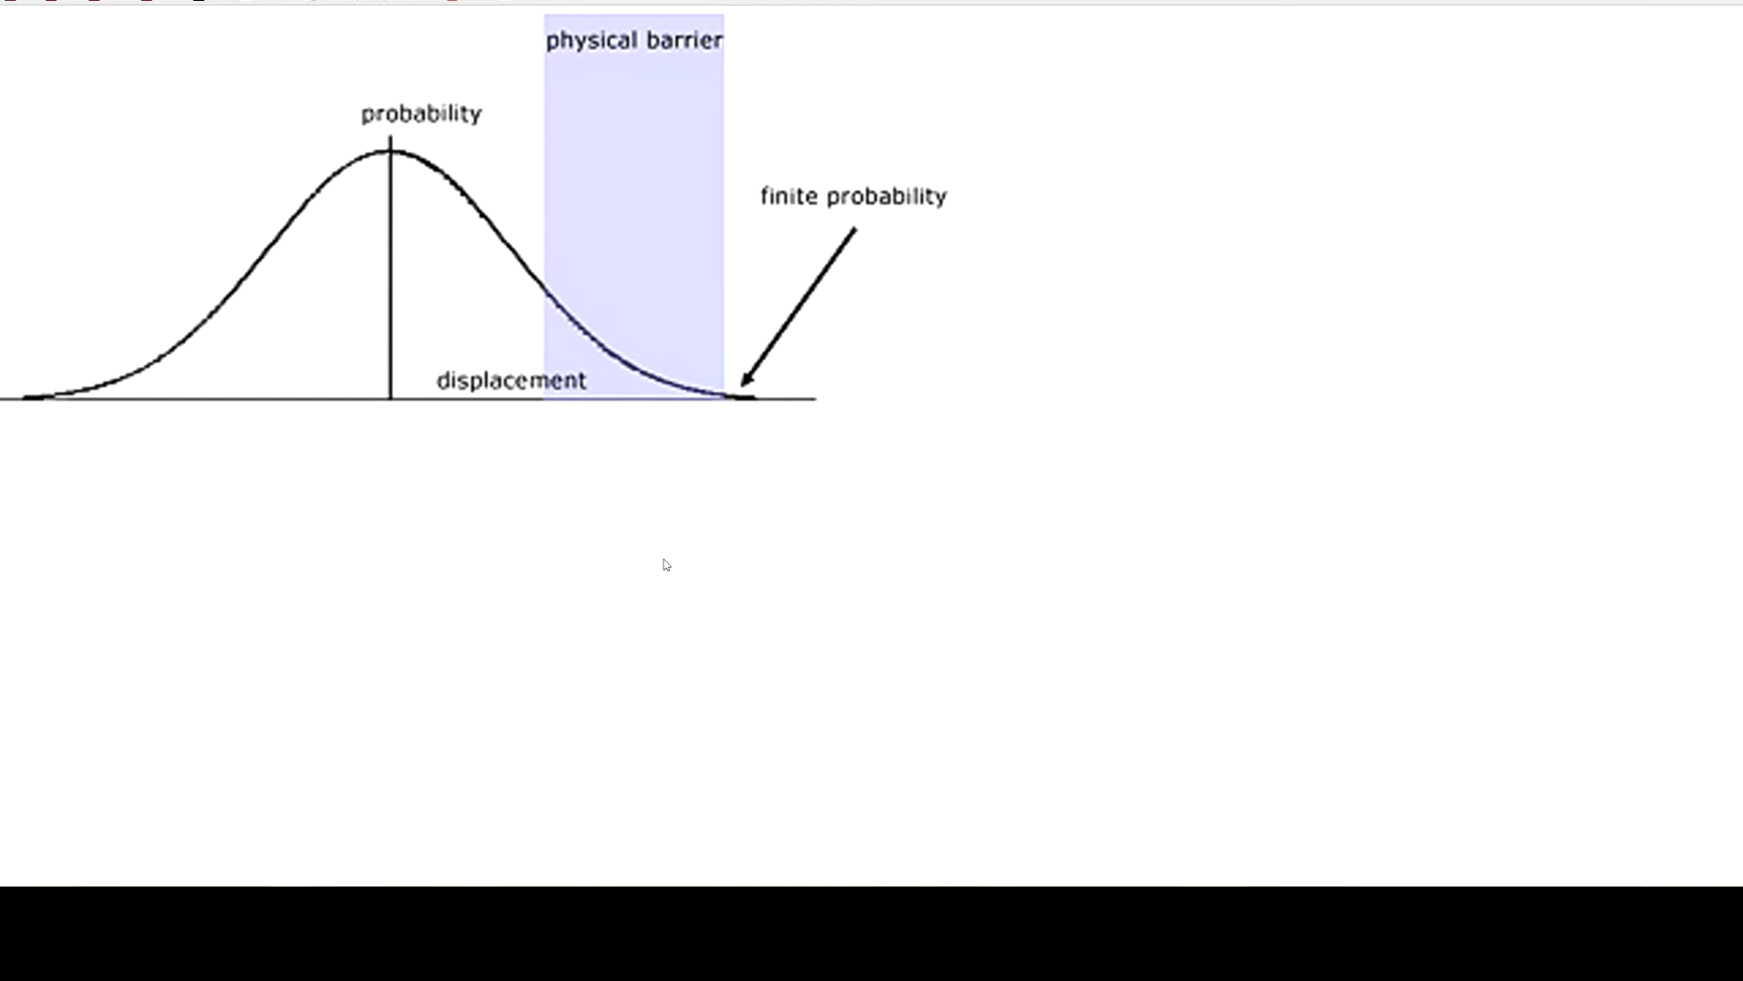
mouse_move(659, 561)
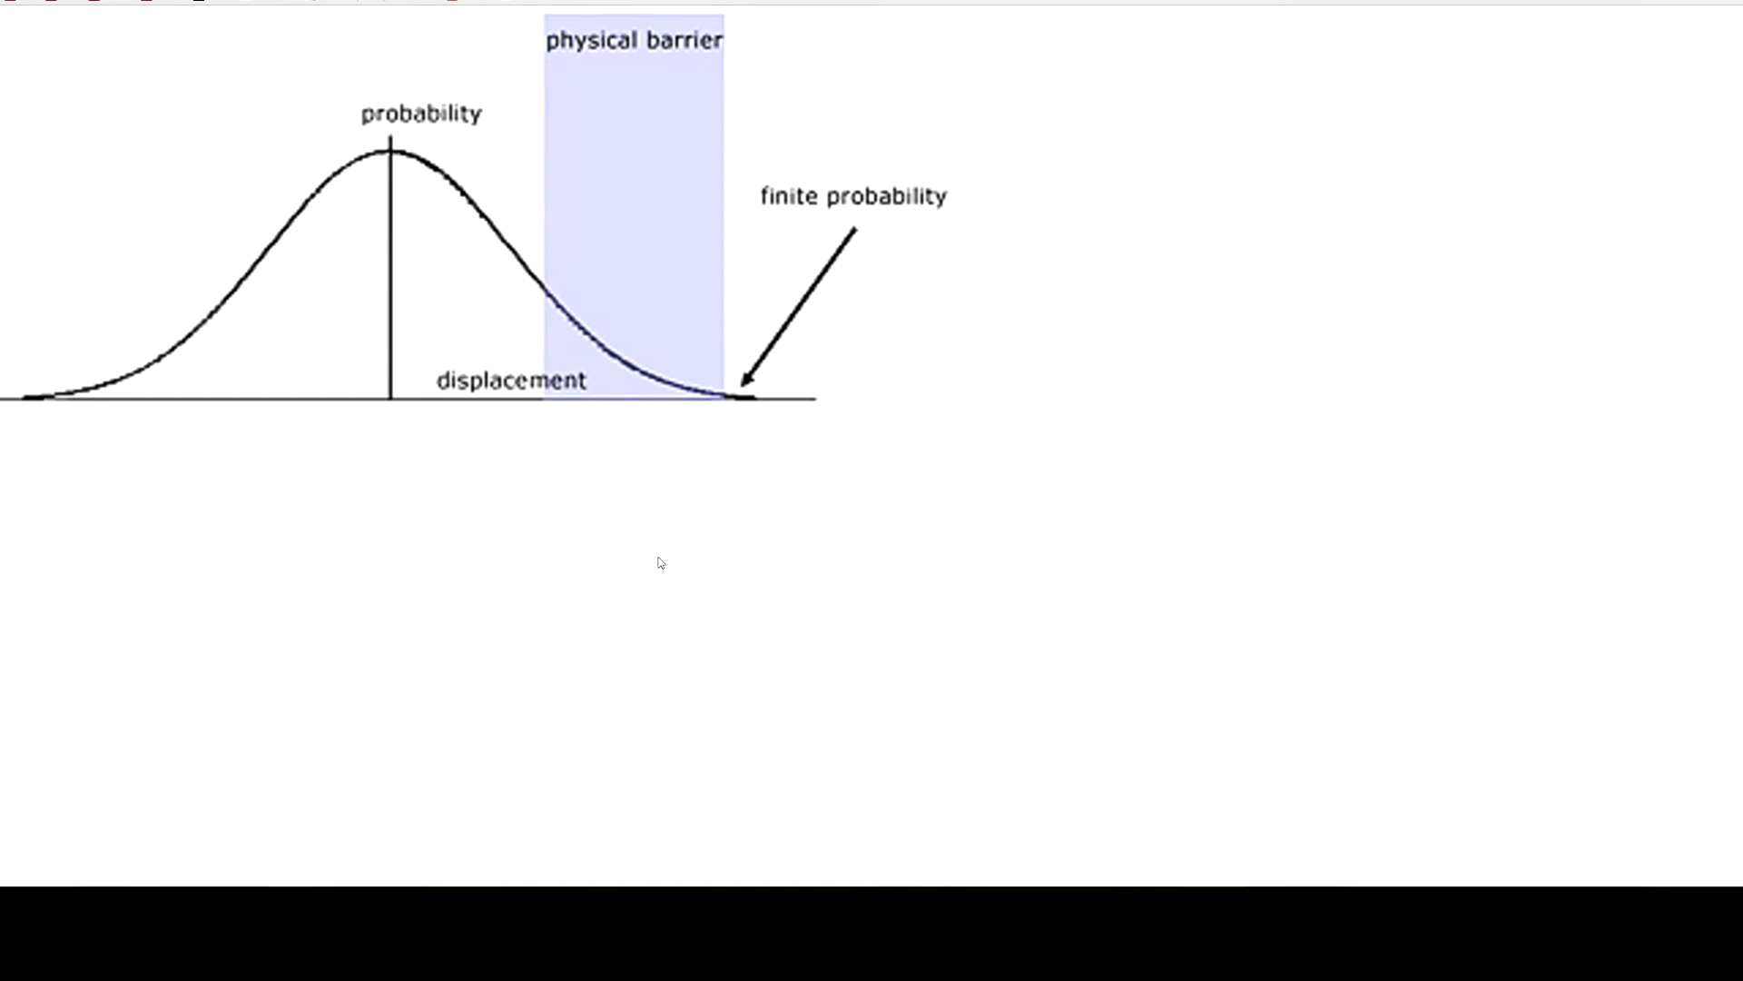
mouse_move(628, 570)
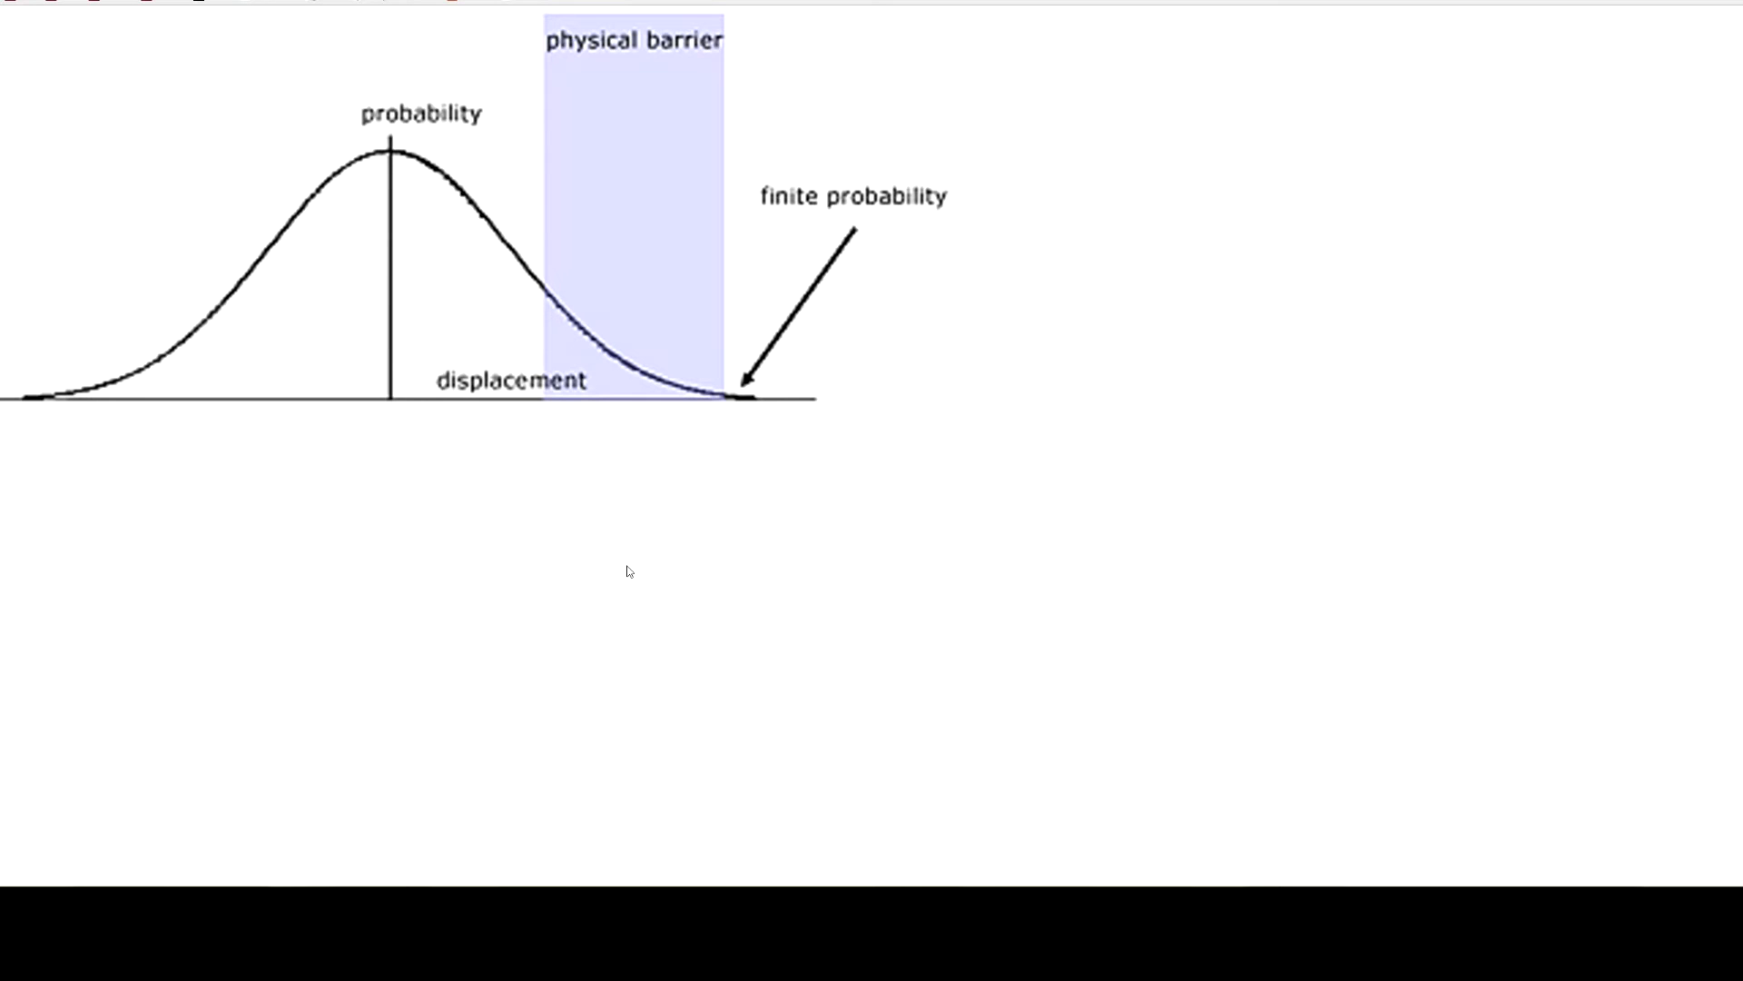